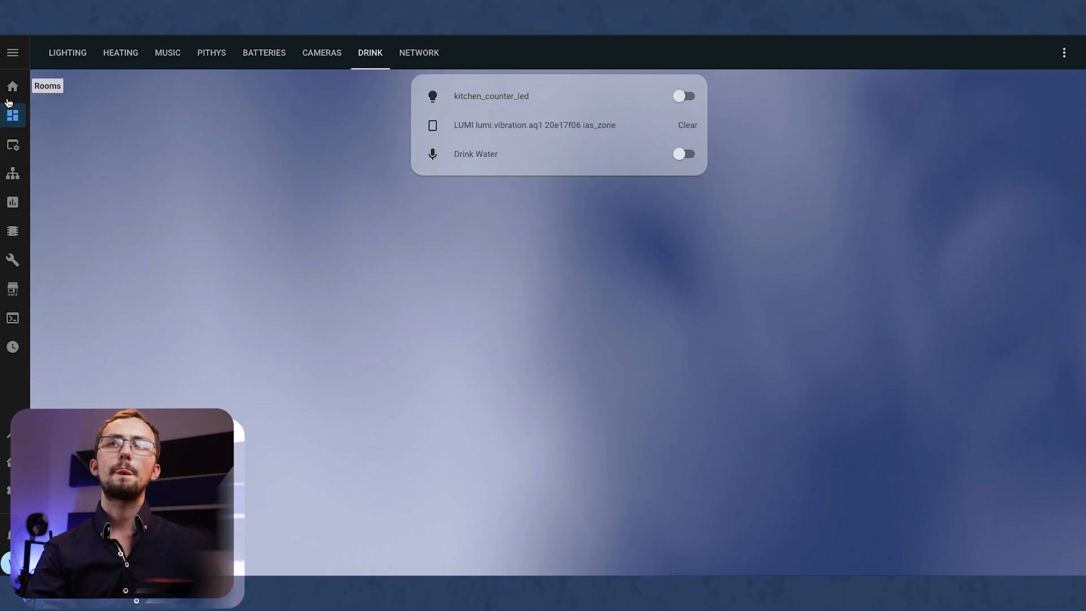
- Leave the Rooms dashboard and bring up the configuration file editor showing input_boolean.yaml
{"action": "left_click", "coordinate": [12, 86]}
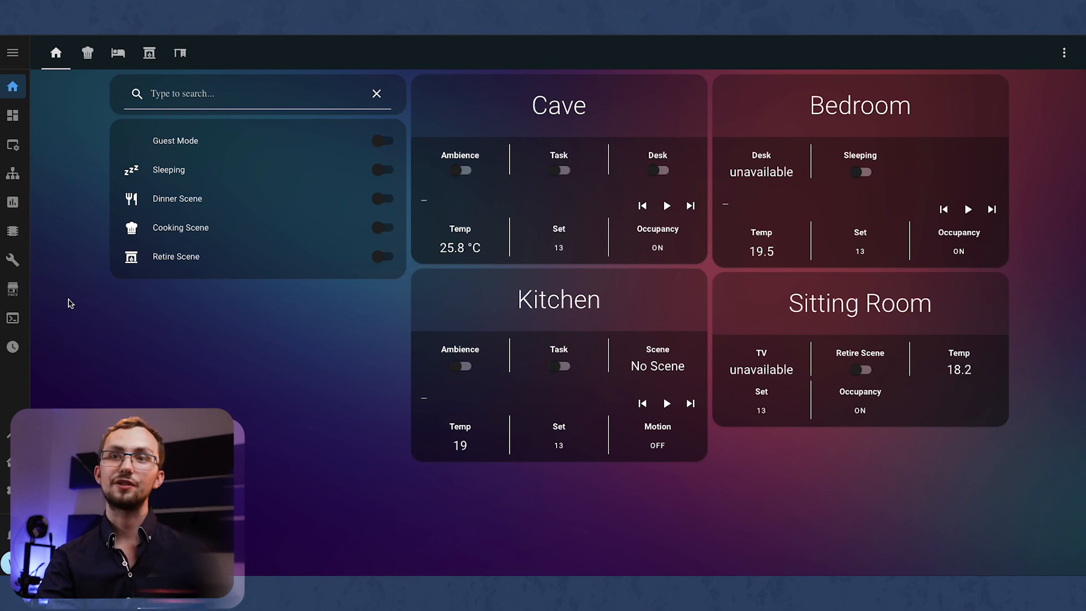
{"action": "left_click", "coordinate": [13, 260]}
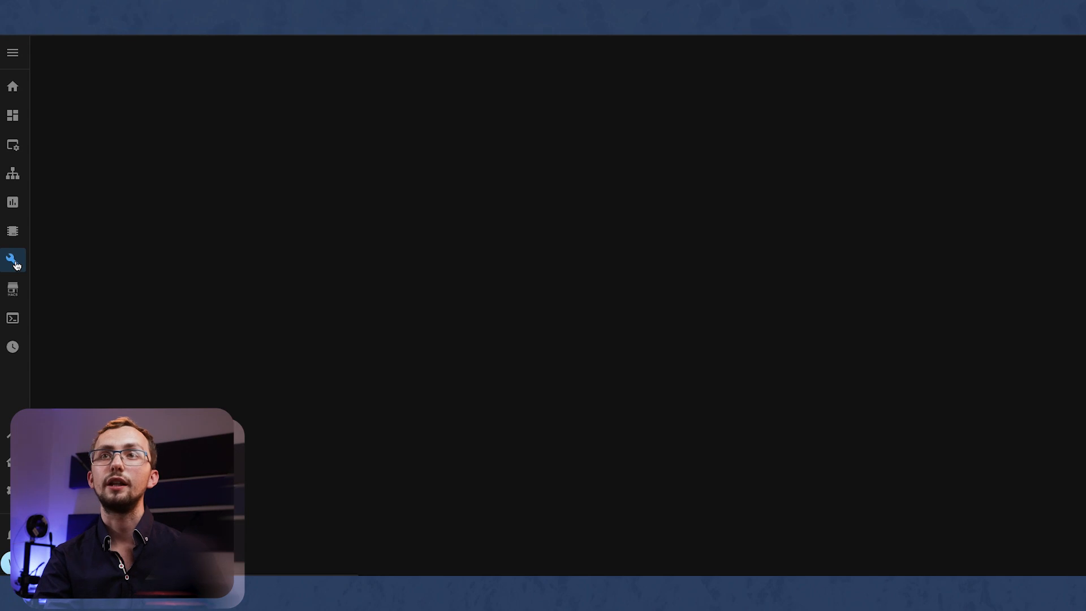
{"action": "left_click", "coordinate": [13, 260]}
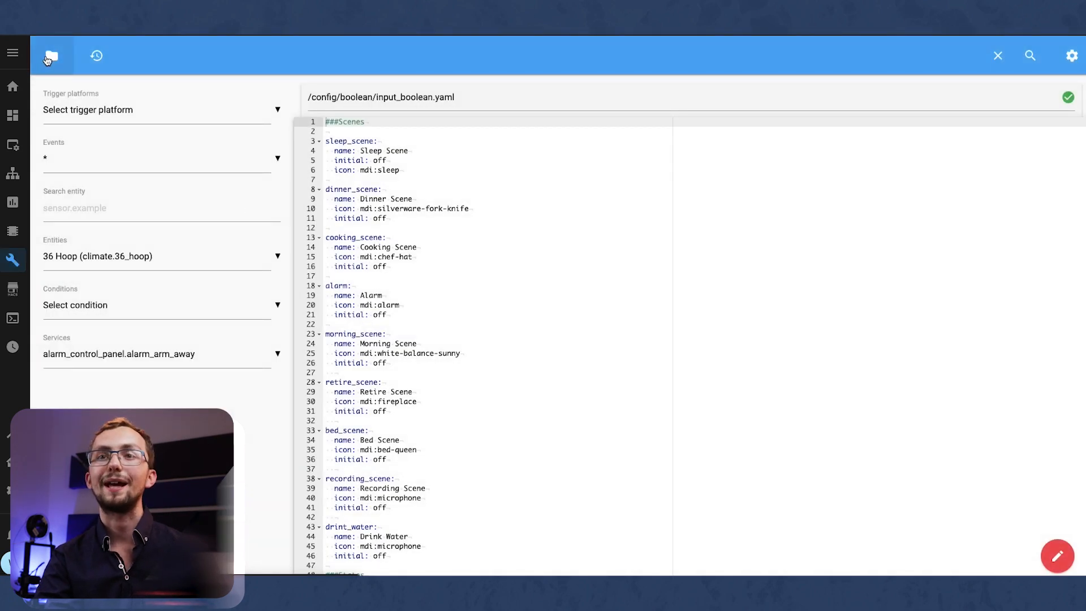
- In sensor.yaml, add a mould_indicator platform entry with an indoor_temp_sensor key
{"action": "left_click", "coordinate": [50, 55]}
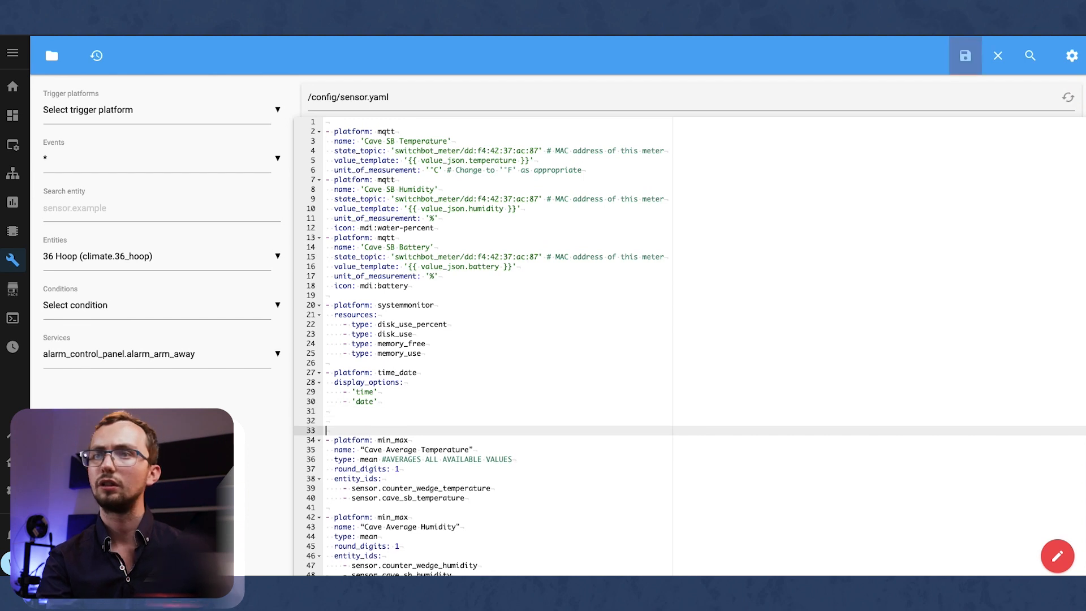
{"action": "type", "text": "-"}
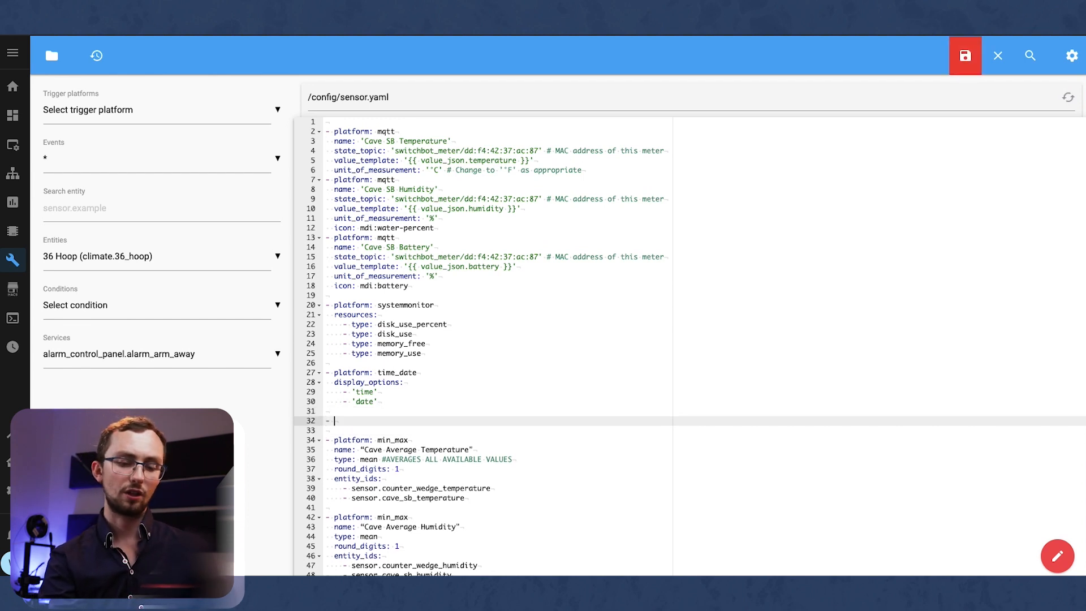
{"action": "type", "text": "platform: mould"}
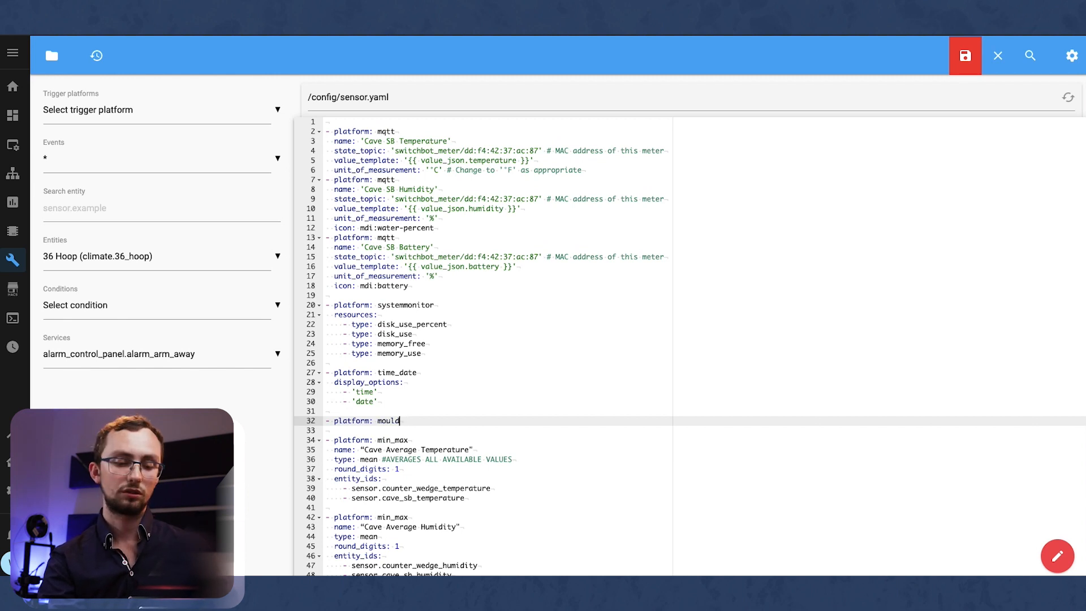
{"action": "type", "text": "_indicator"}
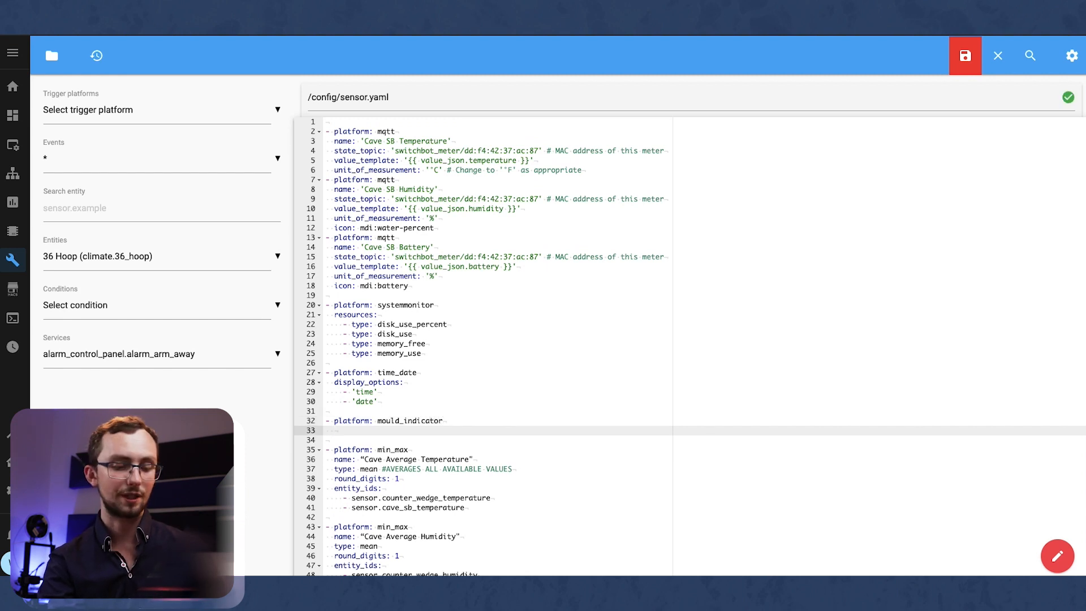
{"action": "type", "text": "indoor_temp"}
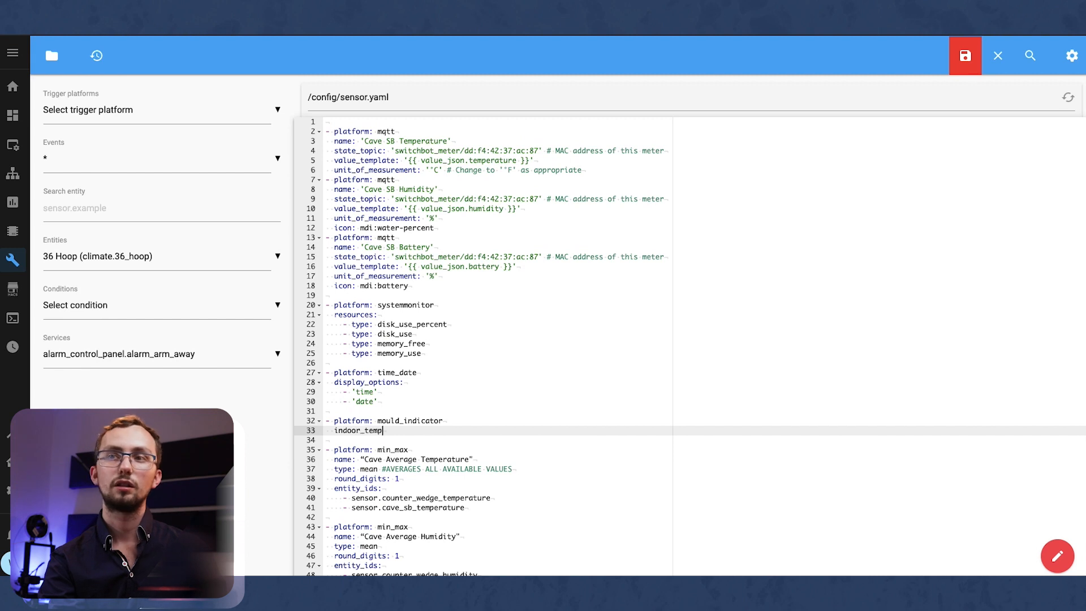
{"action": "type", "text": "_sensor:"}
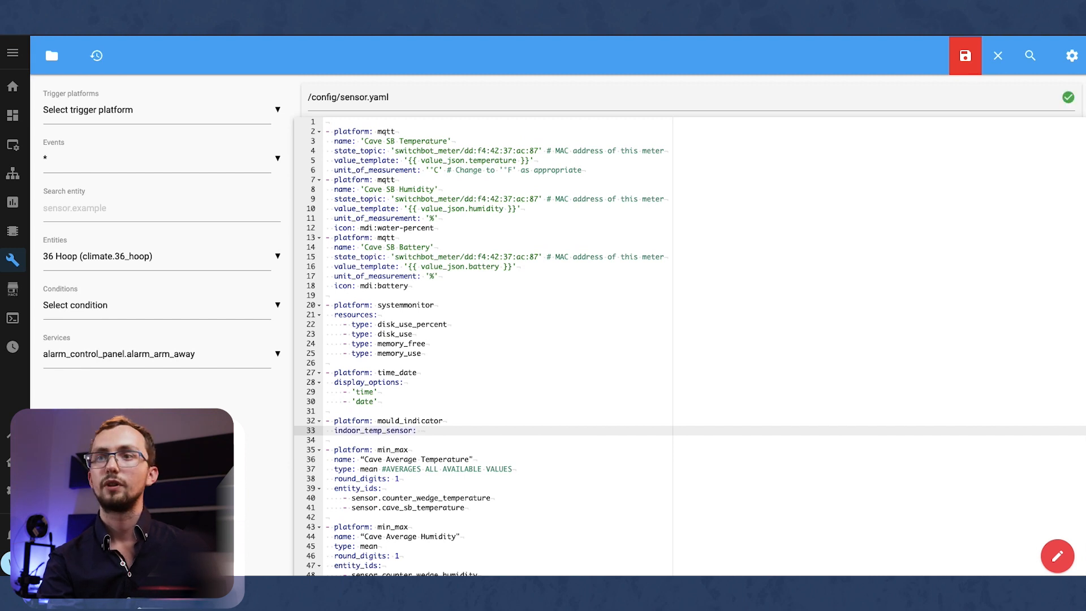
{"action": "key", "text": "enter"}
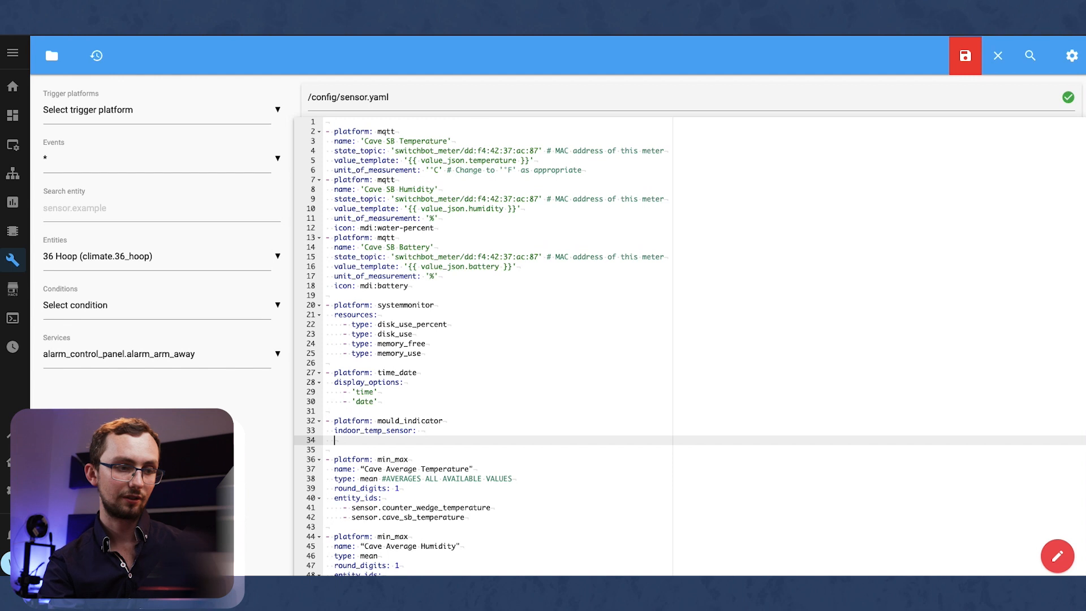
- Add the indoor_humidity_sensor, outdoor_temp_sensor and calibration_factor keys to the entry
{"action": "type", "text": "o"}
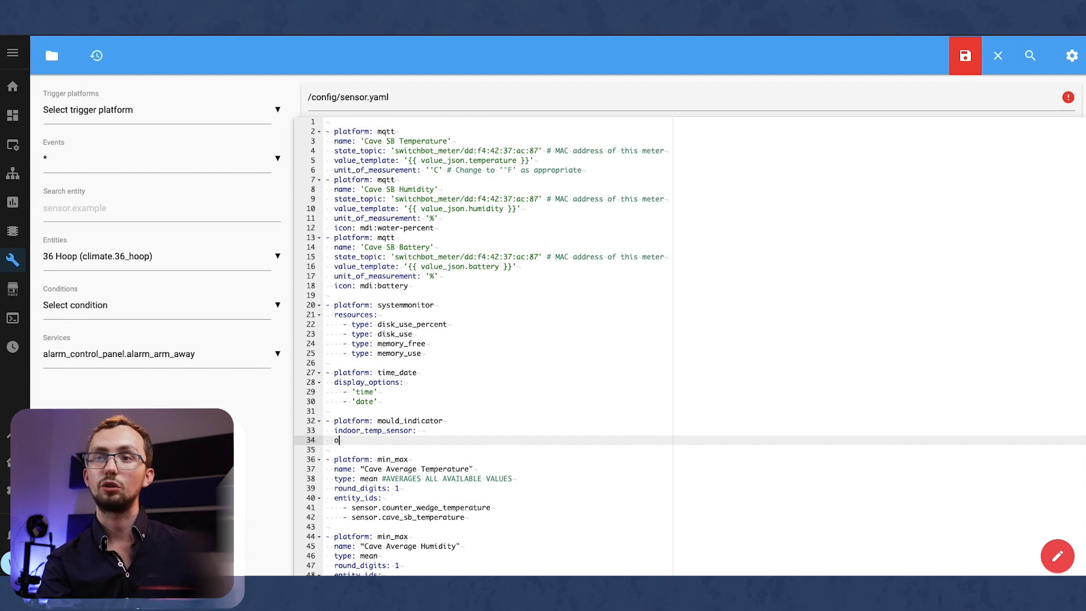
{"action": "type", "text": "indoor_hu"}
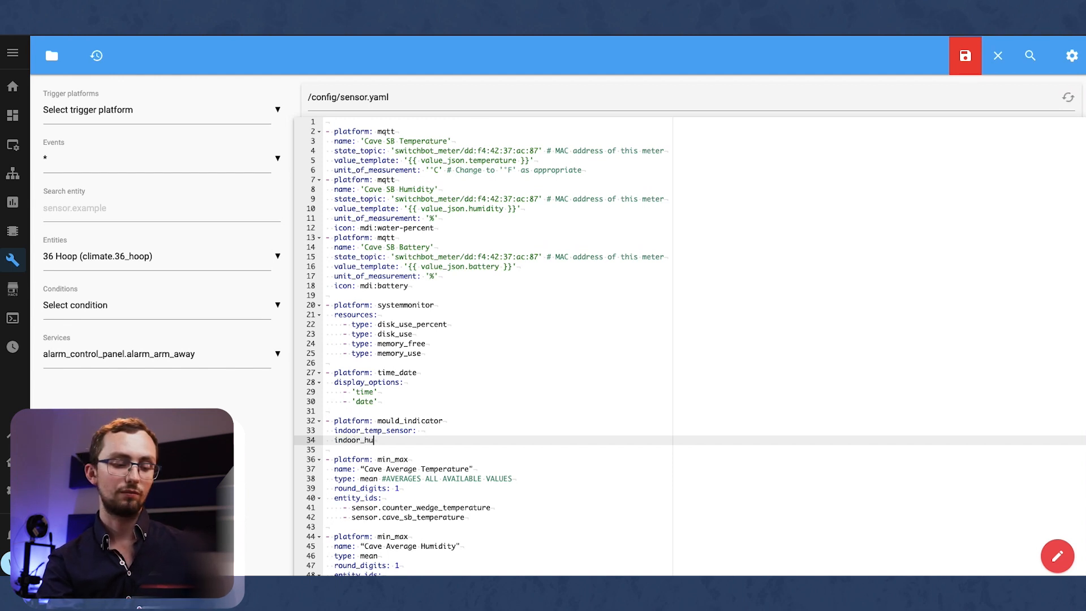
{"action": "type", "text": "midity_sensor"}
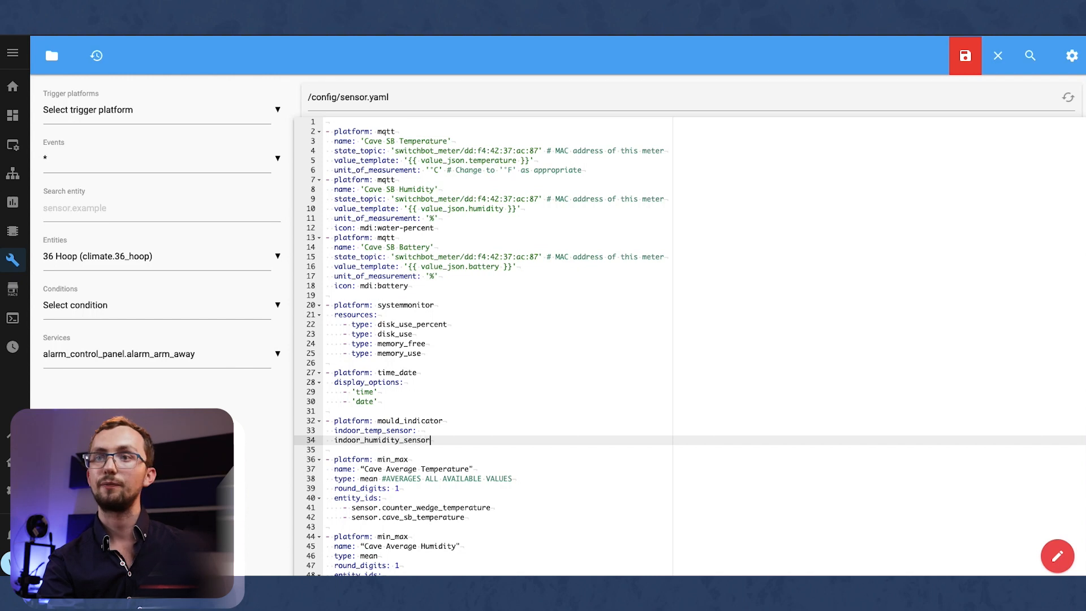
{"action": "type", "text": "outdoor_temp_s"}
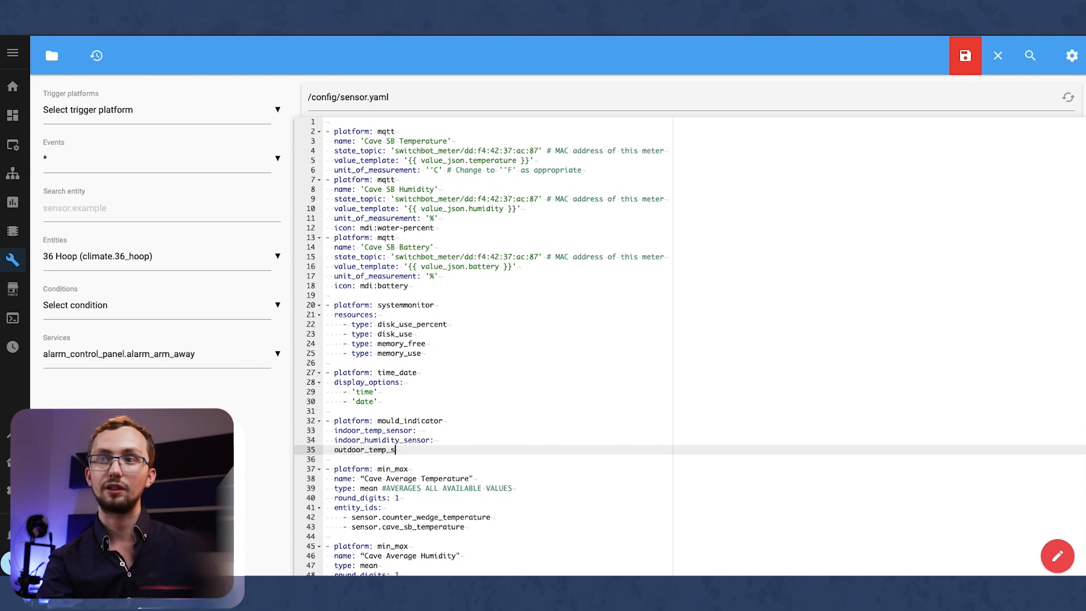
{"action": "type", "text": "ensor:"}
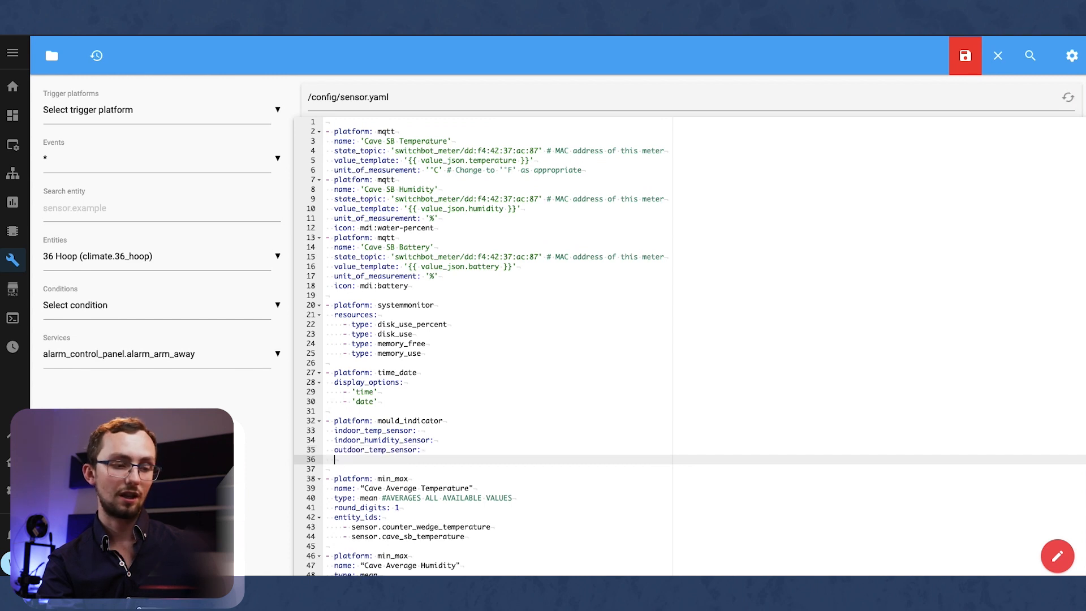
{"action": "type", "text": "cali"}
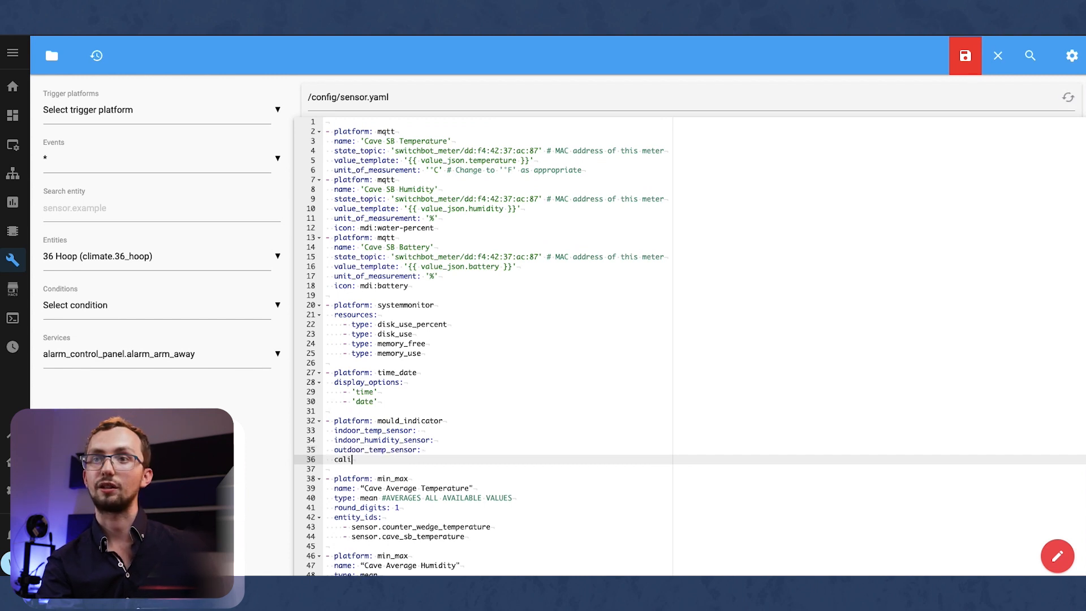
{"action": "type", "text": "bration_"}
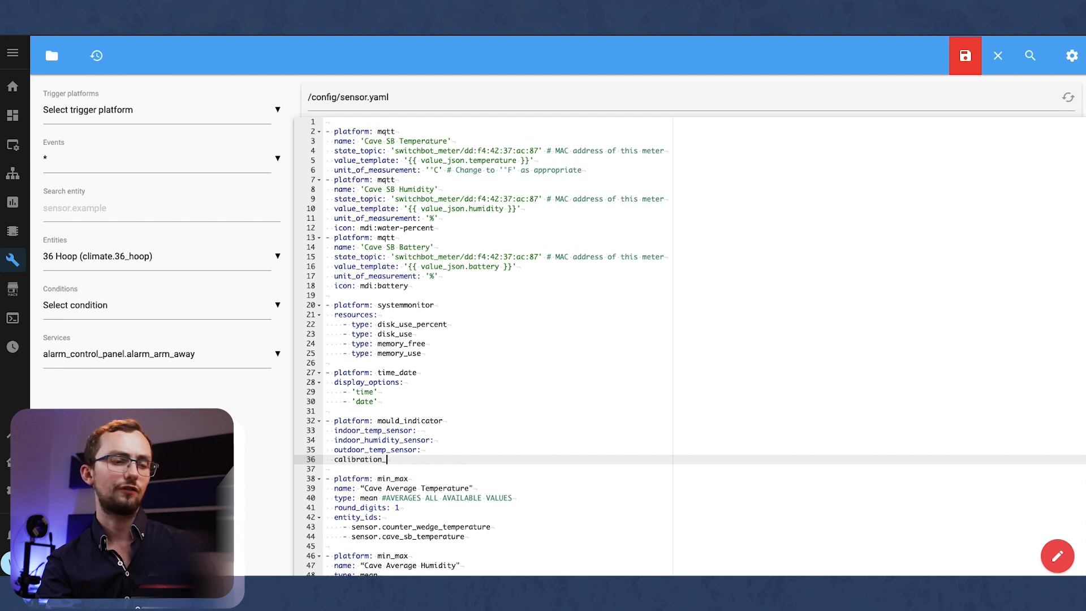
{"action": "type", "text": "factor:"}
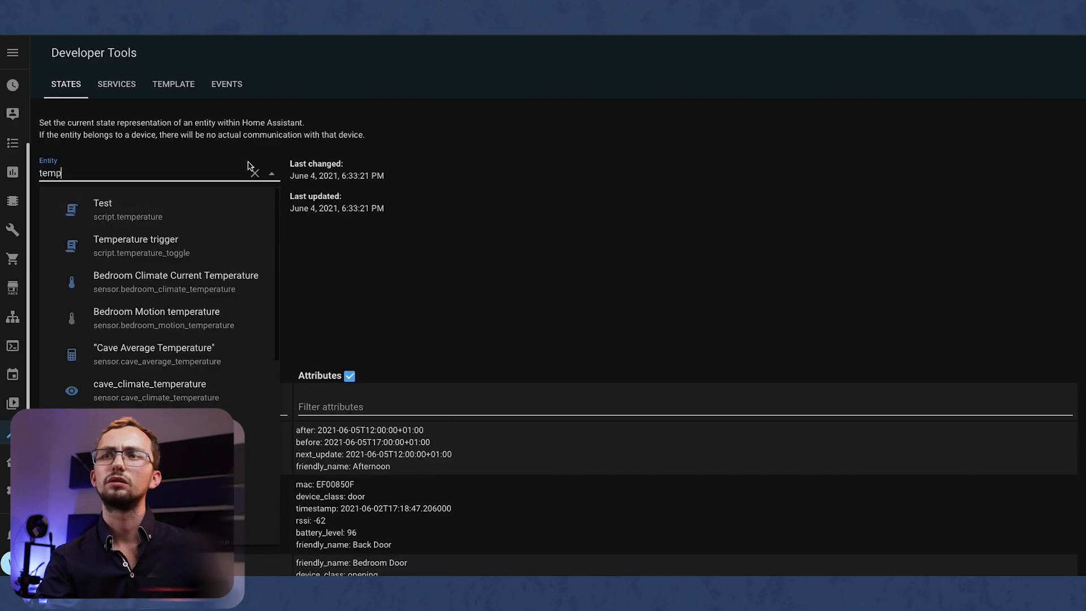
- Find the kitchen screen temperature entity in the states tool and copy its ID
{"action": "left_click", "coordinate": [254, 172]}
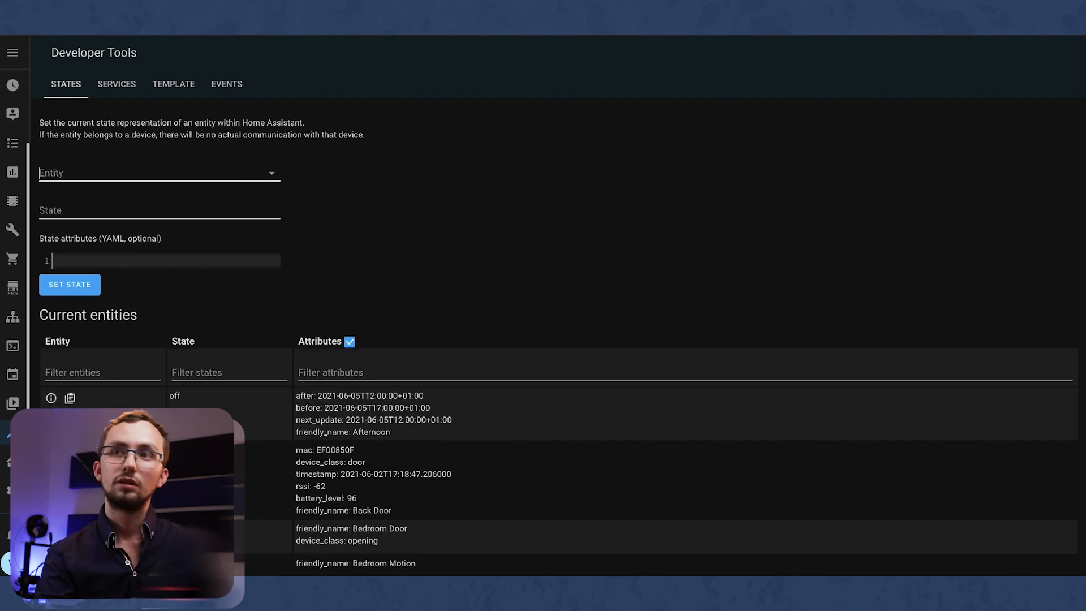
{"action": "type", "text": "kithcheb_"}
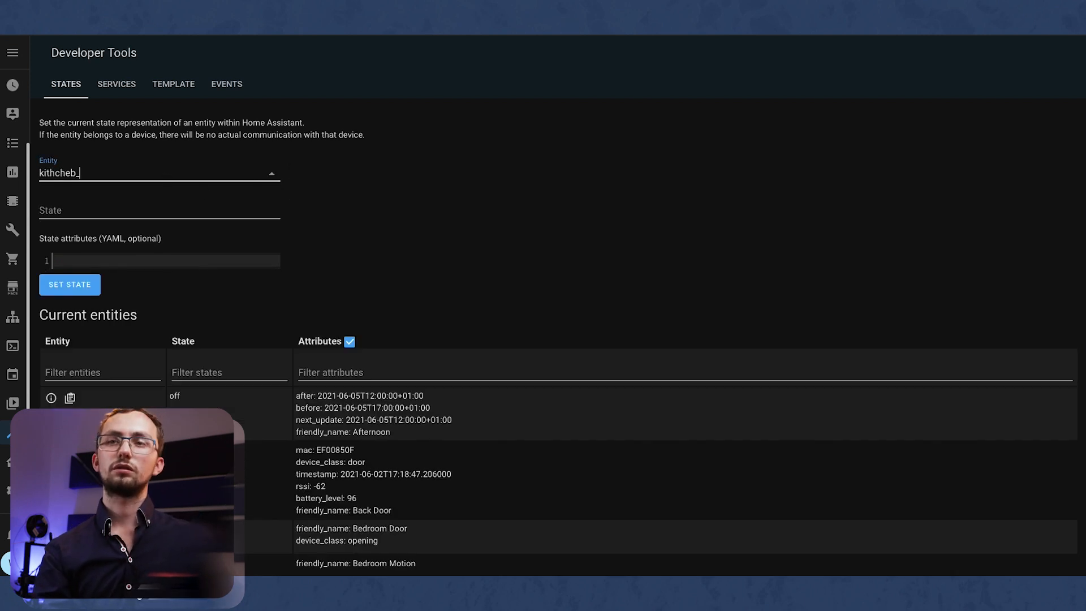
{"action": "left_click", "coordinate": [159, 172]}
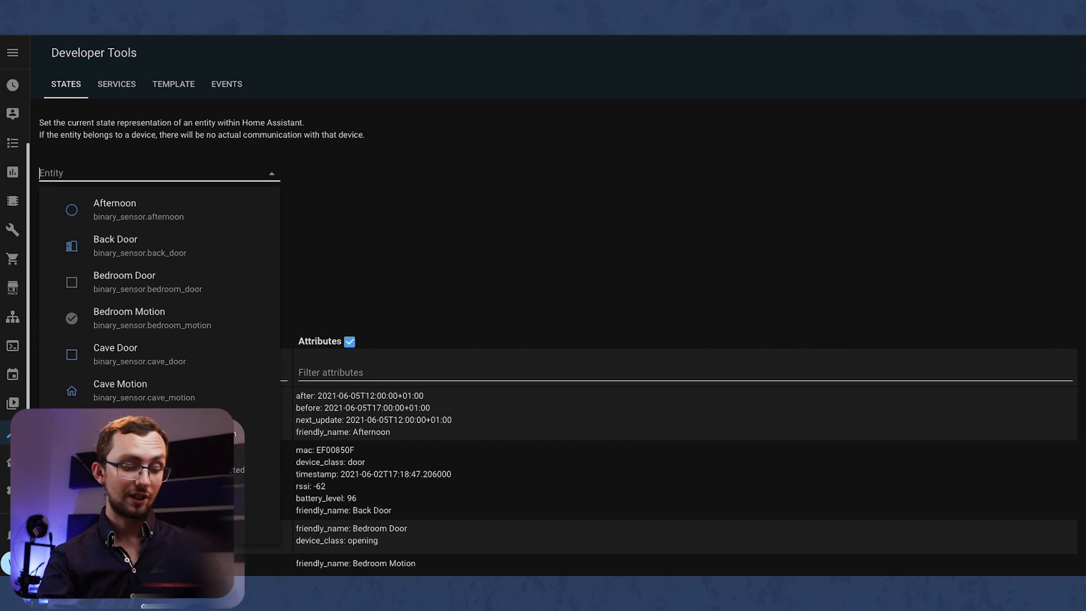
{"action": "type", "text": "sce"}
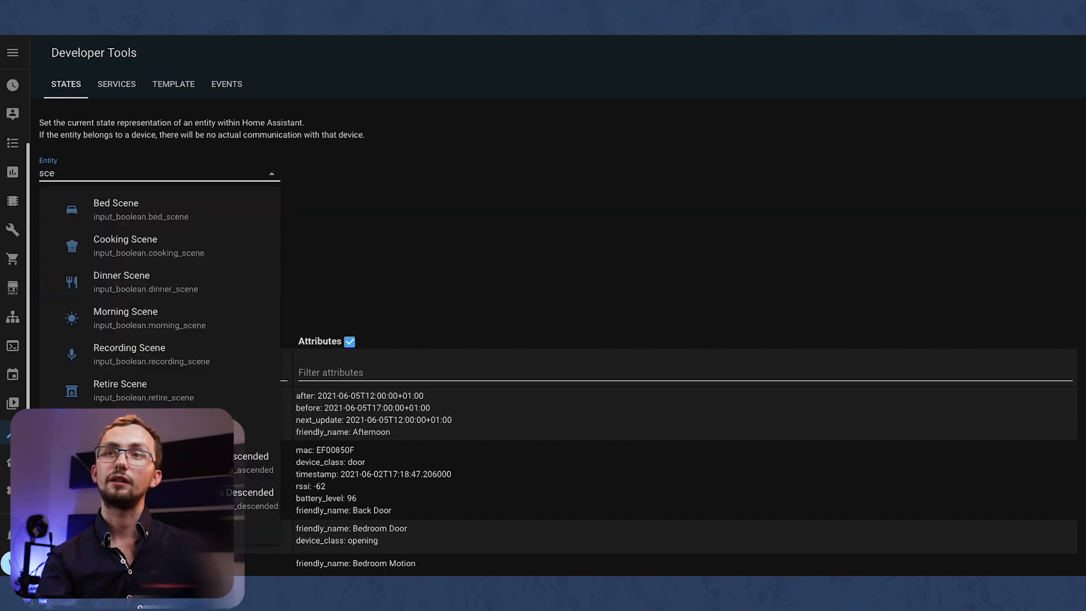
{"action": "type", "text": "screen"}
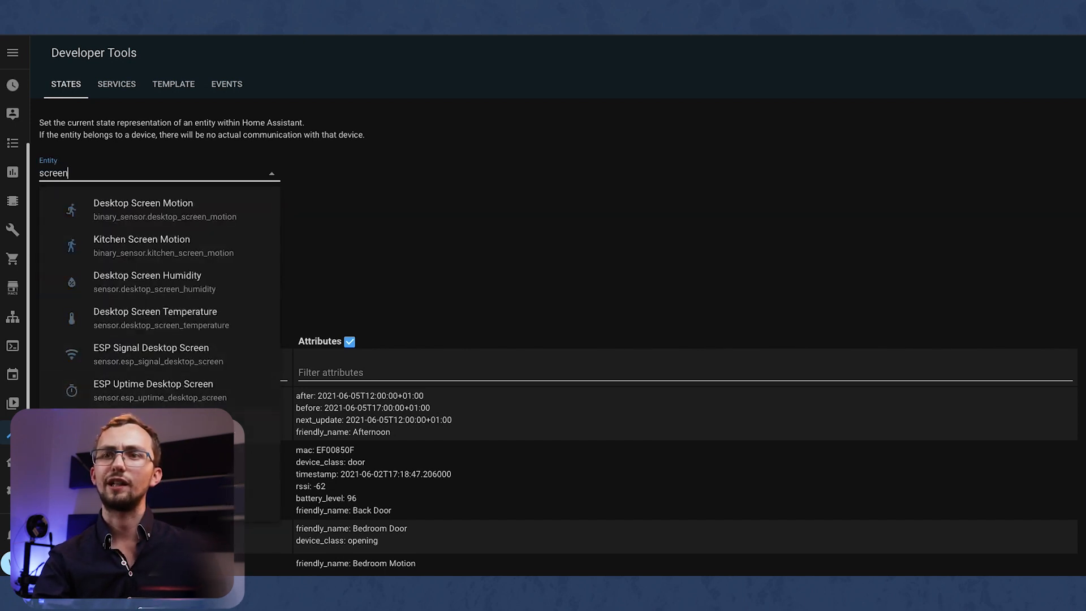
{"action": "left_click", "coordinate": [155, 319]}
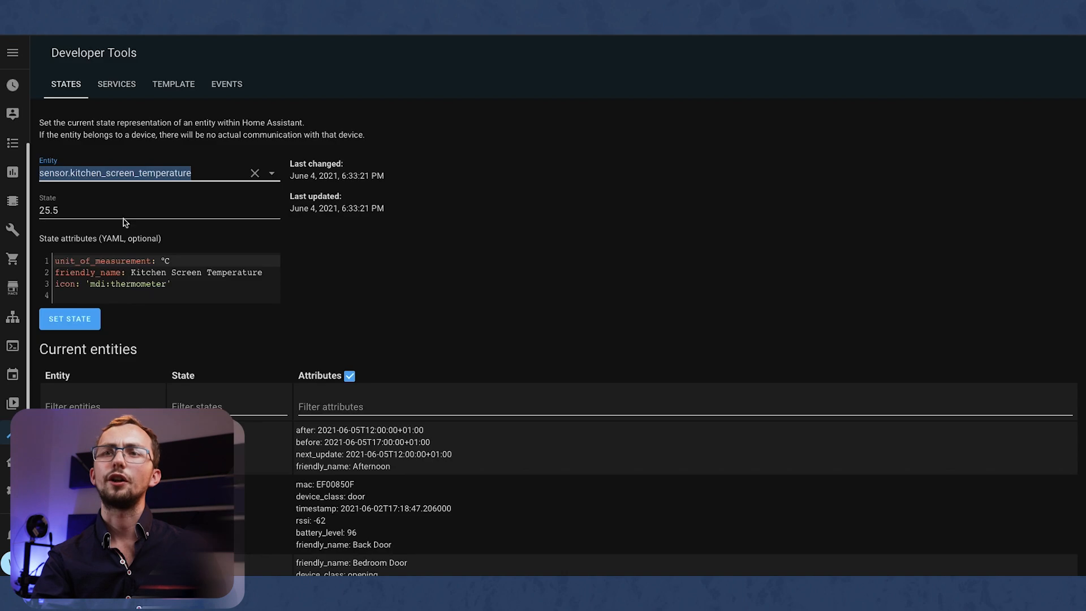
{"action": "left_click", "coordinate": [138, 172]}
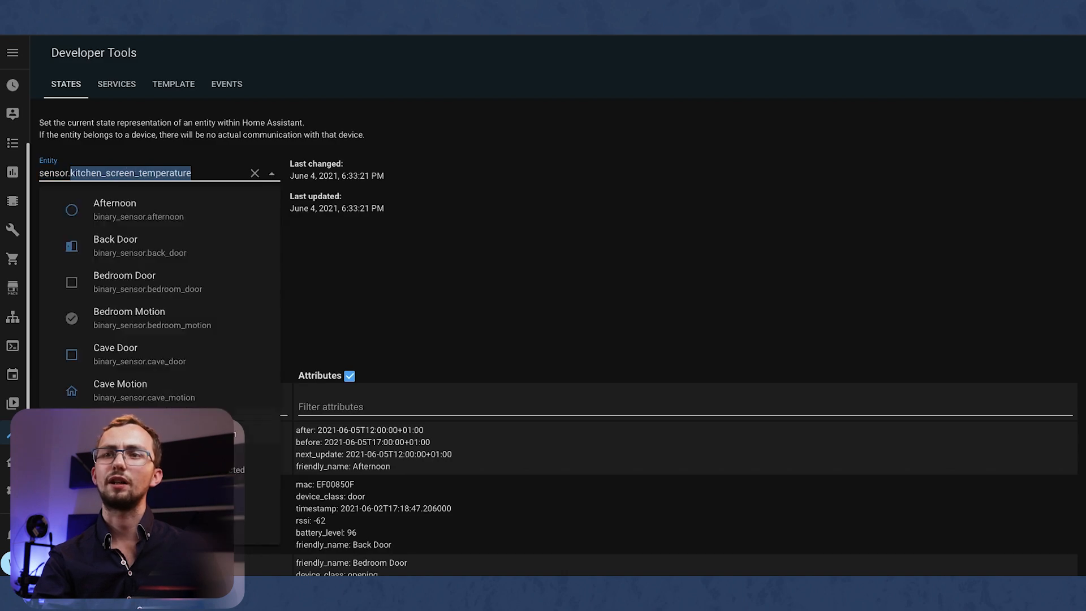
- Fill the indoor keys with the kitchen screen temperature and sensor.kitchen_screen_humidity entities
{"action": "left_click", "coordinate": [153, 209]}
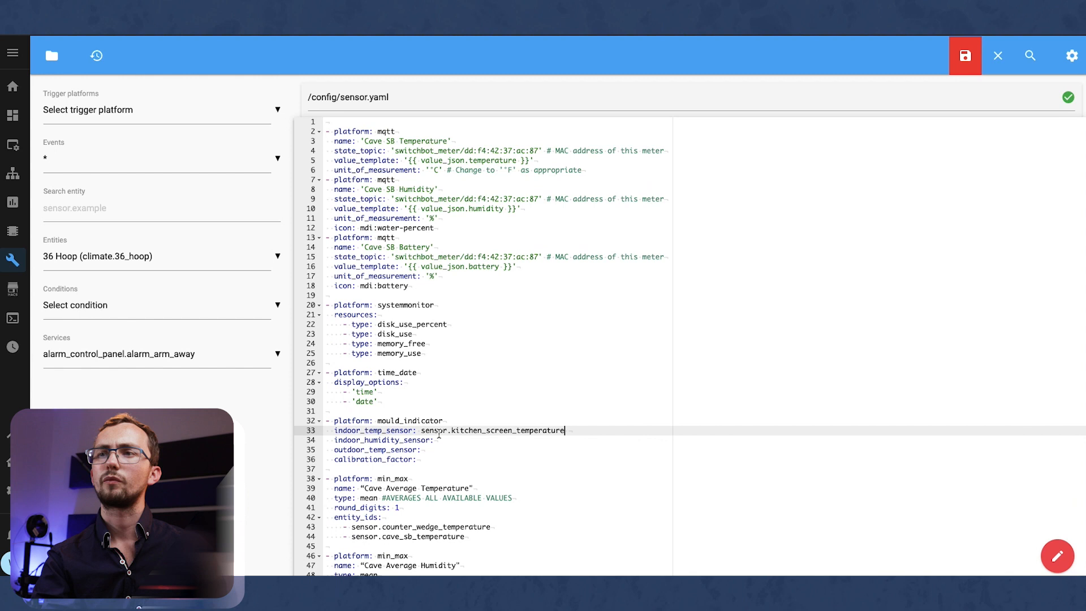
{"action": "type", "text": "sensor.kitchen_screen_humidity"}
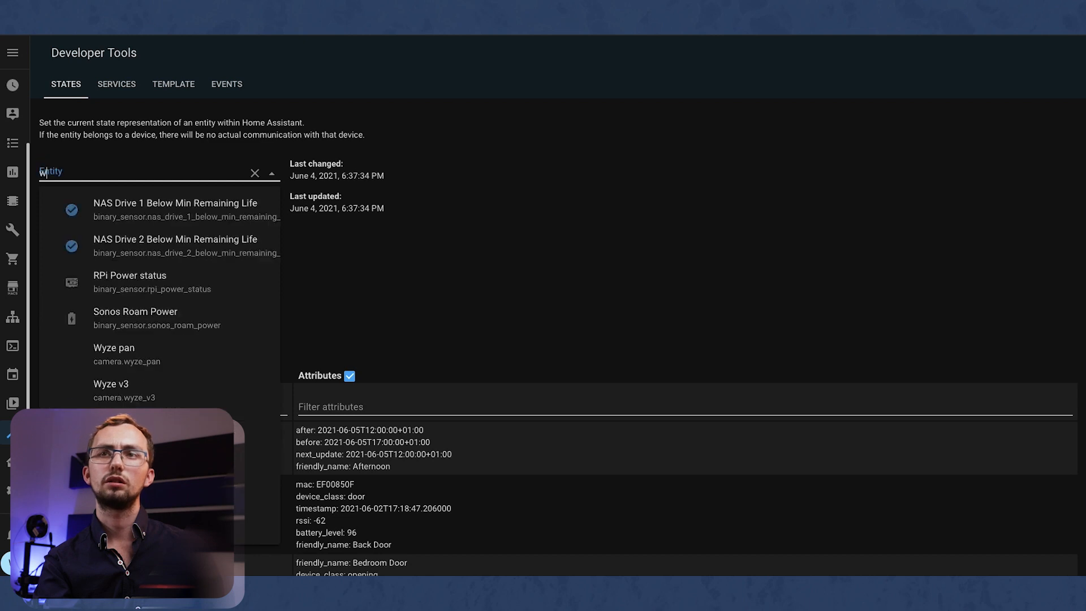
{"action": "type", "text": "weather.6_sr"}
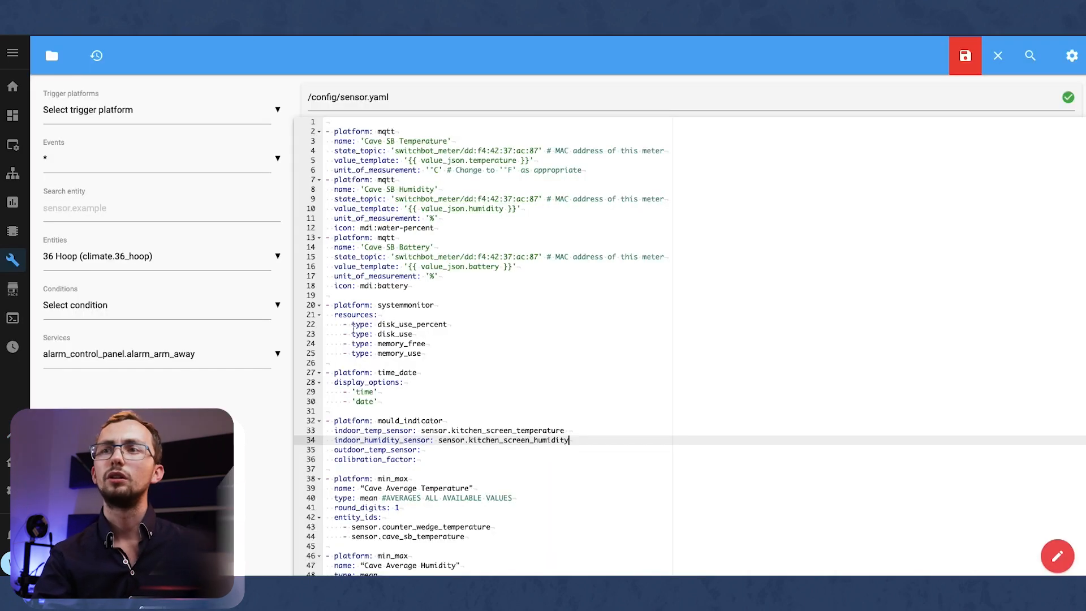
- Rename the copied template to outdoor_temp, friendly name Outdoor Temperature, reading the weather.6_sr entity
{"action": "scroll", "scroll_direction": "down", "scroll_amount": 3}
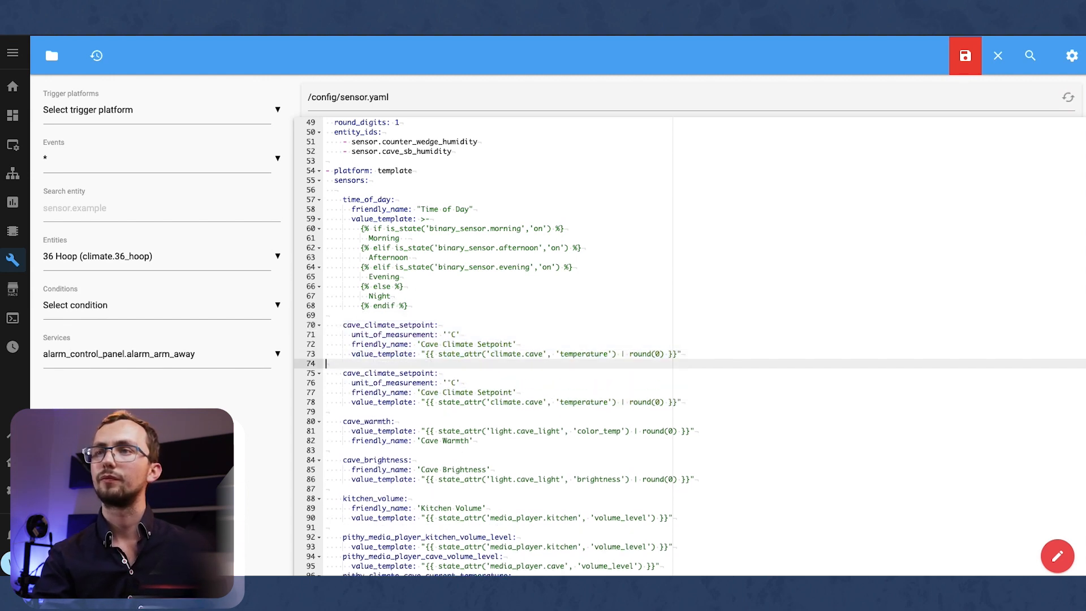
{"action": "double_click", "coordinate": [388, 324]}
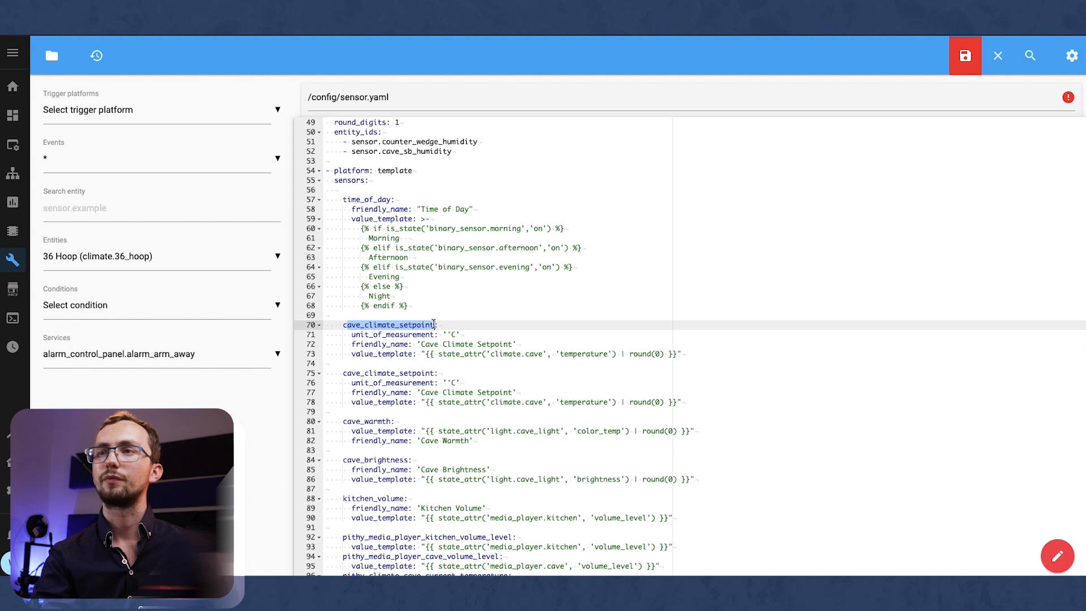
{"action": "type", "text": "outdoor_temp:"}
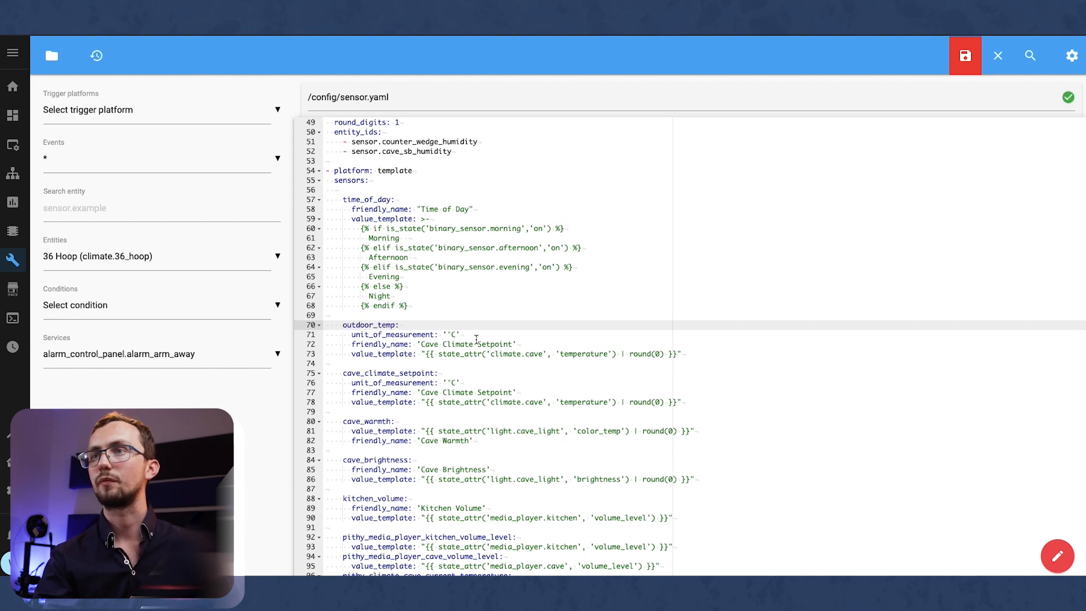
{"action": "double_click", "coordinate": [463, 344]}
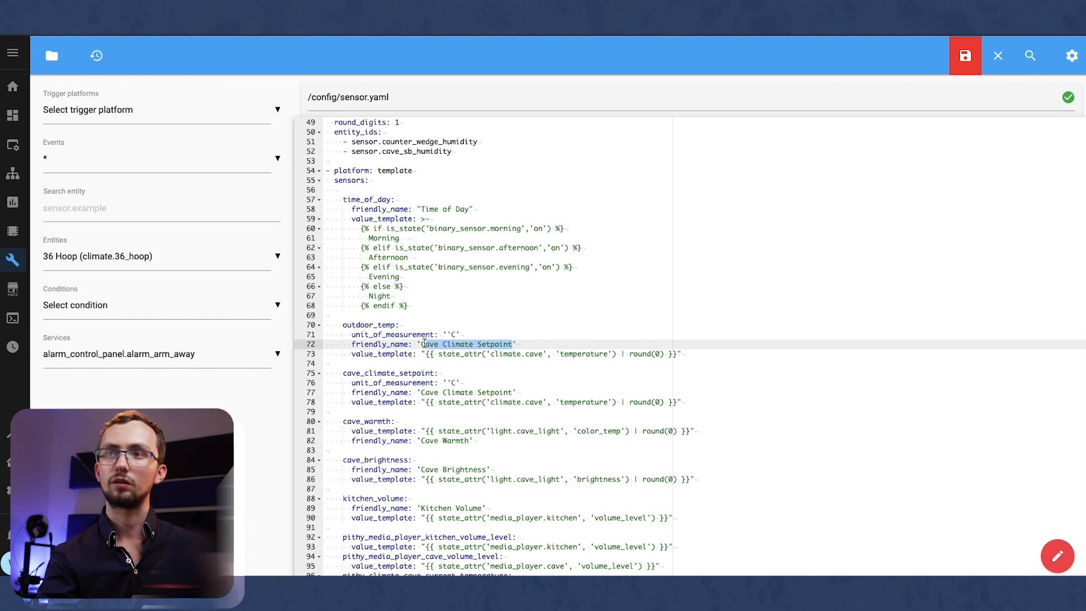
{"action": "type", "text": "Outdooro"}
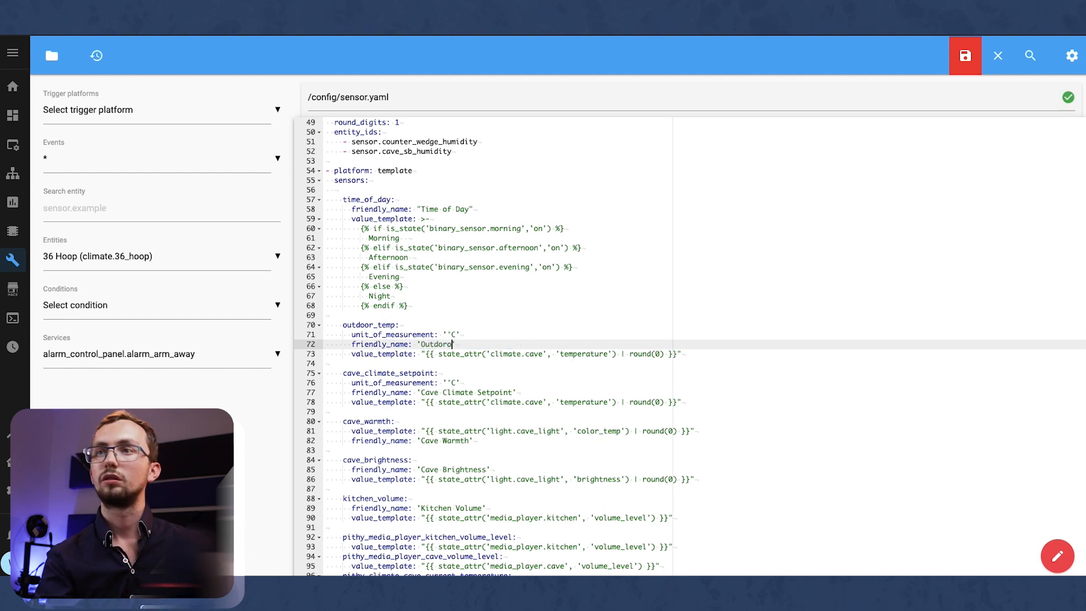
{"action": "type", "text": "Temperature'"}
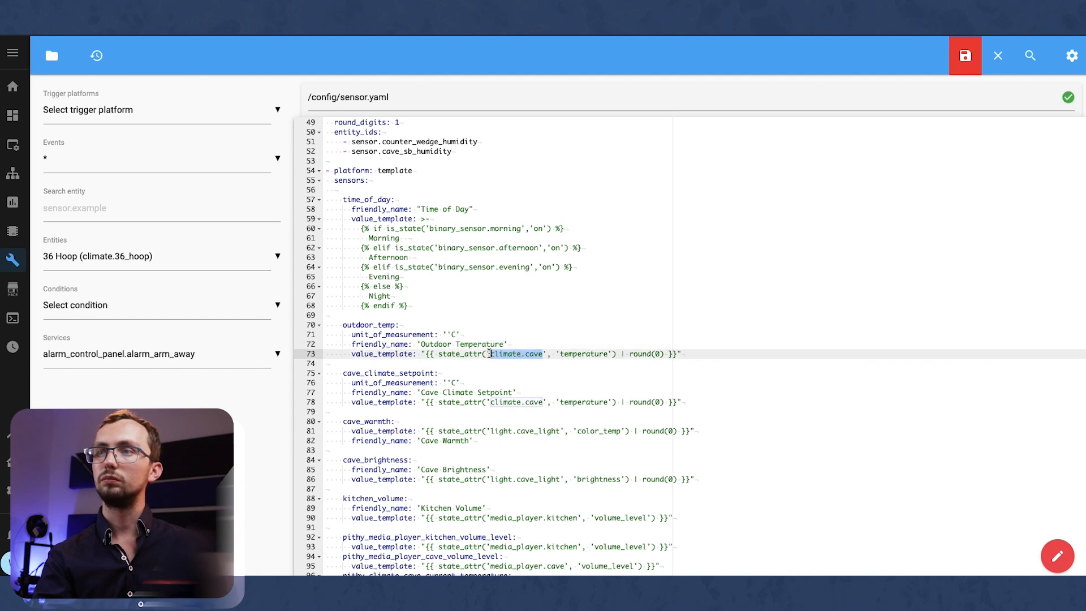
{"action": "type", "text": "weather"}
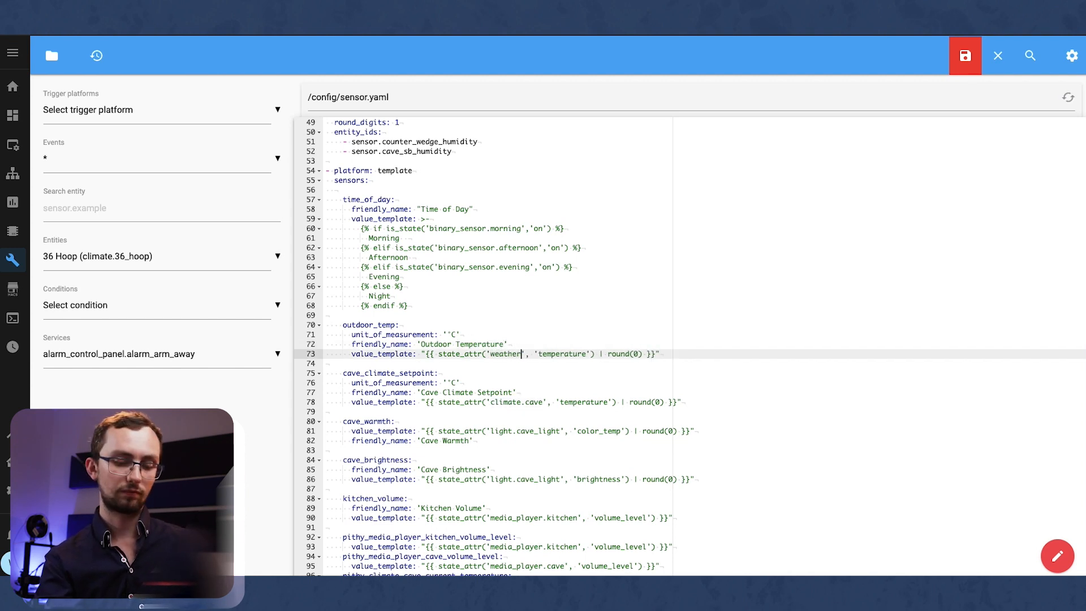
{"action": "type", "text": "6sr"}
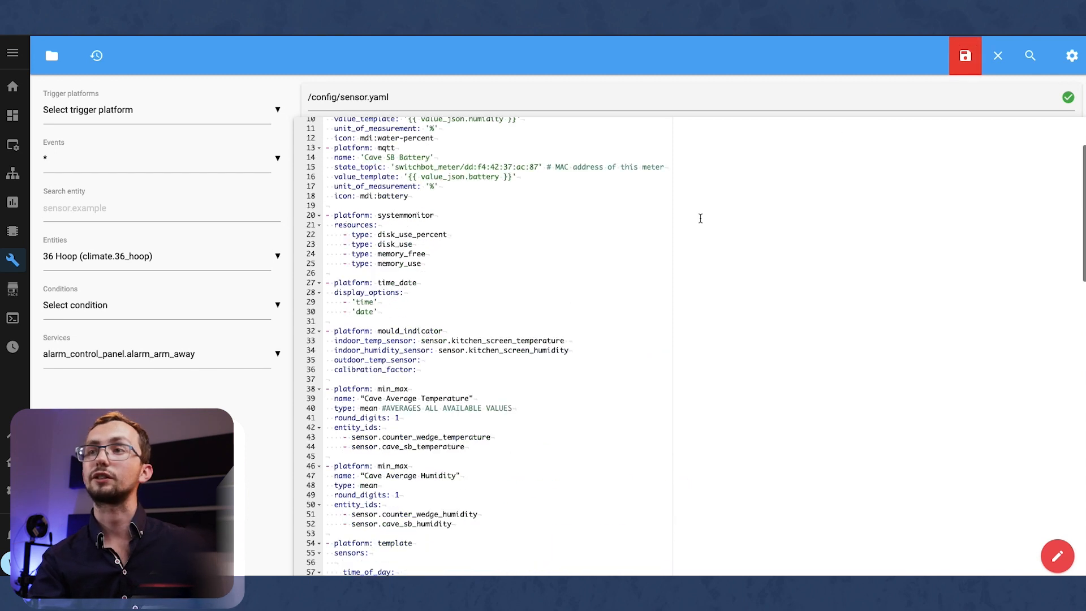
- Set the mould_indicator's outdoor_temp_sensor to sensor.outdoor_temp
{"action": "left_click", "coordinate": [964, 55]}
{"action": "type", "text": " s"}
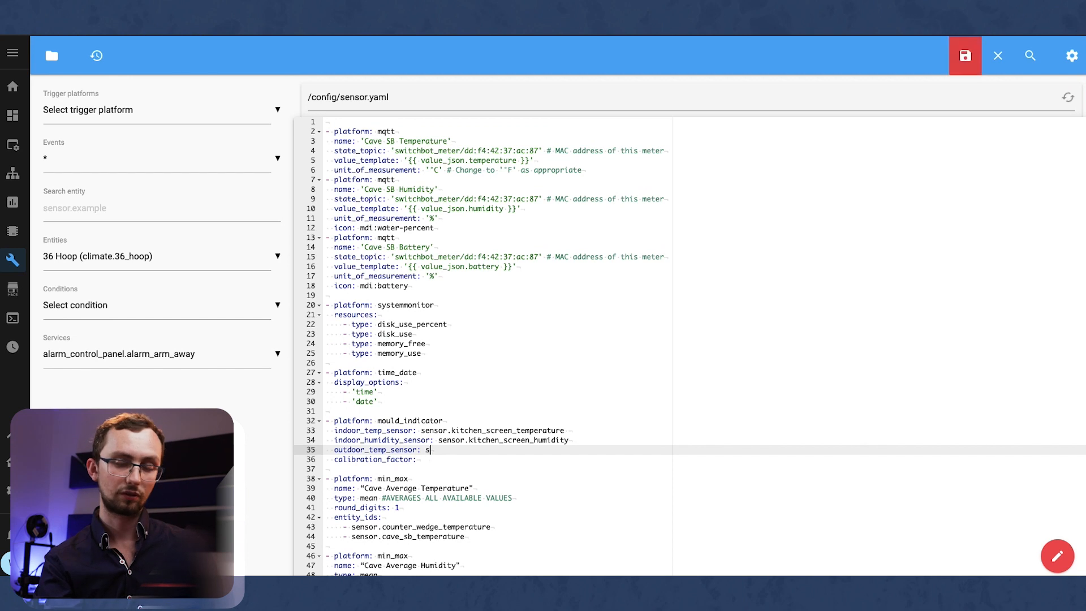
{"action": "type", "text": "ensor.outdoor_"}
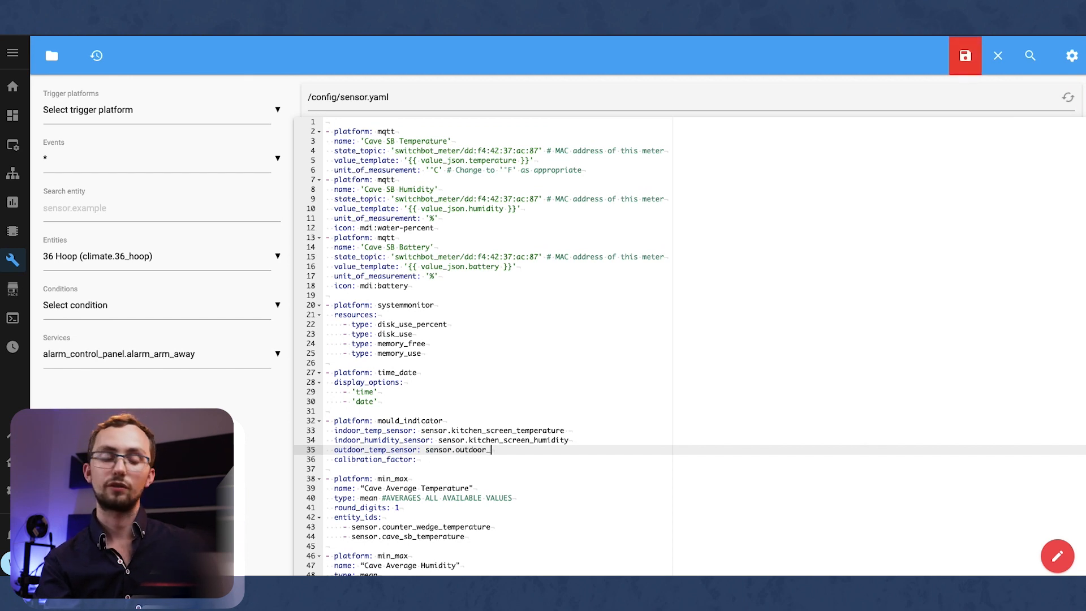
{"action": "scroll", "scroll_direction": "down", "scroll_amount": 3}
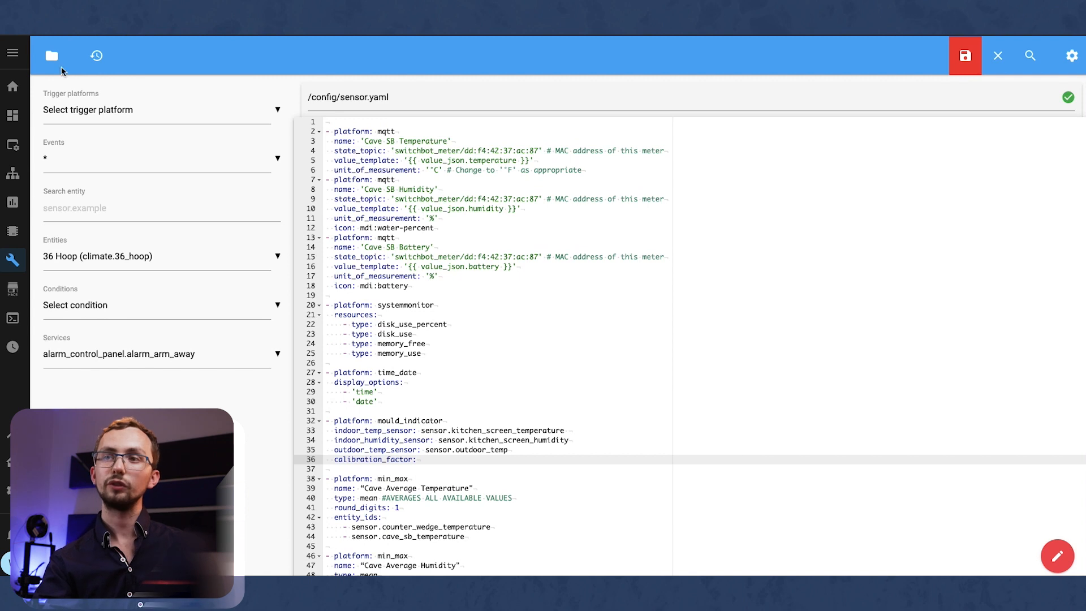
{"action": "mouse_move", "coordinate": [122, 129]}
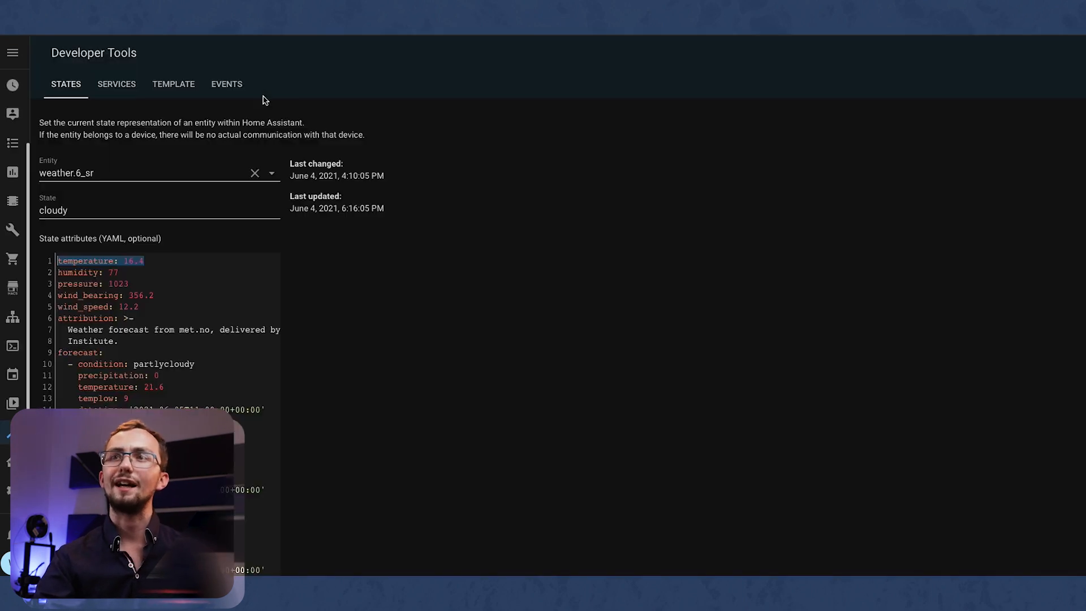
- Inspect climate.kitchen in the states tool and read its current_temperature value
{"action": "left_click", "coordinate": [159, 172]}
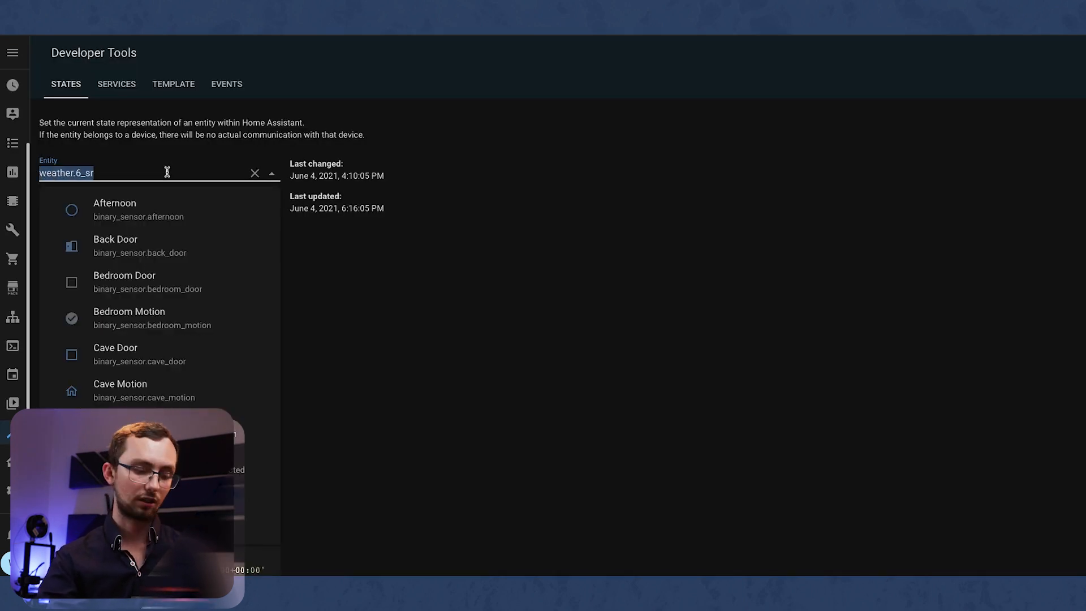
{"action": "type", "text": "clim"}
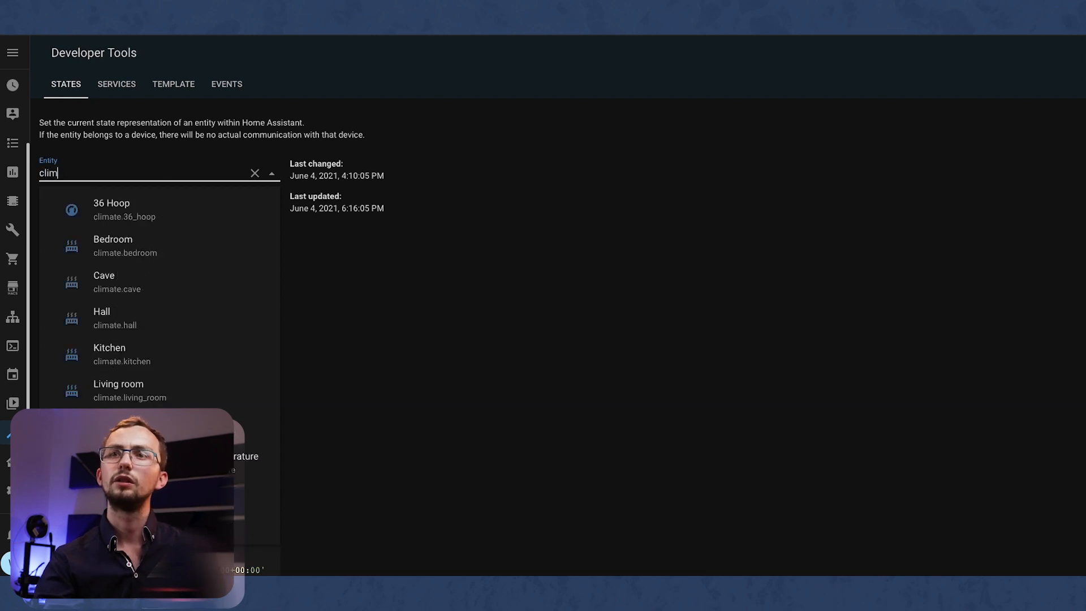
{"action": "left_click", "coordinate": [122, 354]}
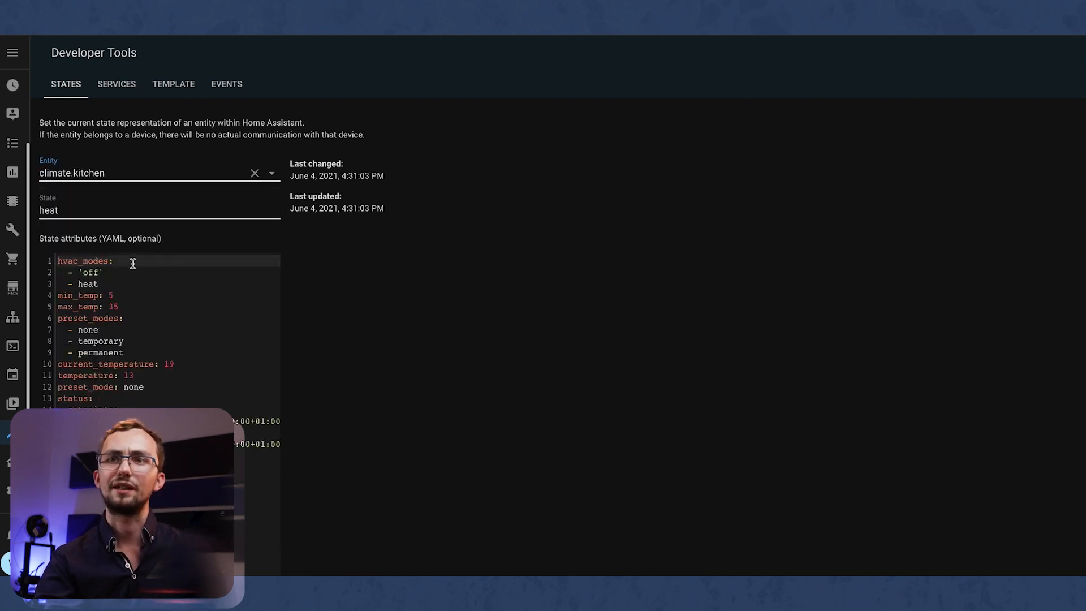
{"action": "scroll", "scroll_direction": "down", "scroll_amount": 3}
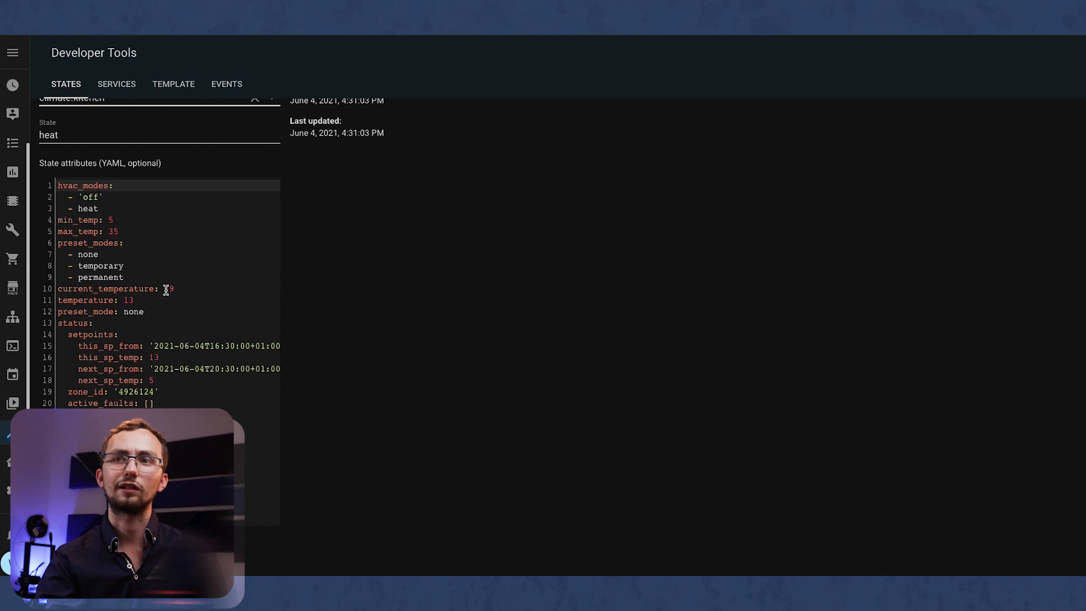
{"action": "double_click", "coordinate": [167, 289]}
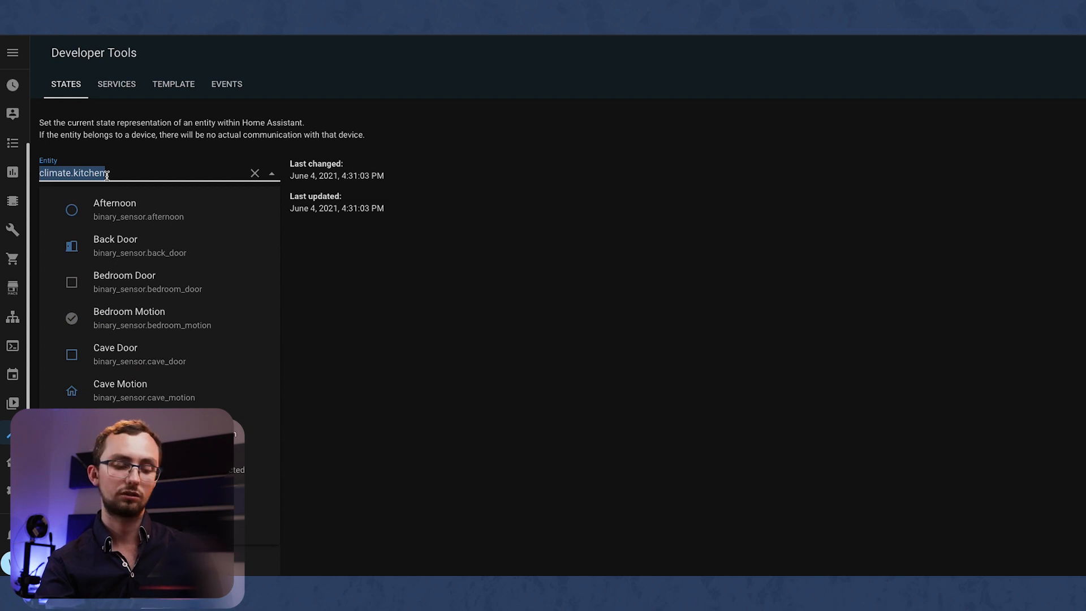
{"action": "type", "text": "kitchen"}
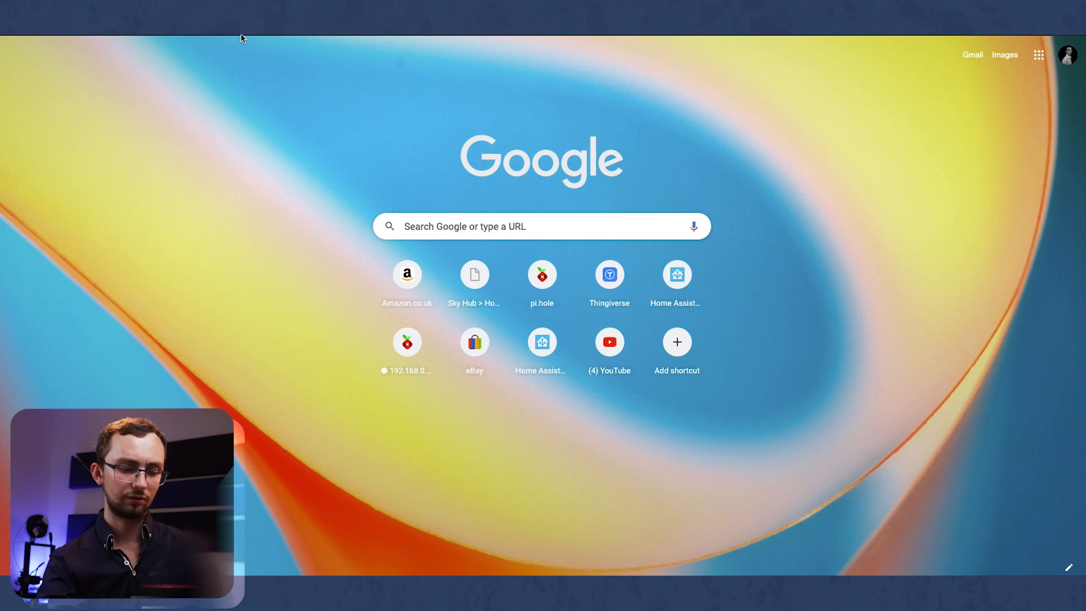
{"action": "mouse_move", "coordinate": [335, 149]}
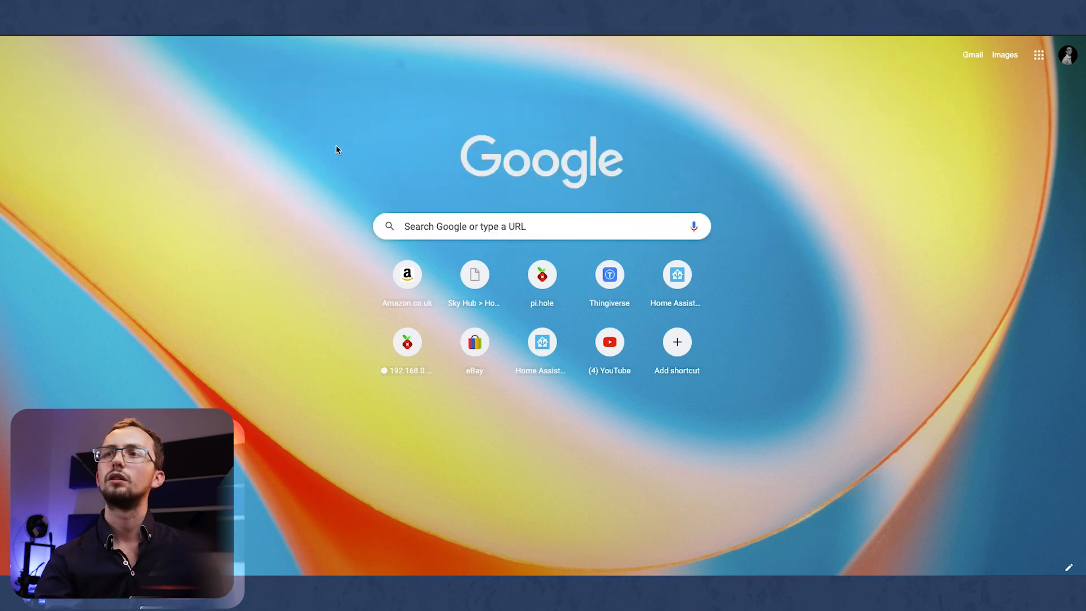
- Compute (25.5-16.4)/(19-16.4) in Chrome's search box, giving 3.5
{"action": "type", "text": "25.5-16.4"}
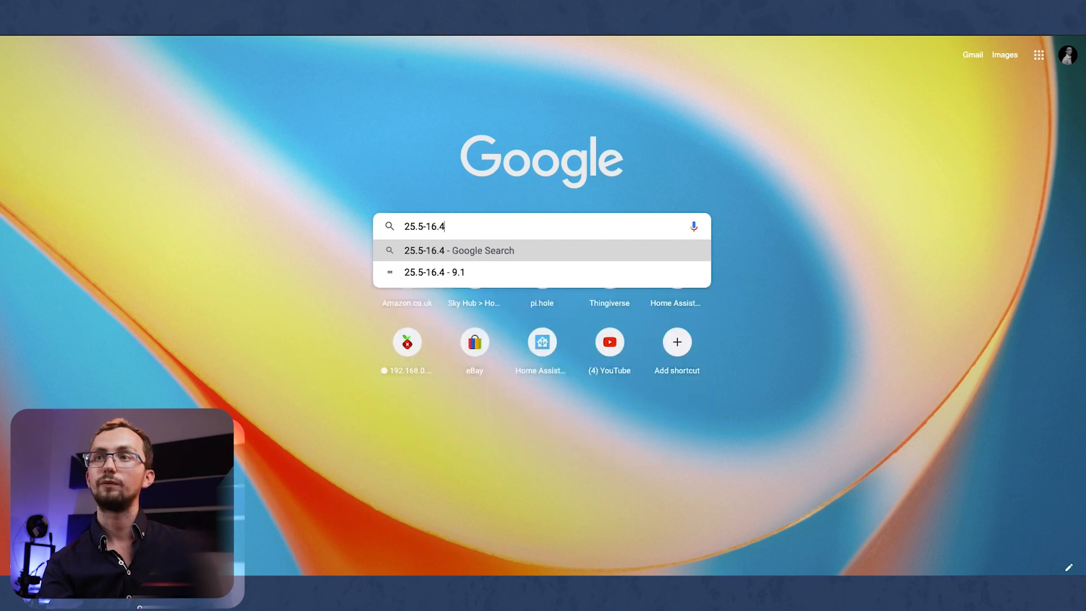
{"action": "type", "text": "(25.5-16.4)/("}
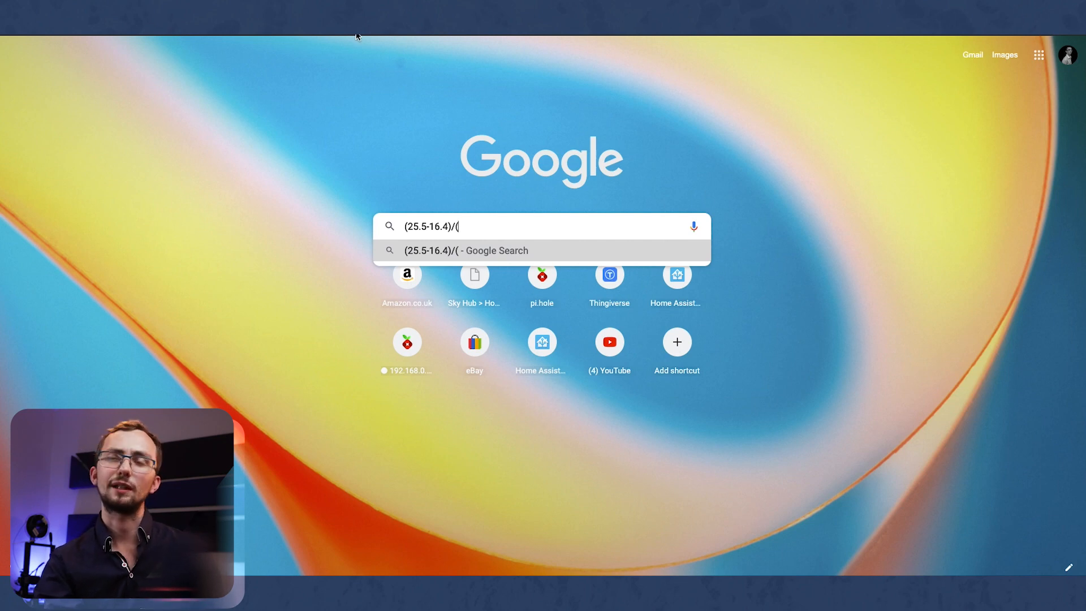
{"action": "type", "text": "19-"}
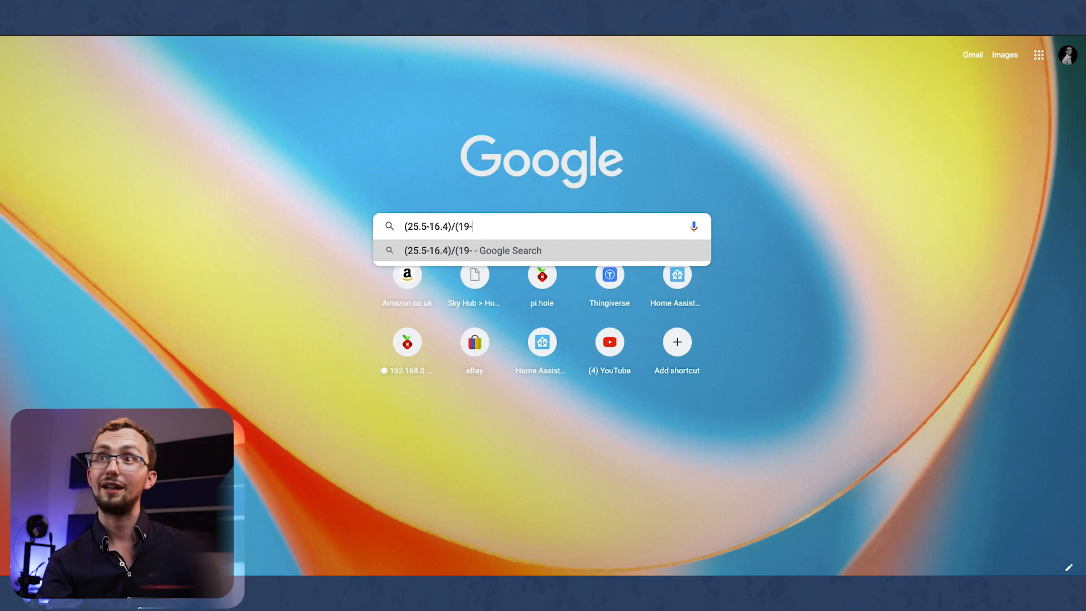
{"action": "type", "text": "16.4"}
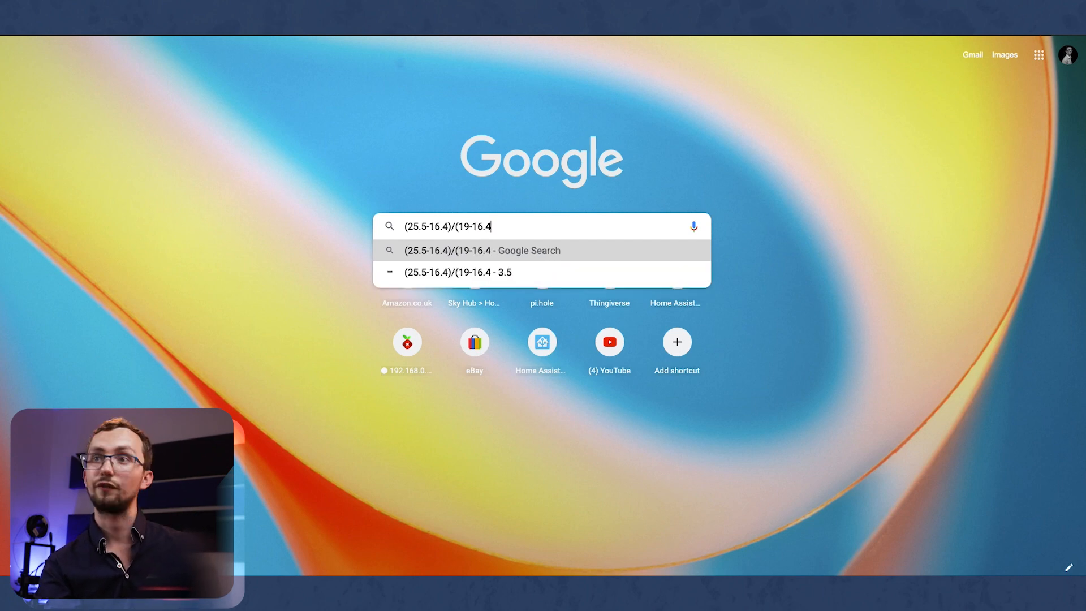
{"action": "type", "text": ")"}
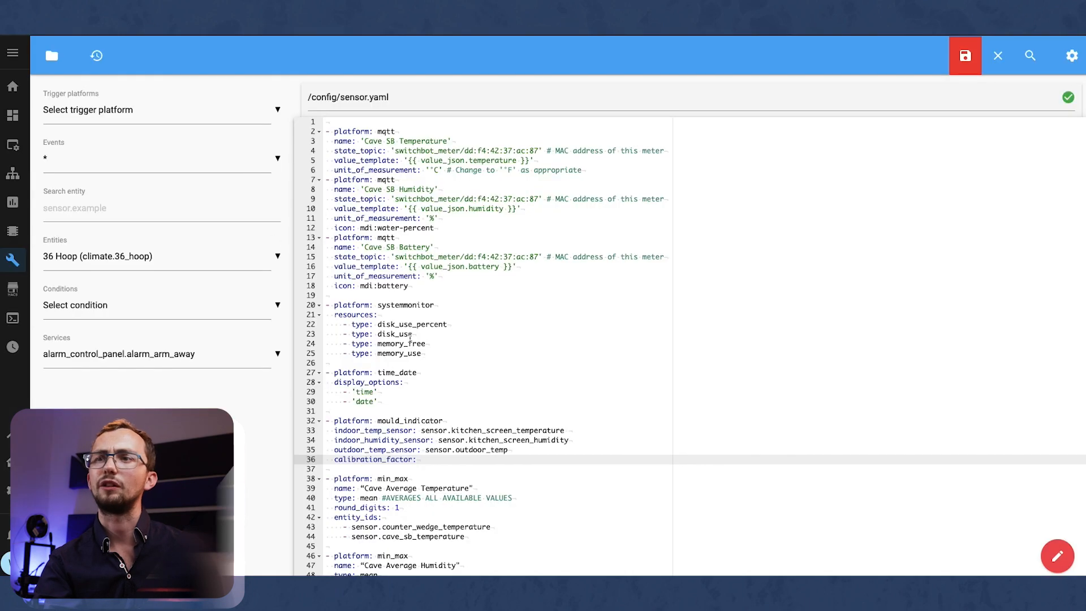
- Enter calibration_factor 3.5 and save sensor.yaml
{"action": "type", "text": "3.5"}
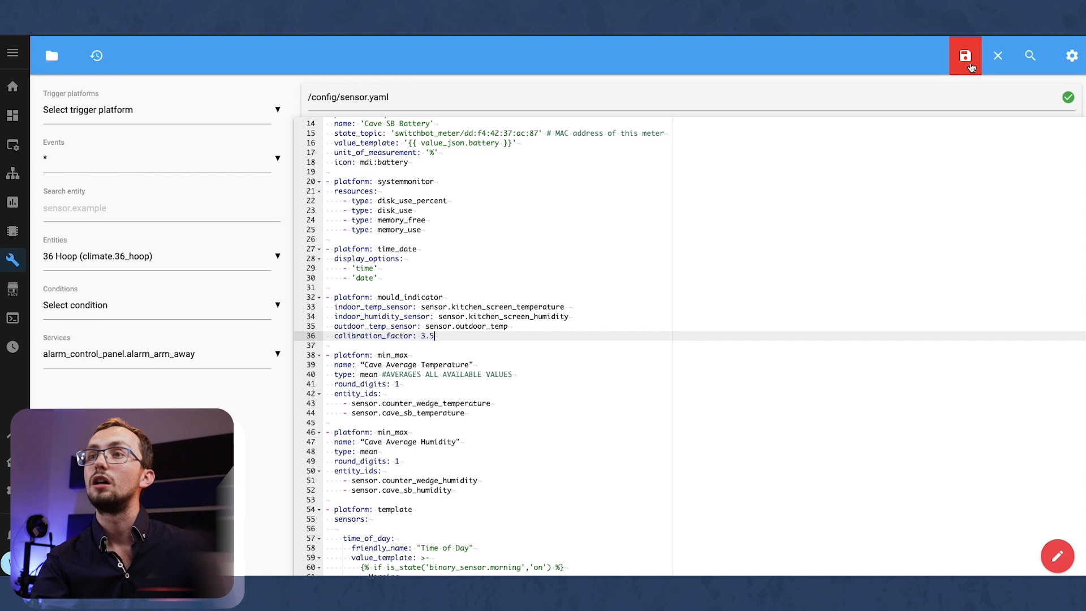
{"action": "left_click", "coordinate": [964, 55]}
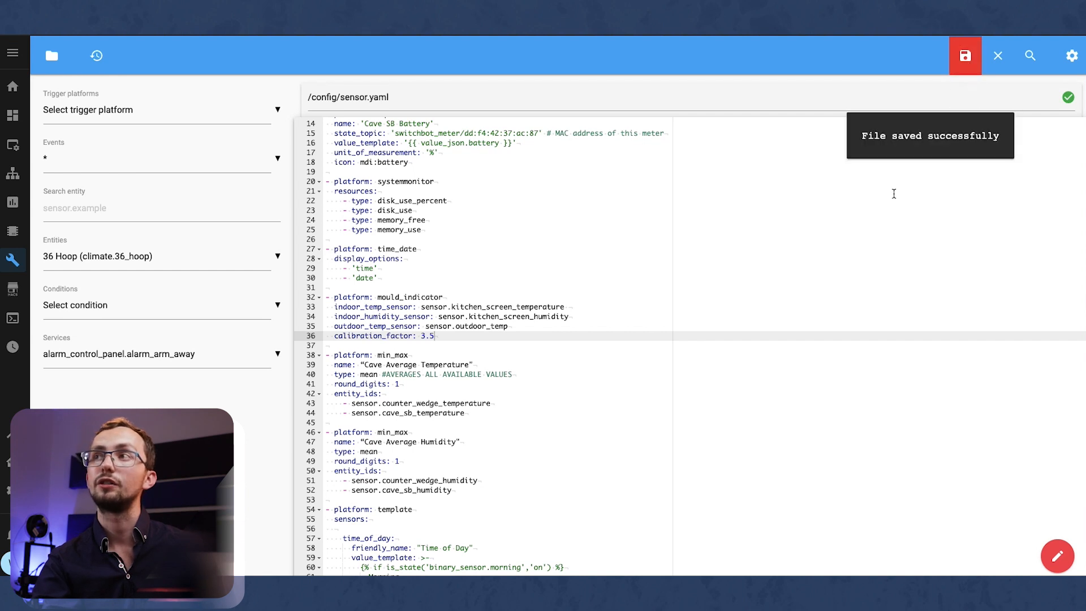
{"action": "left_click", "coordinate": [964, 56]}
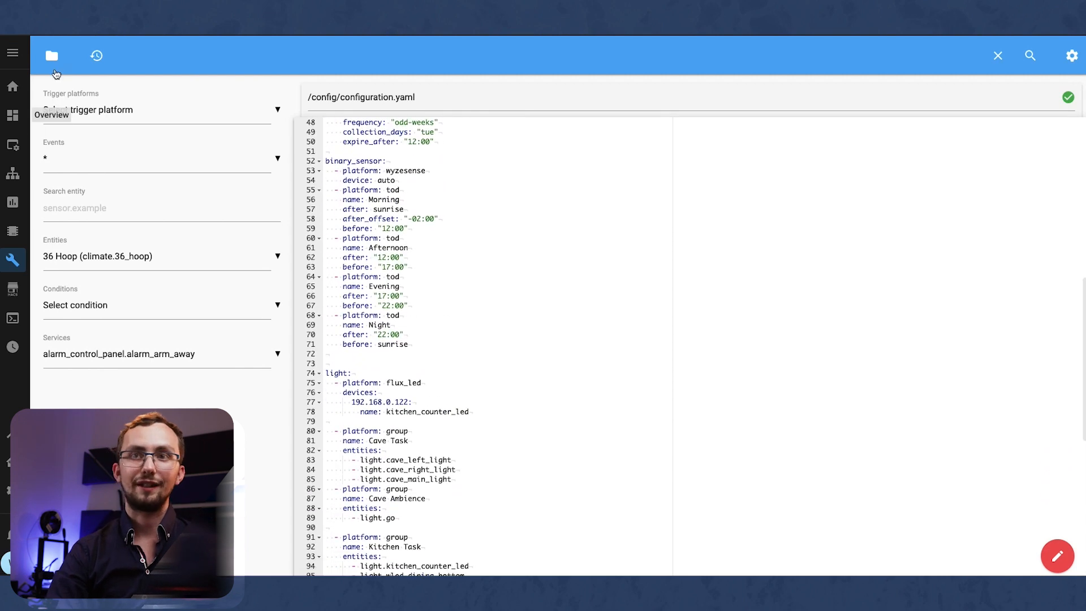
- Reopen sensor.yaml, add name: "Kitchen Mould" to the mould_indicator and save
{"action": "left_click", "coordinate": [51, 55]}
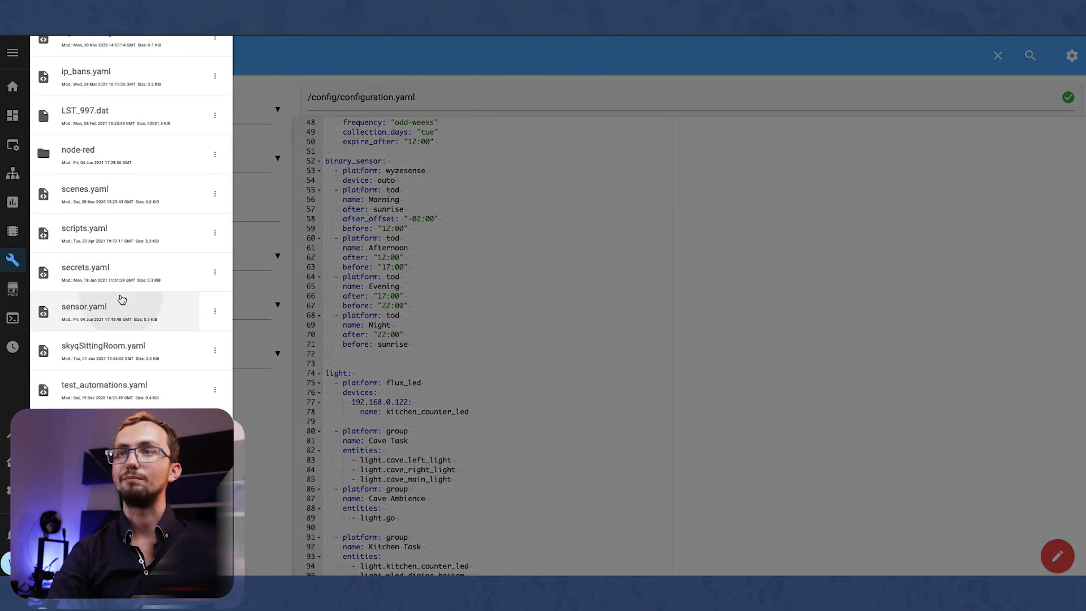
{"action": "left_click", "coordinate": [83, 307]}
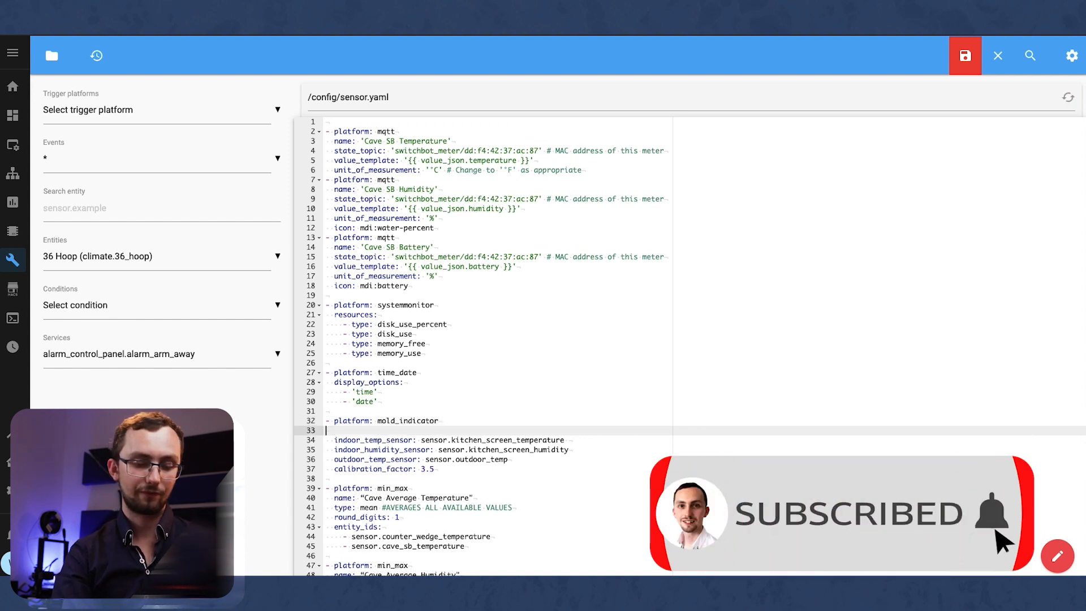
{"action": "type", "text": "name:"}
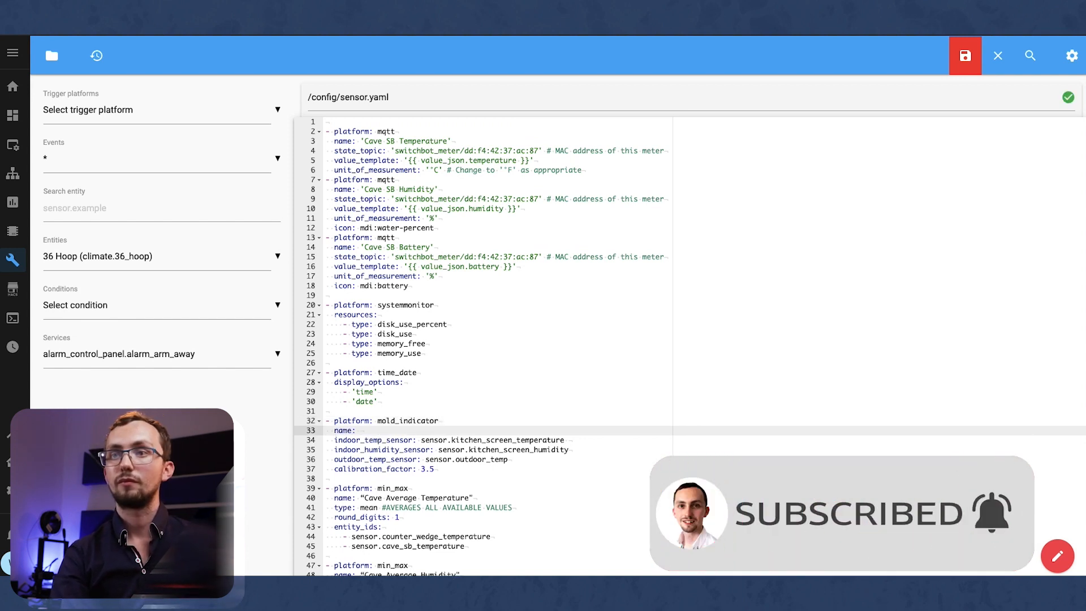
{"action": "type", "text": "Kitchenm"}
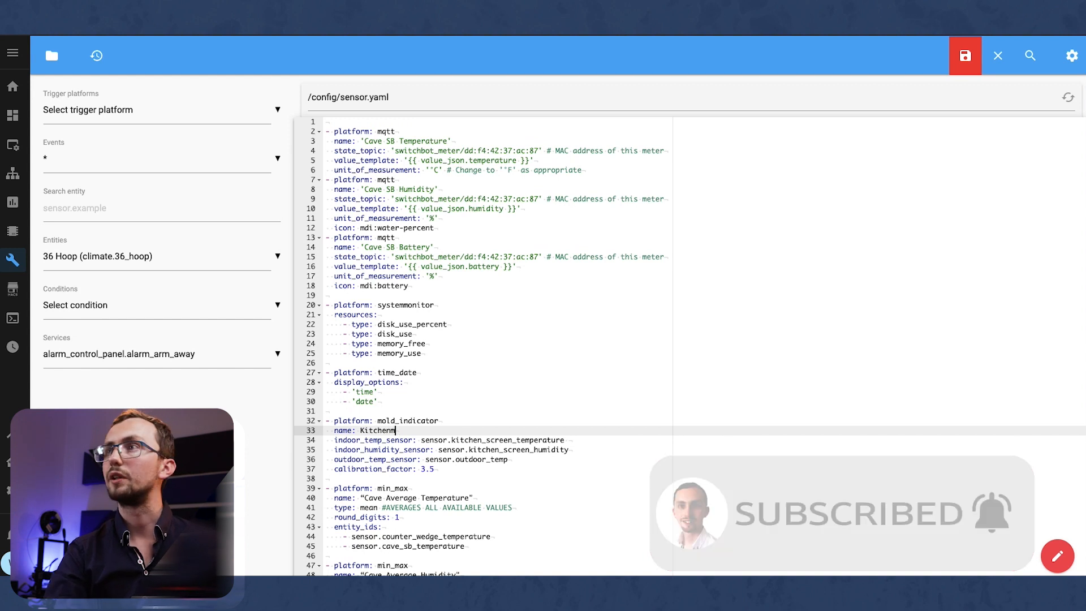
{"action": "type", "text": "Mould"}
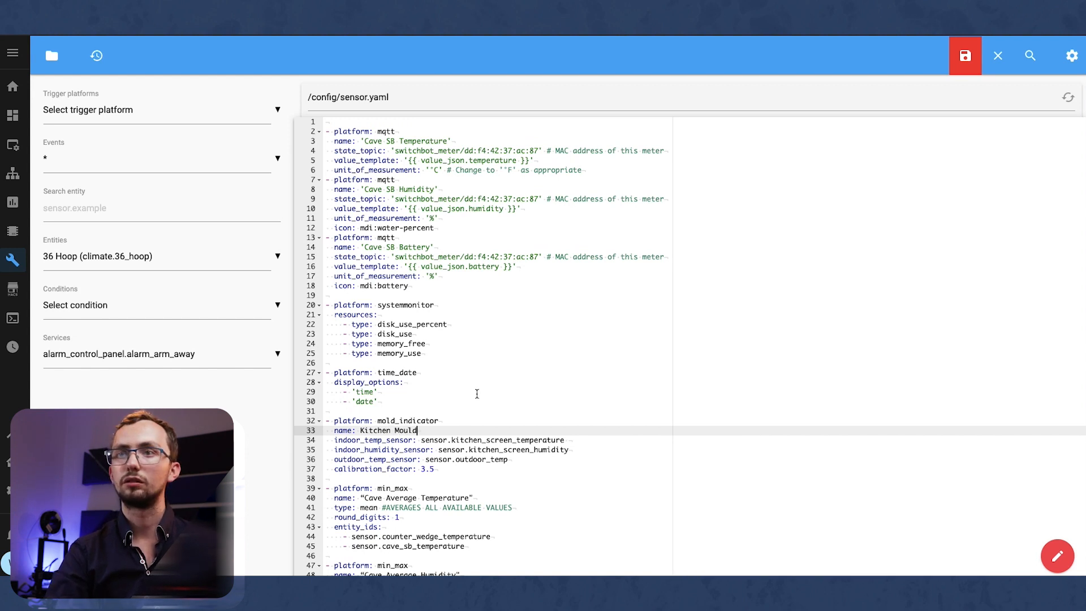
{"action": "left_click", "coordinate": [964, 56]}
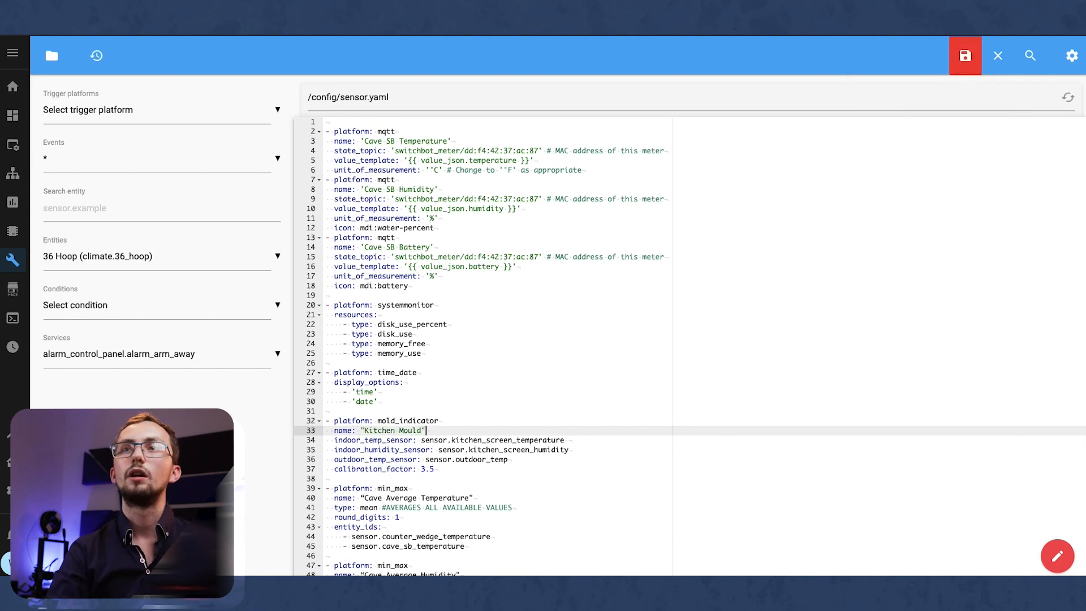
{"action": "left_click", "coordinate": [964, 56]}
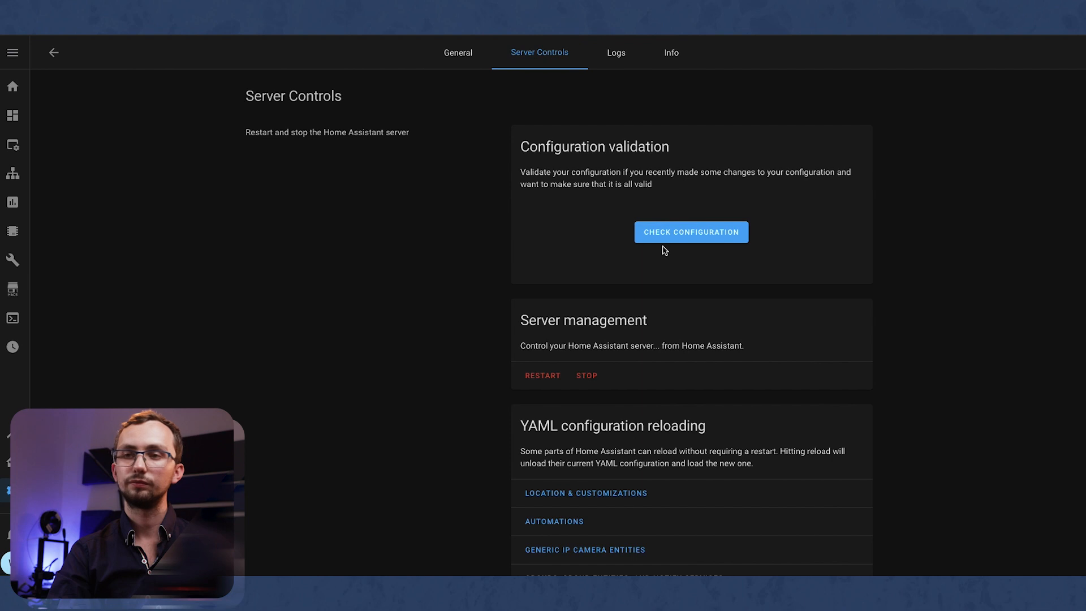
- Run Check Configuration in Server Controls to validate the edits
{"action": "left_click", "coordinate": [690, 232]}
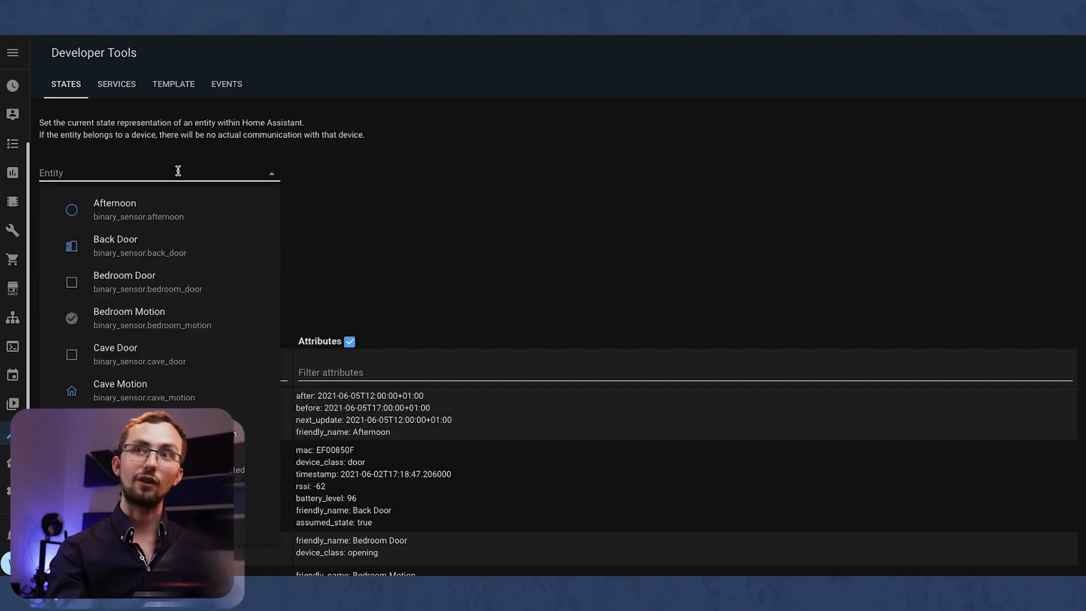
- Look up sensor.kitchen_mould in Developer Tools States, showing 64 with dewpoint and critical temperature
{"action": "type", "text": "out"}
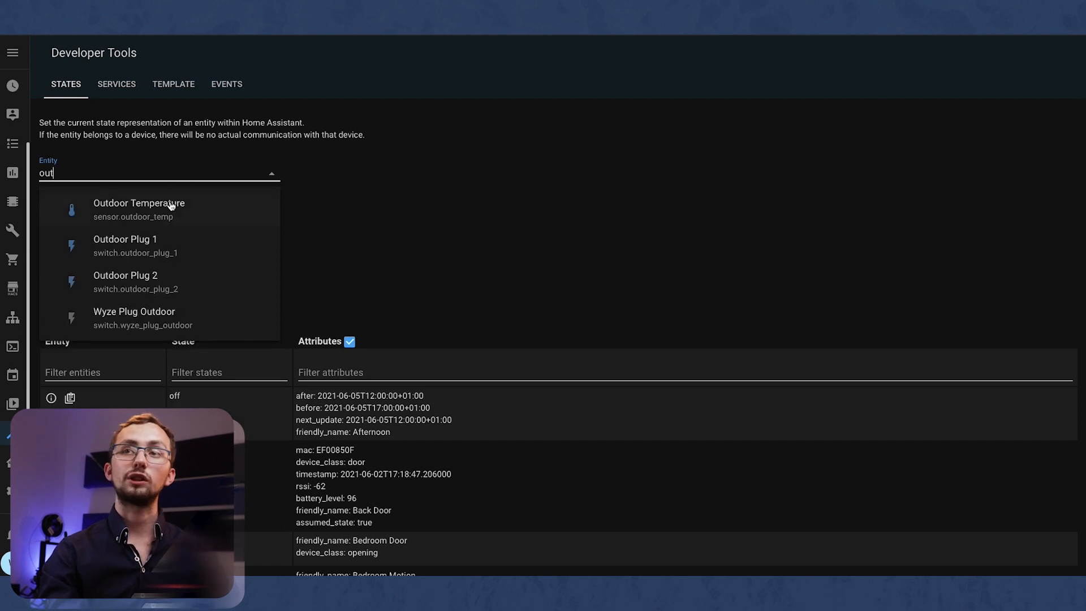
{"action": "left_click", "coordinate": [254, 172]}
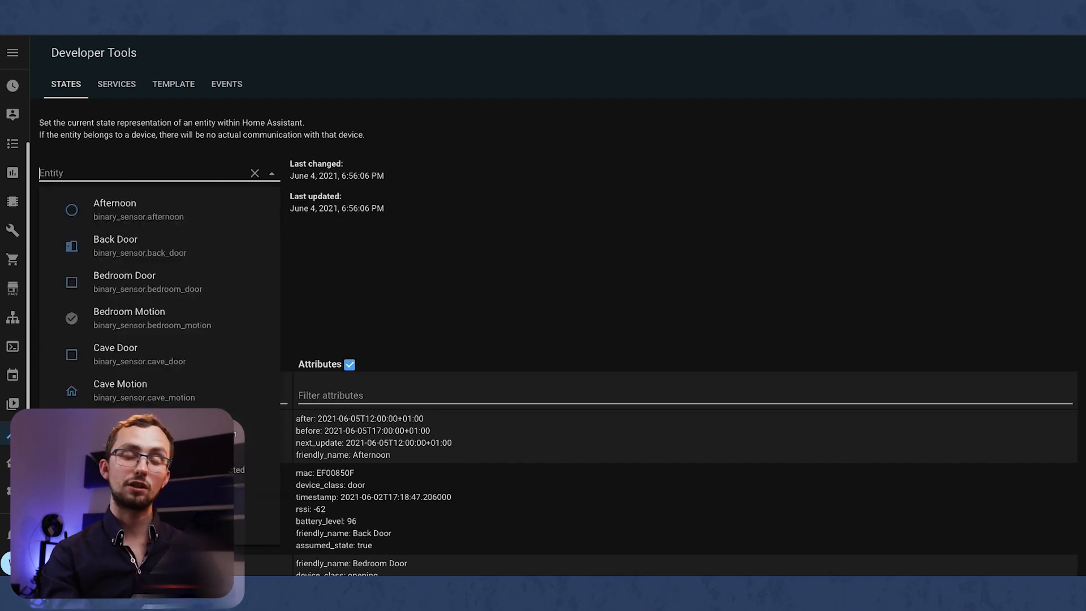
{"action": "type", "text": "mould"}
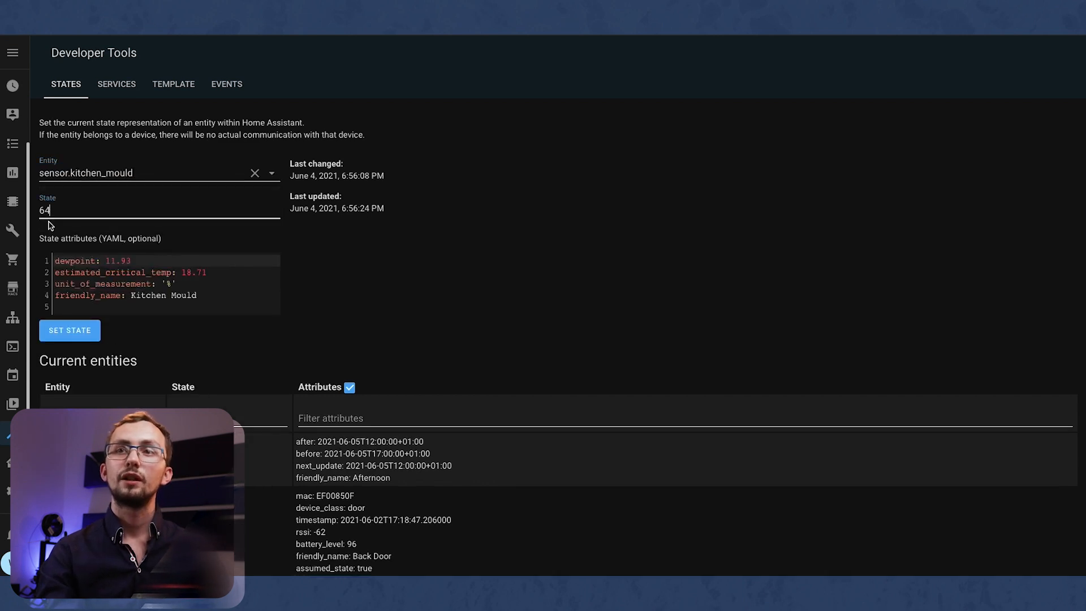
{"action": "double_click", "coordinate": [44, 211]}
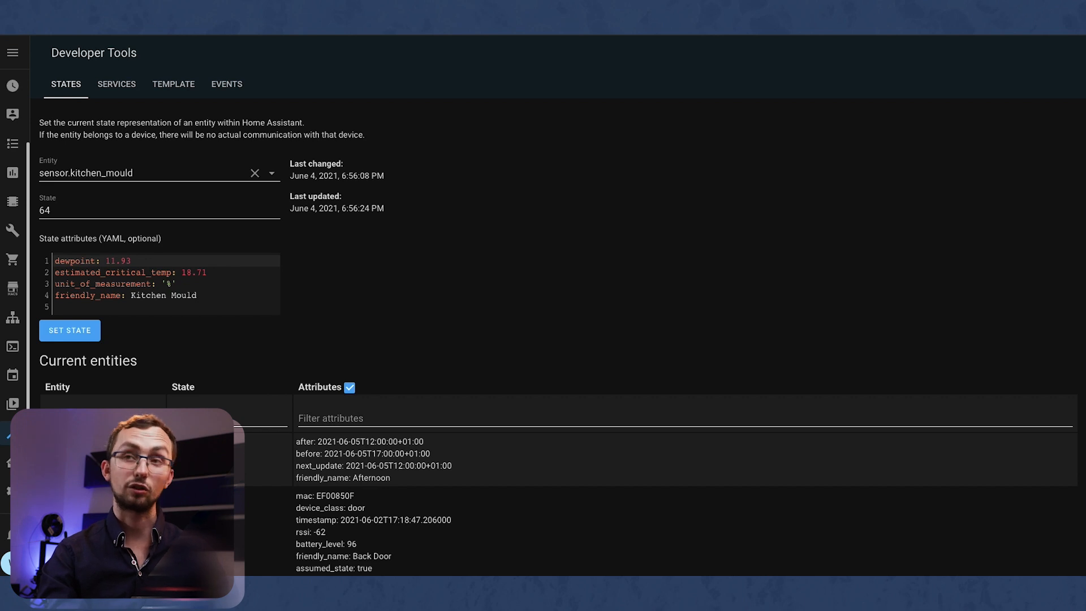
{"action": "left_click", "coordinate": [146, 211]}
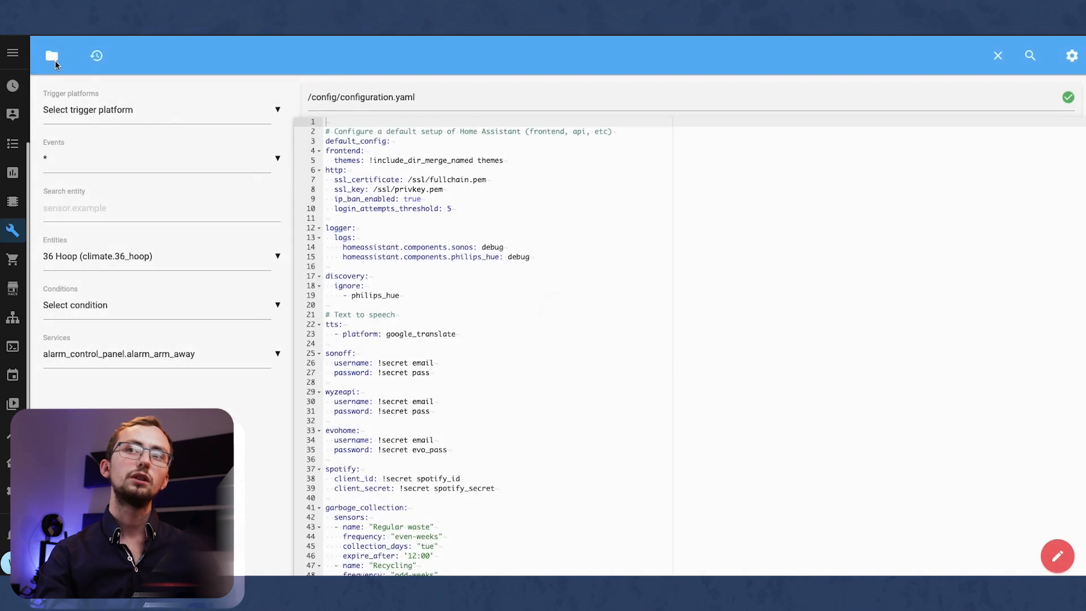
- Add a threshold binary sensor entry in configuration.yaml on entity_id sensor.kitchen_mould
{"action": "scroll", "scroll_direction": "down", "scroll_amount": 3}
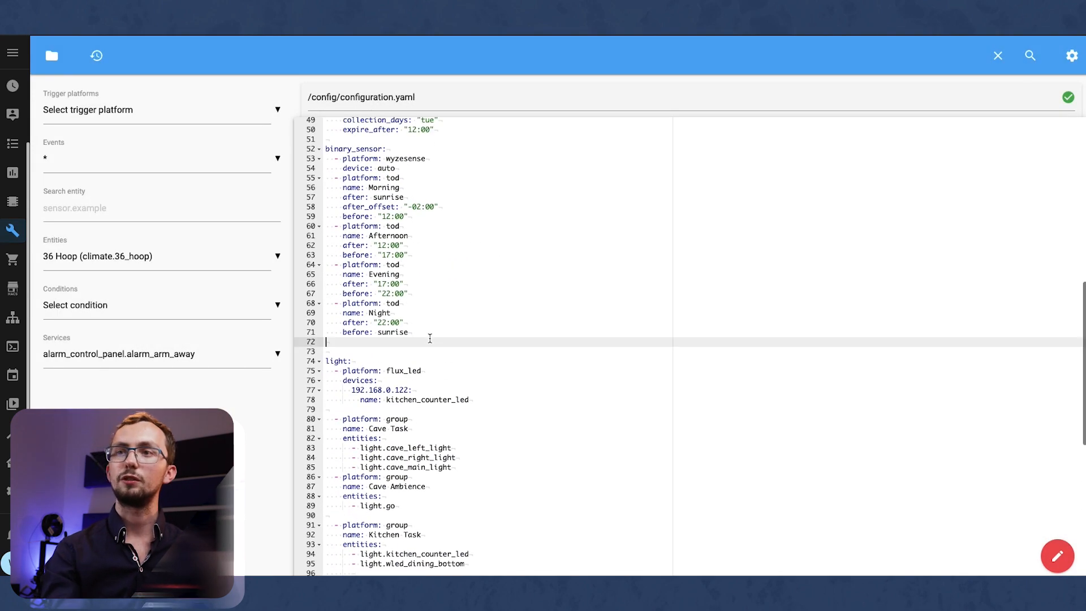
{"action": "type", "text": "- platform: thres"}
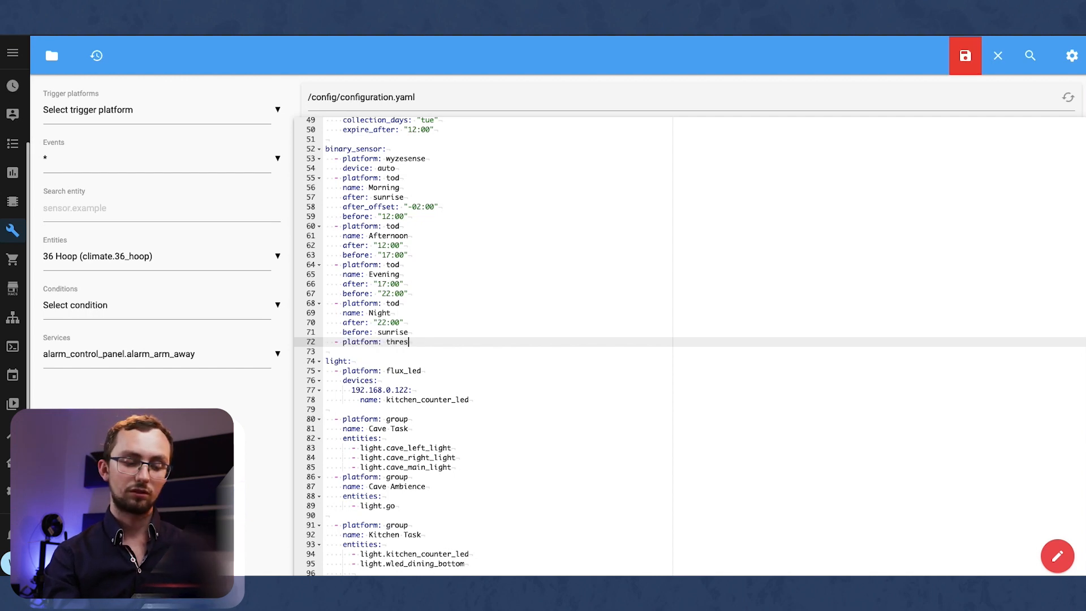
{"action": "type", "text": "hold"}
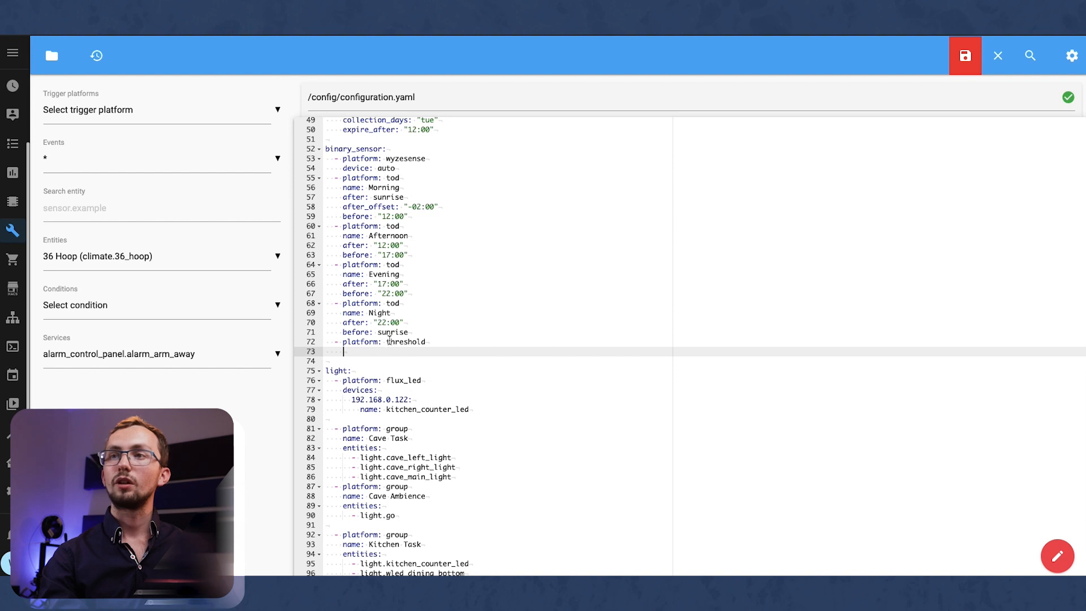
{"action": "type", "text": "entity_"}
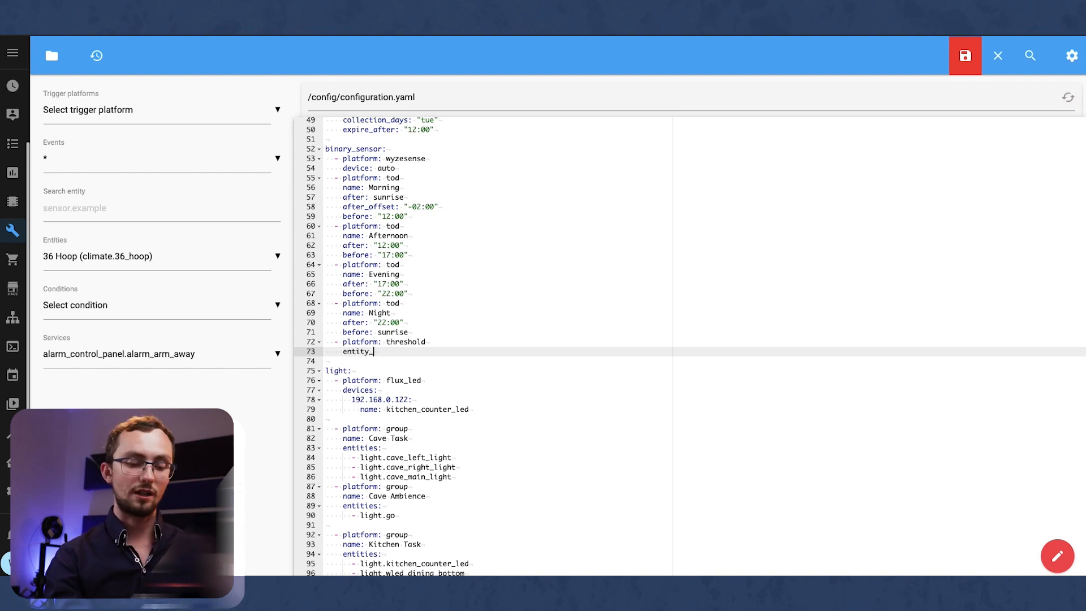
{"action": "type", "text": "id: sensor:"}
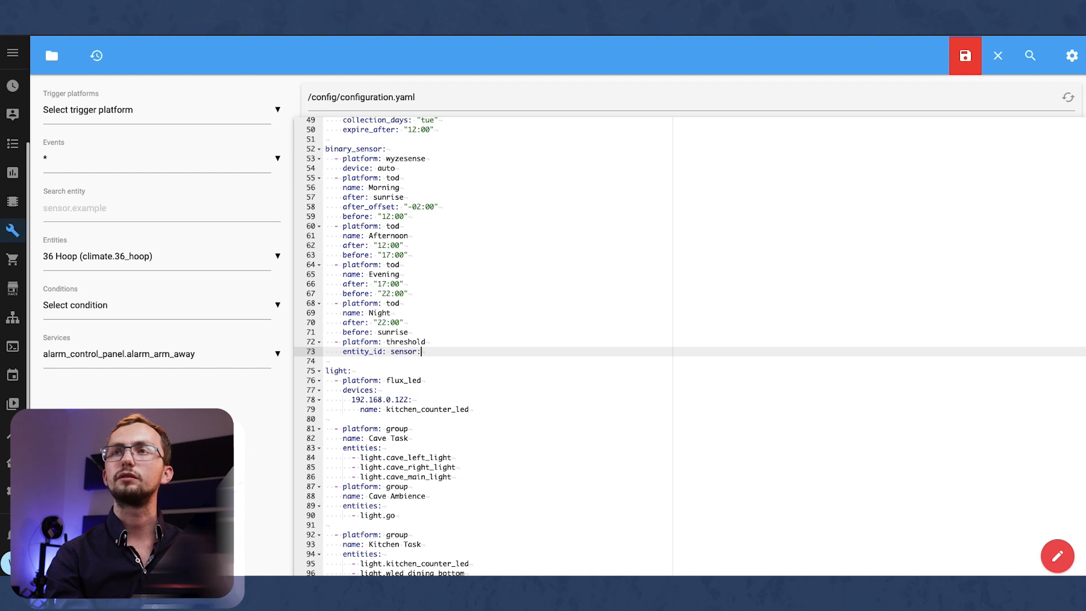
{"action": "type", "text": ".kitchen"}
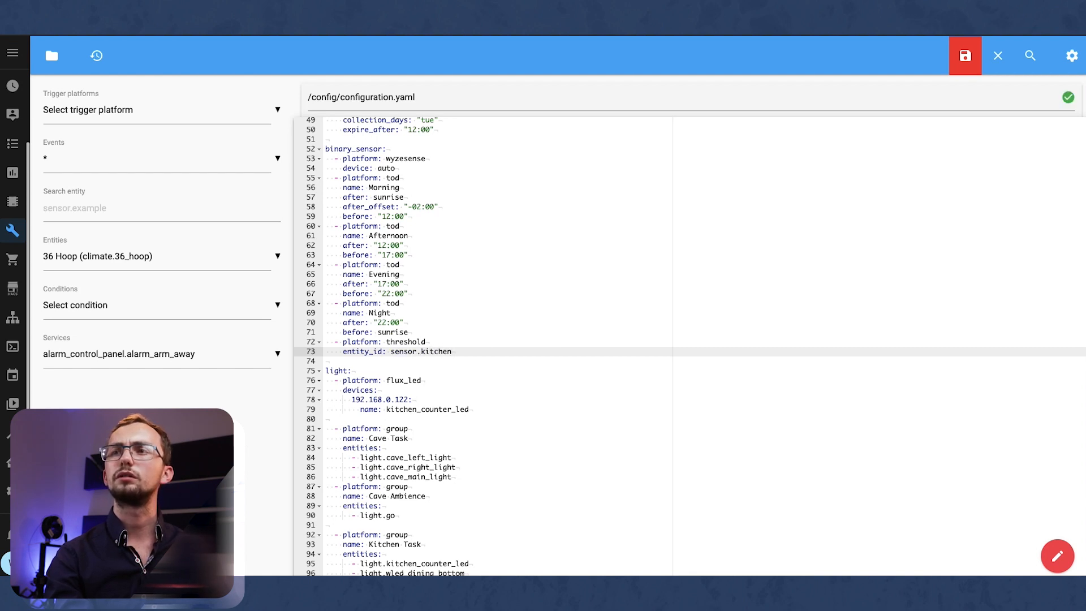
{"action": "type", "text": "_"}
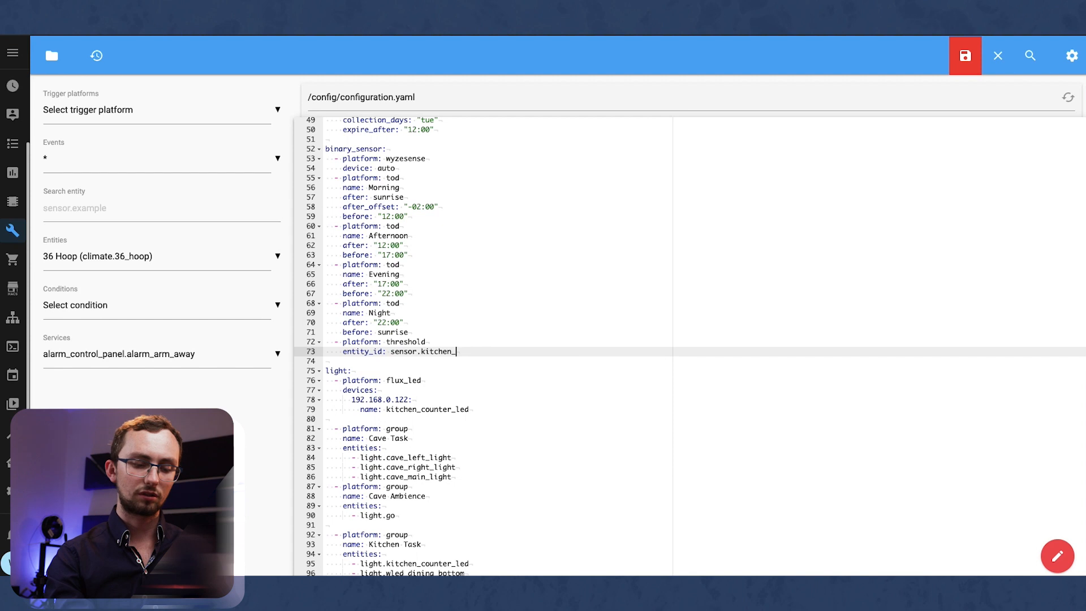
{"action": "type", "text": "mould"}
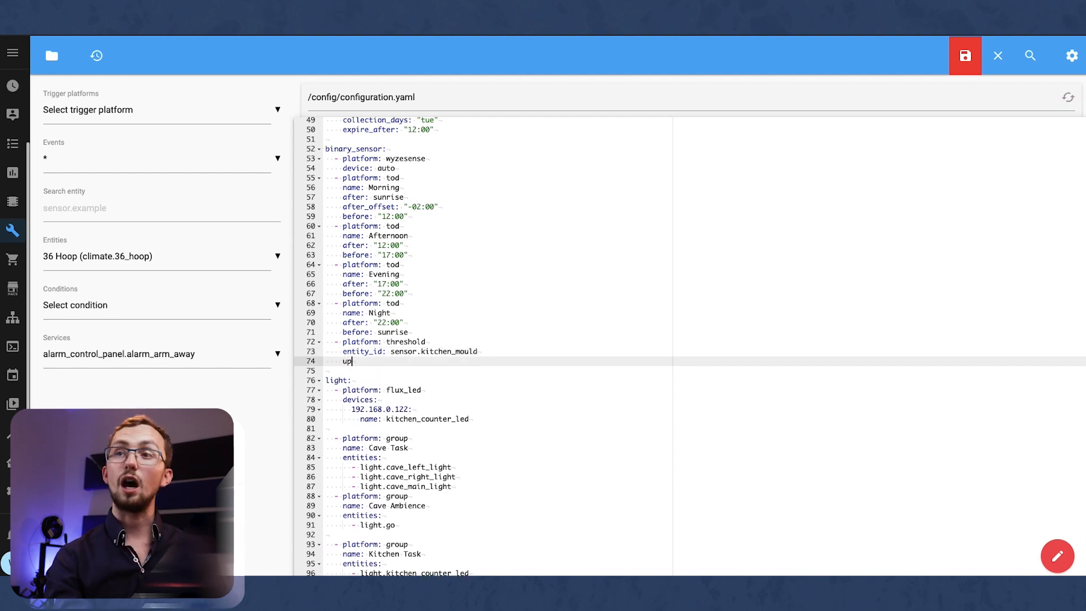
- Set the threshold's upper limit to 80 and name it Mould Threshold, then save
{"action": "type", "text": "per:"}
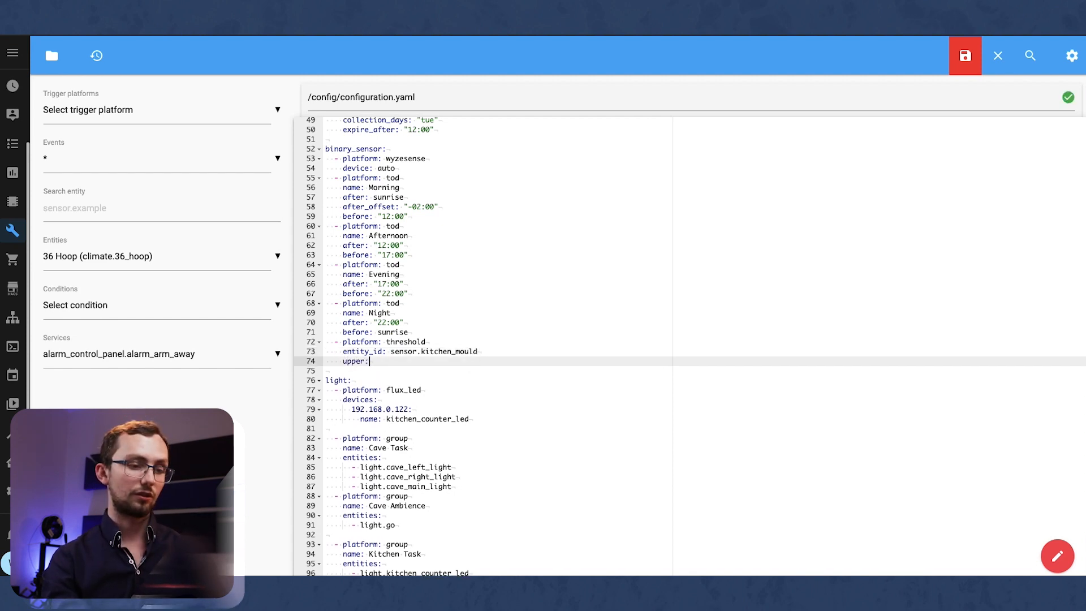
{"action": "type", "text": "8"}
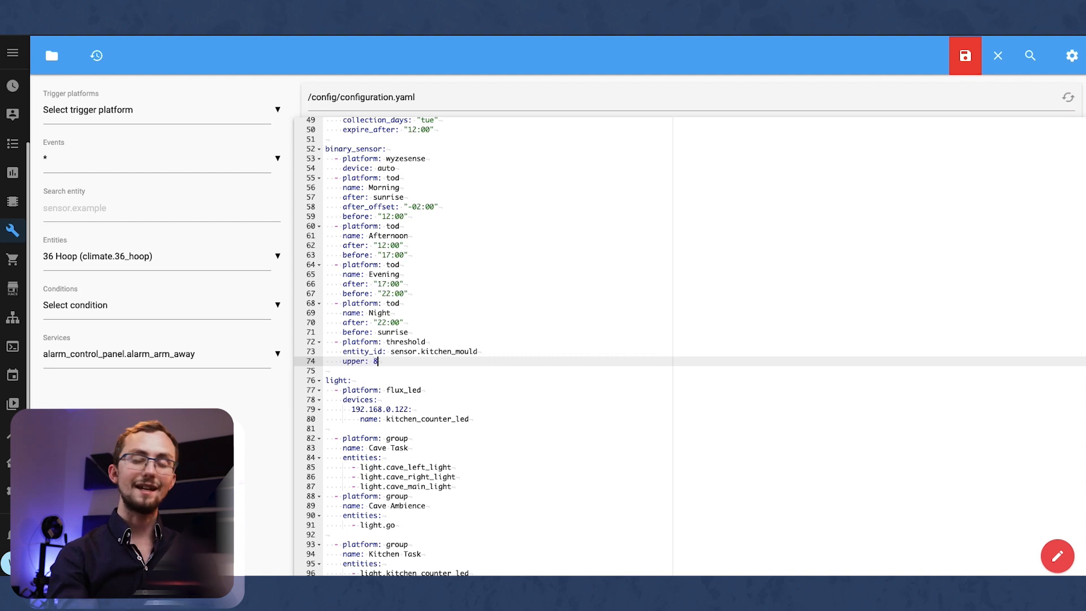
{"action": "type", "text": "5"}
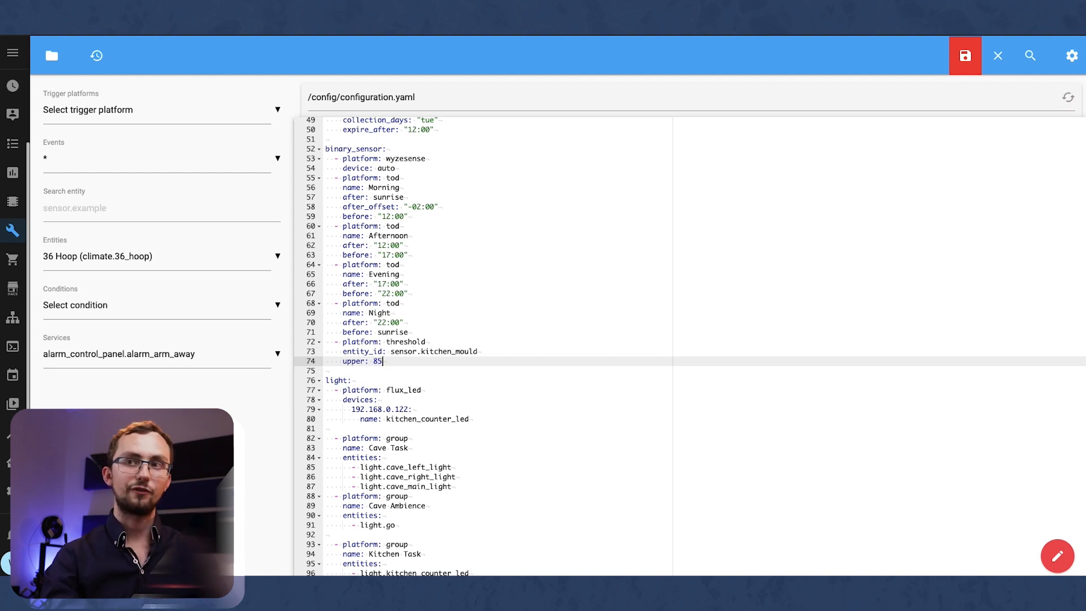
{"action": "type", "text": "80"}
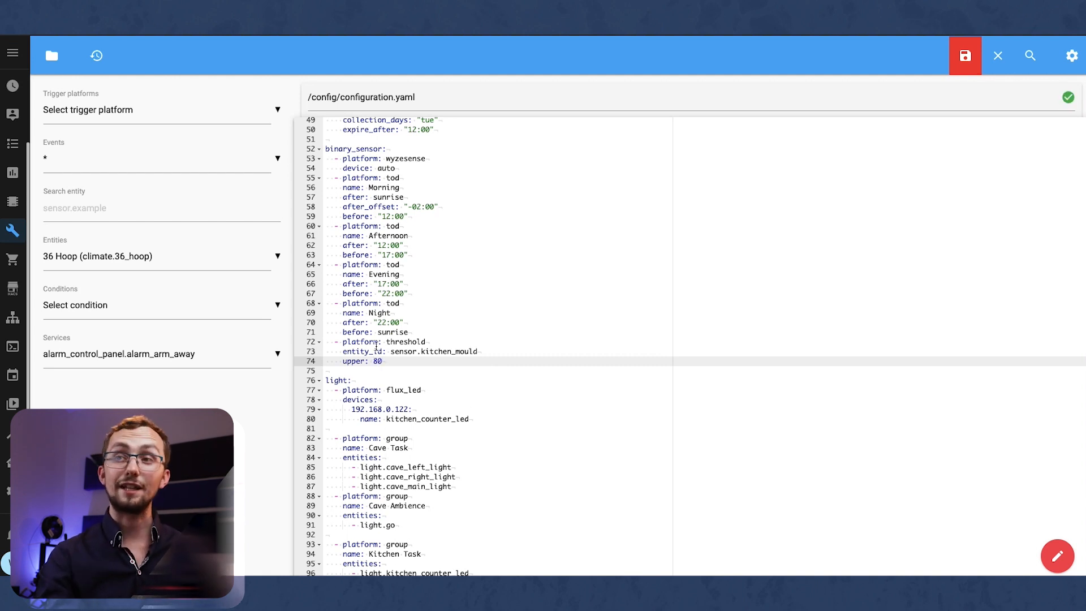
{"action": "scroll", "scroll_direction": "down", "scroll_amount": 3}
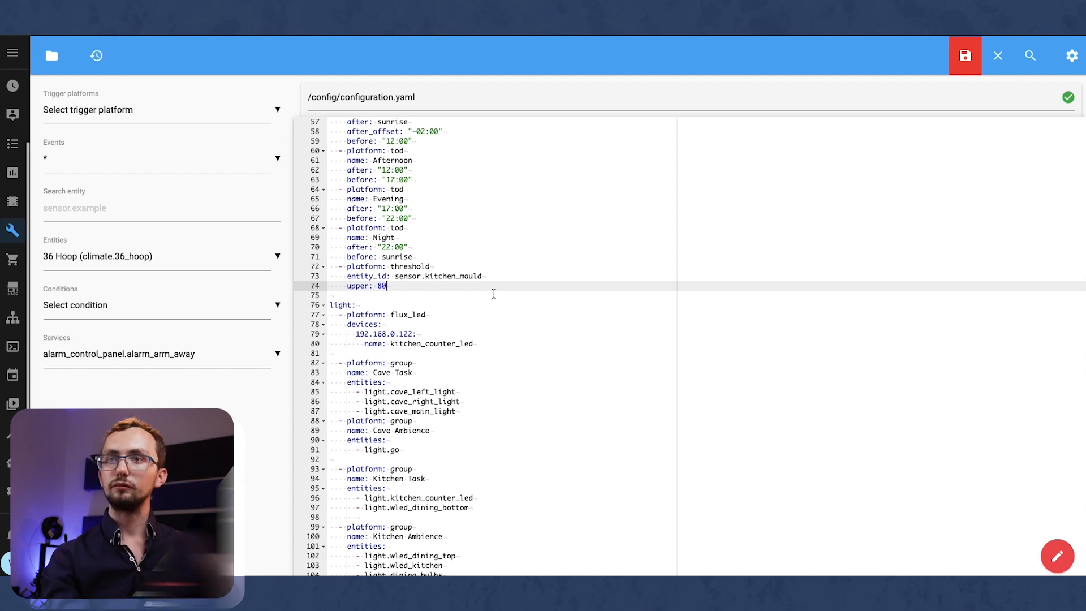
{"action": "type", "text": "naem"}
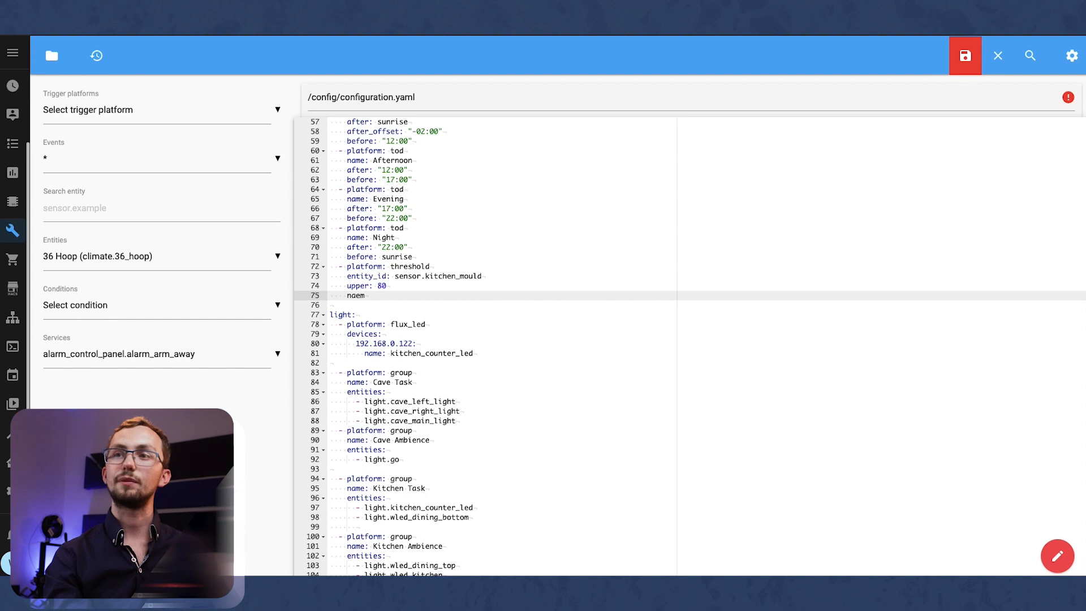
{"action": "type", "text": "name:"}
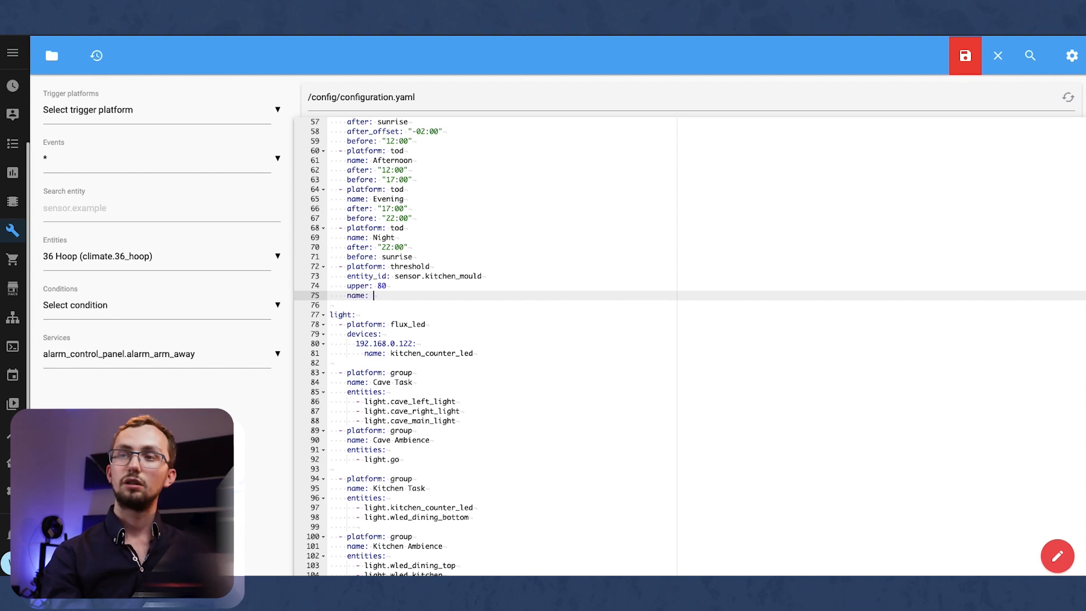
{"action": "type", "text": "Mould Thresh"}
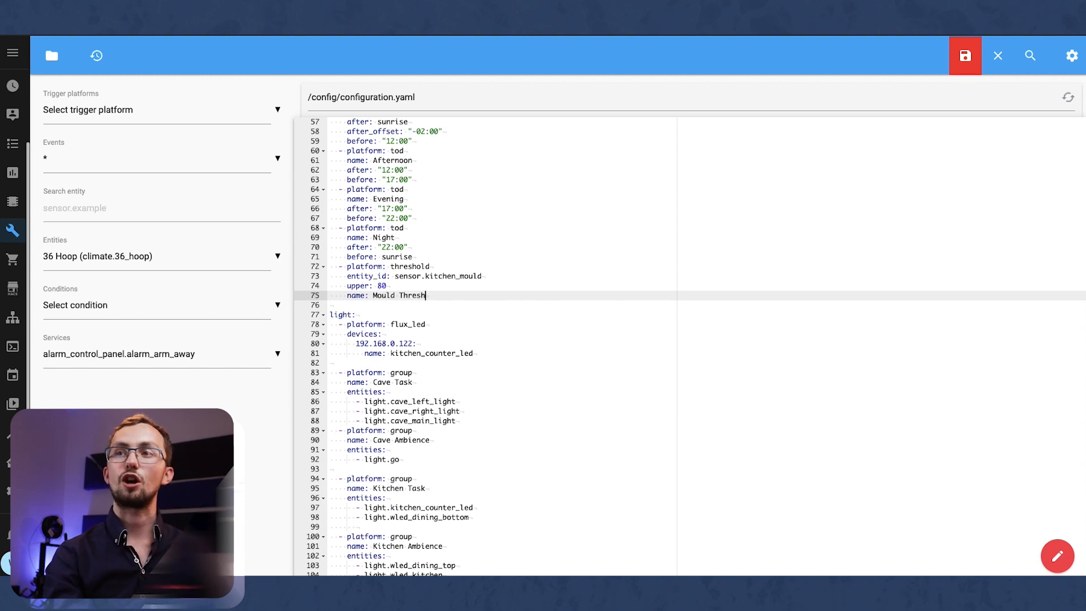
{"action": "left_click", "coordinate": [964, 55]}
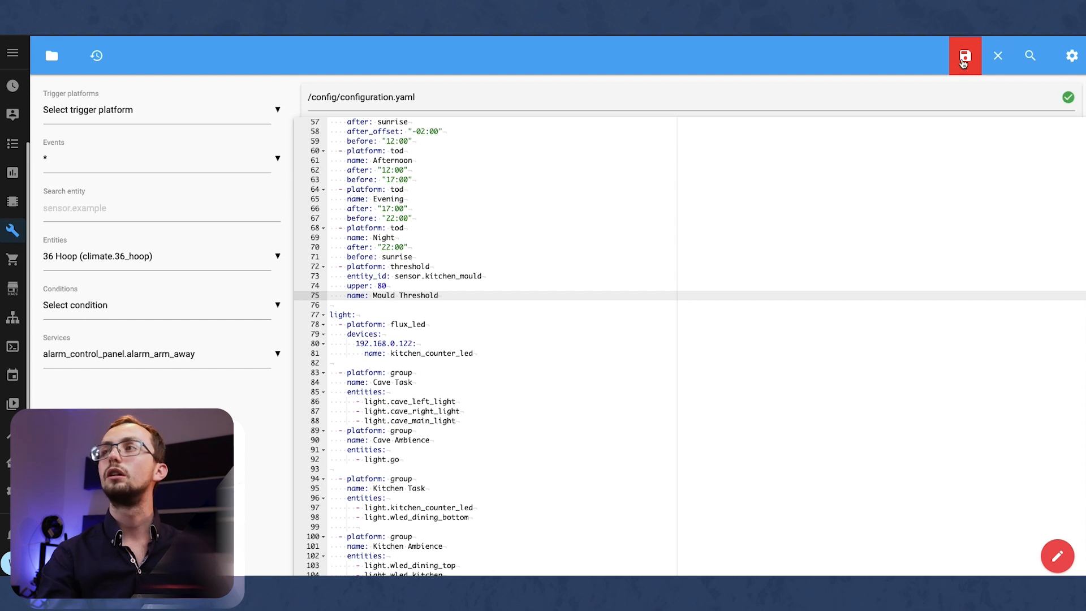
- Look up binary_sensor.mould_threshold in States: off, upper 80, sensor value 64
{"action": "left_click", "coordinate": [964, 55]}
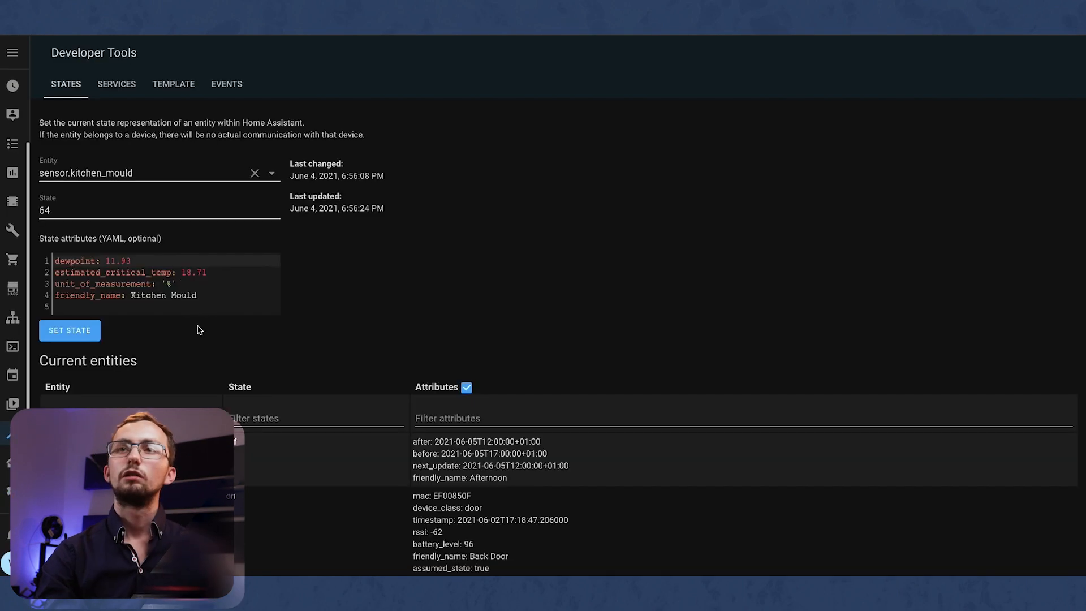
{"action": "left_click", "coordinate": [153, 172]}
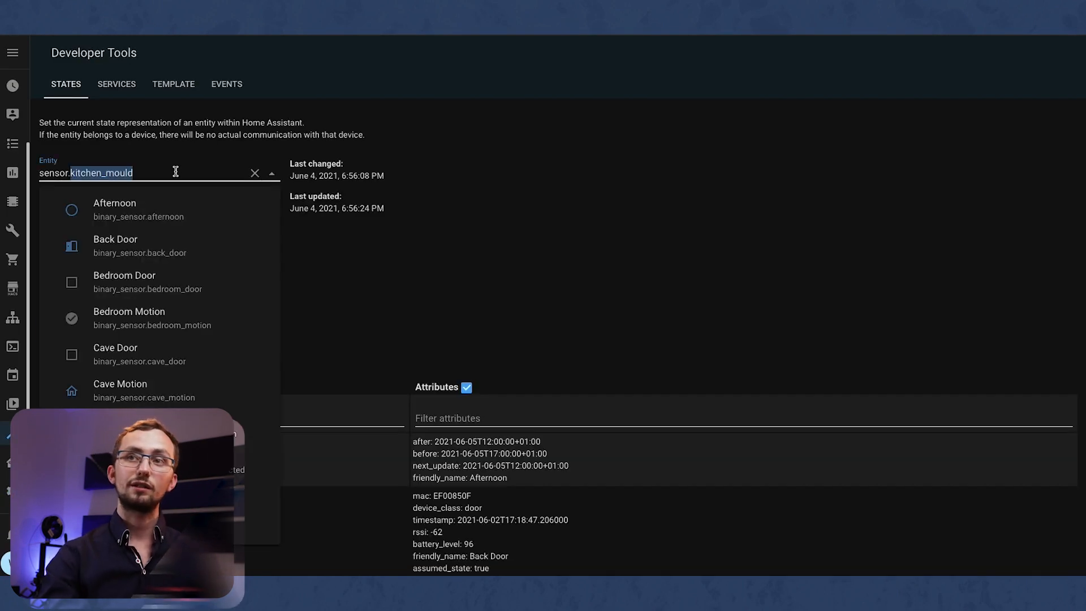
{"action": "left_click", "coordinate": [254, 173]}
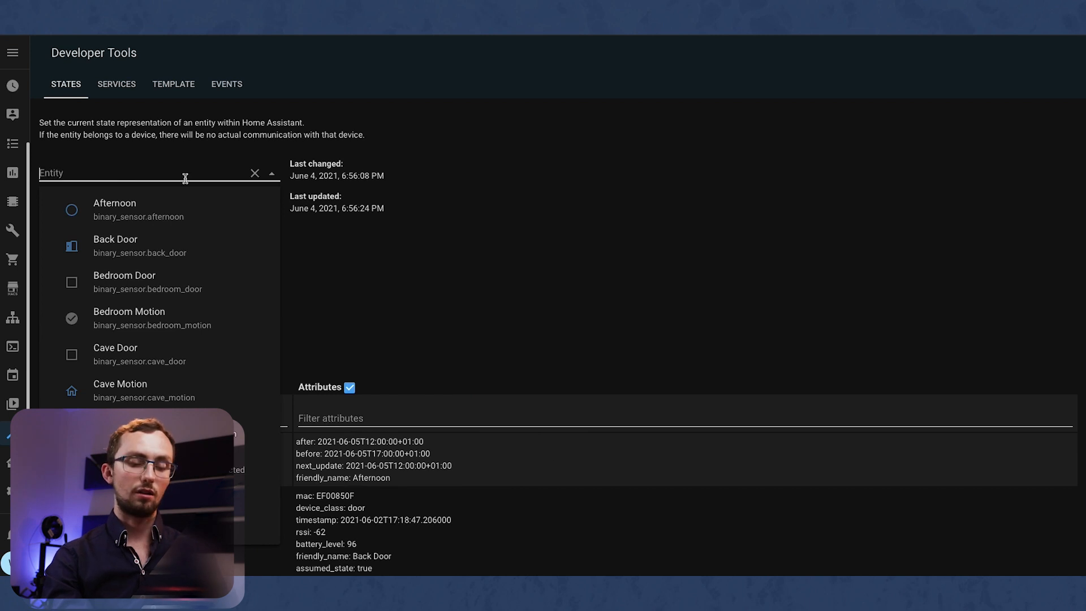
{"action": "type", "text": "binary_sensor.mould_threshold"}
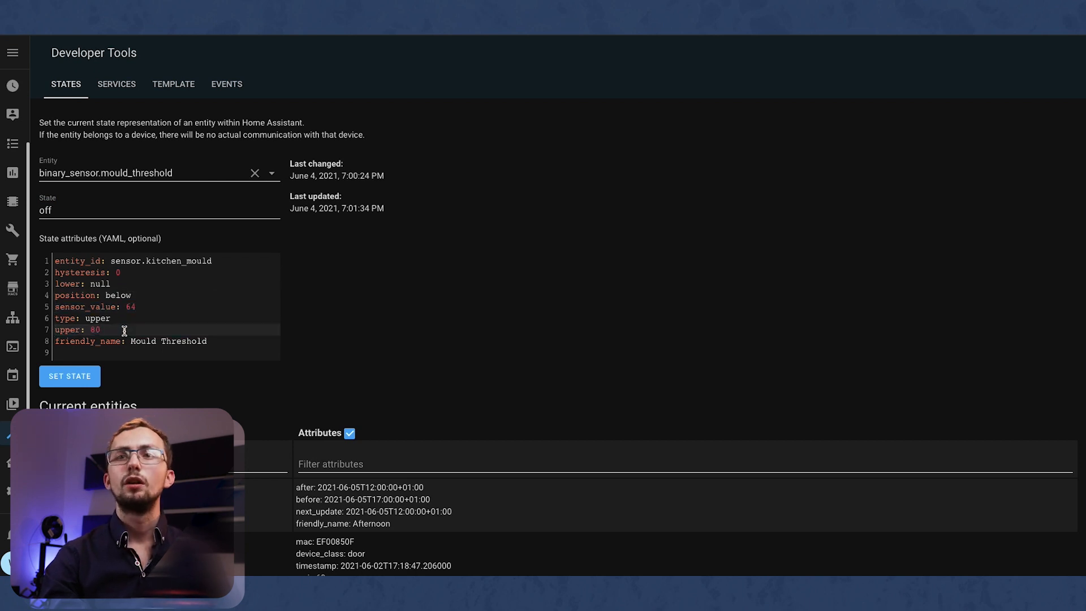
{"action": "left_click", "coordinate": [12, 316]}
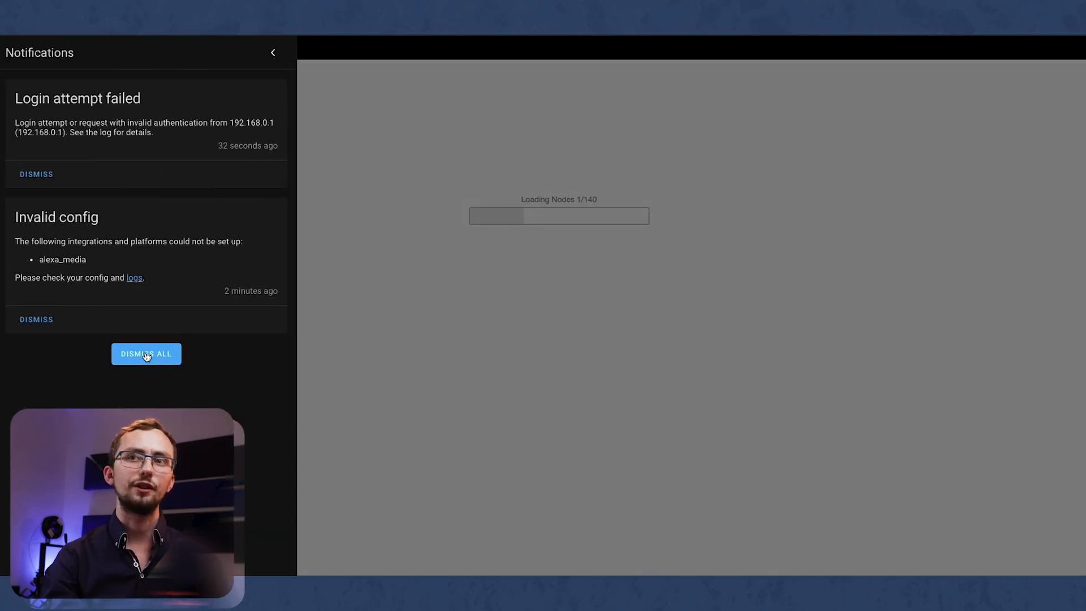
- Add an events: state node watching binary_sensor.mould_threshold that fires when on
{"action": "left_click", "coordinate": [146, 353]}
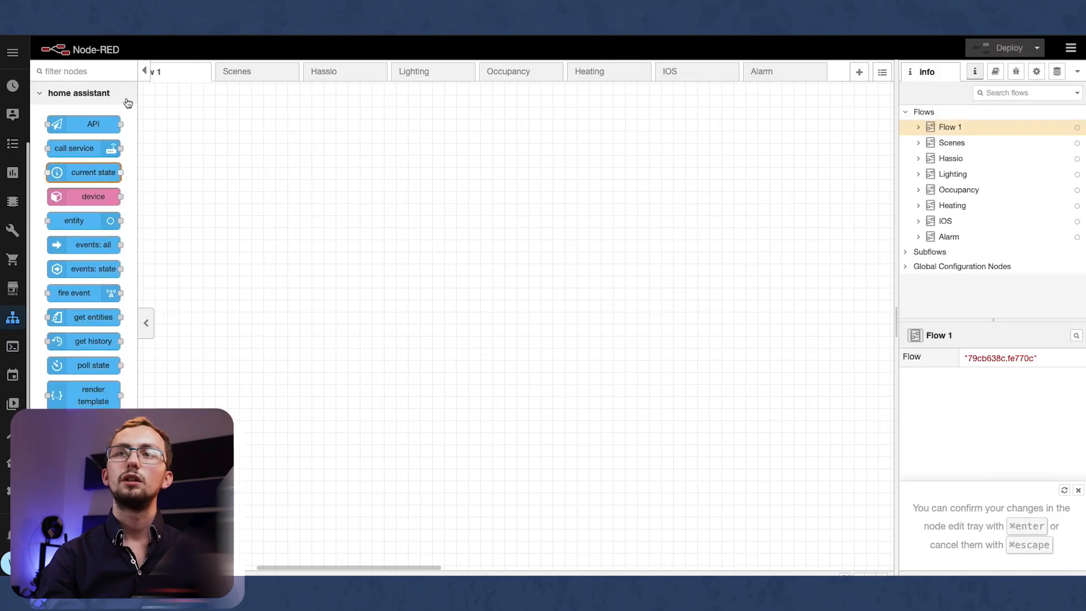
{"action": "left_click_drag", "start_coordinate": [85, 269], "coordinate": [329, 239]}
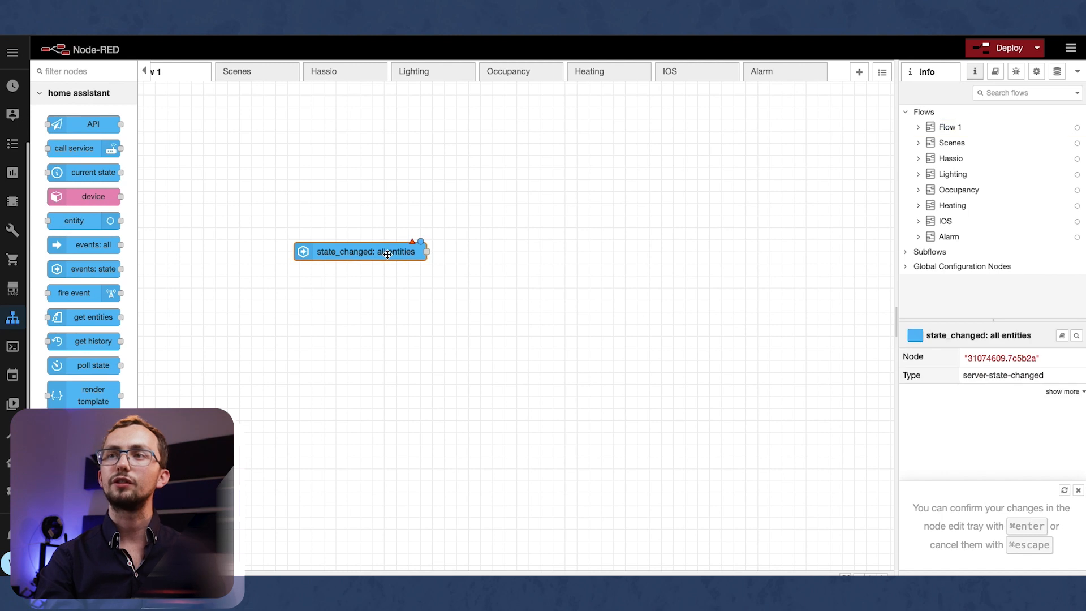
{"action": "double_click", "coordinate": [360, 251]}
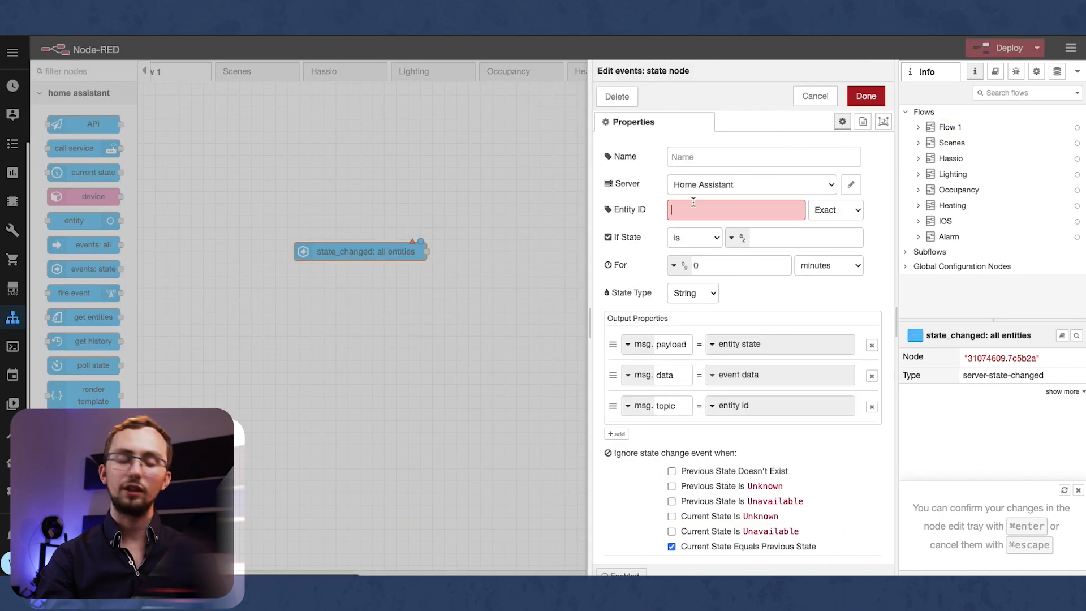
{"action": "type", "text": "mould"}
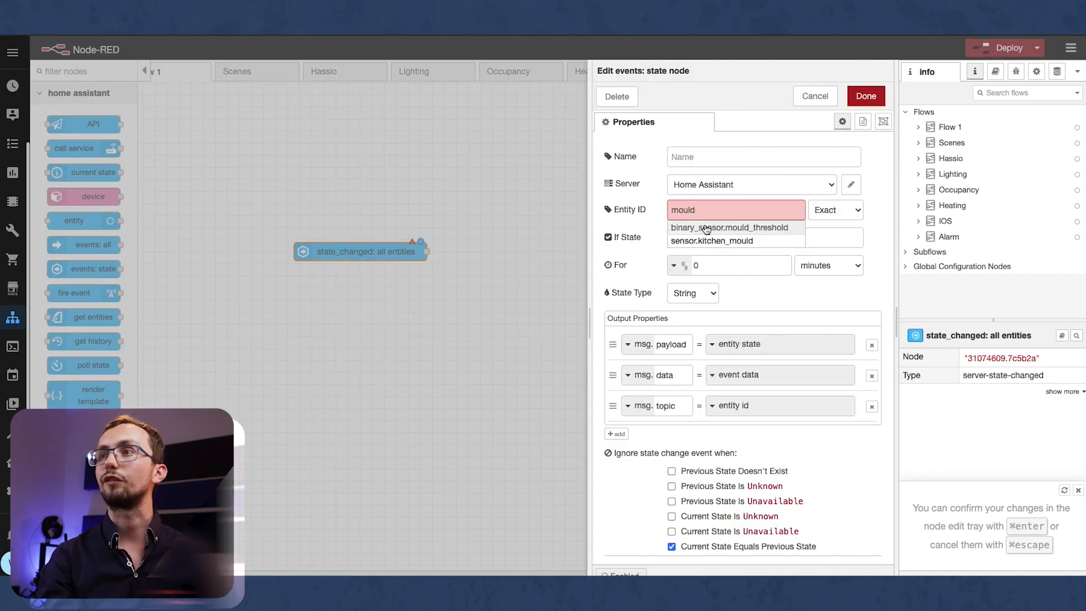
{"action": "left_click", "coordinate": [729, 228]}
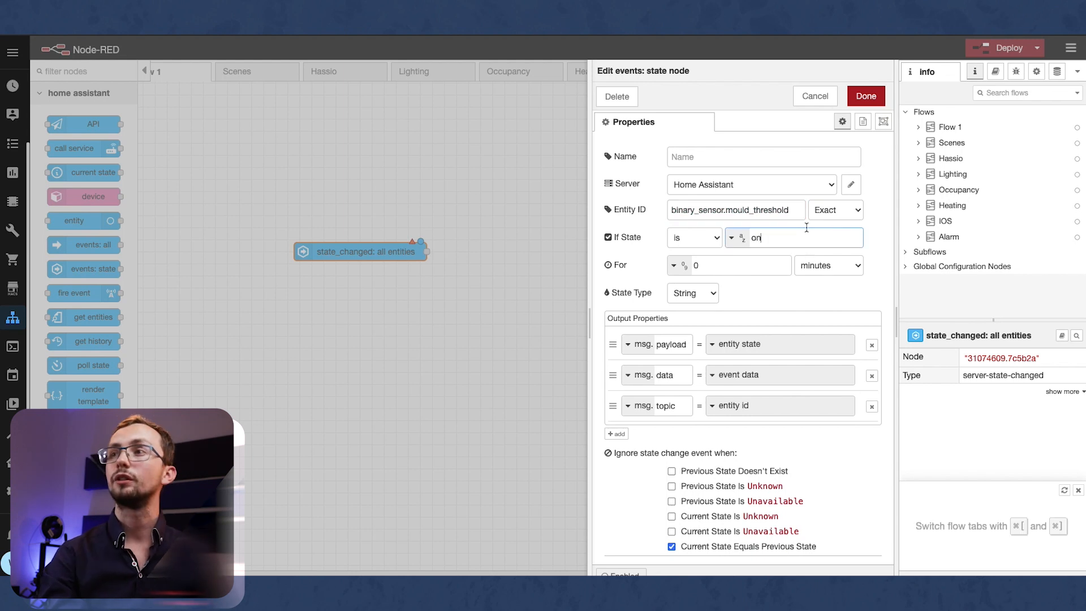
{"action": "left_click", "coordinate": [865, 95]}
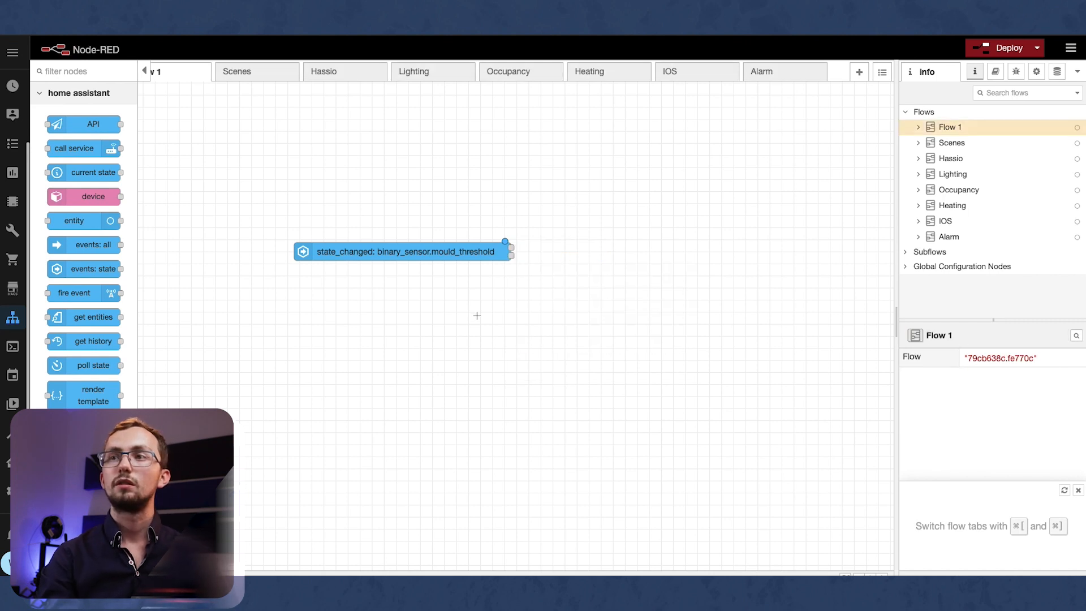
- Wire a call service node after the trigger set to persistent_notification create
{"action": "type", "text": "c"}
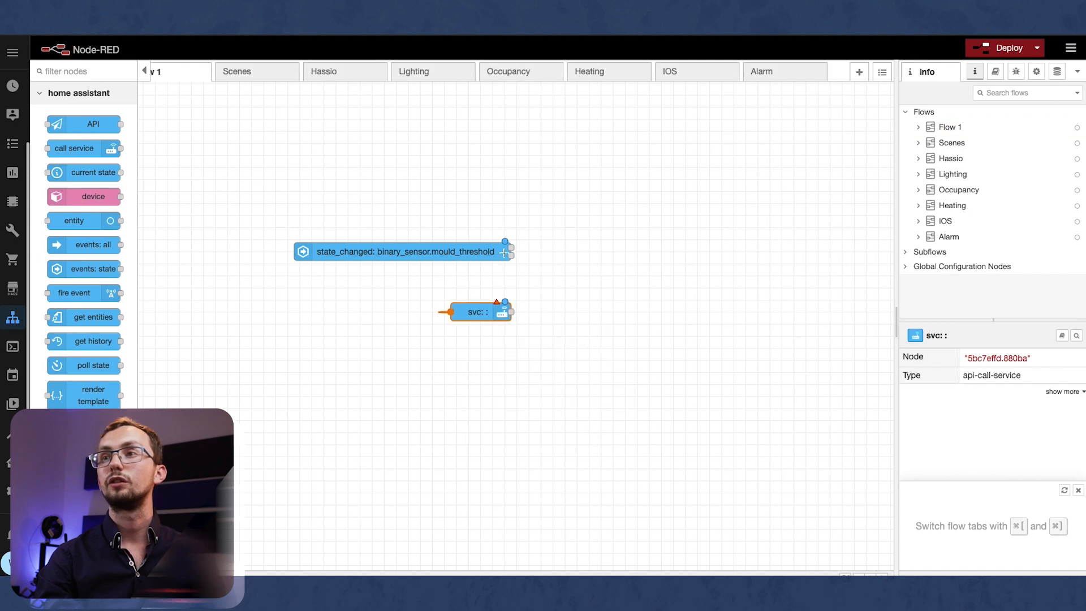
{"action": "double_click", "coordinate": [476, 312]}
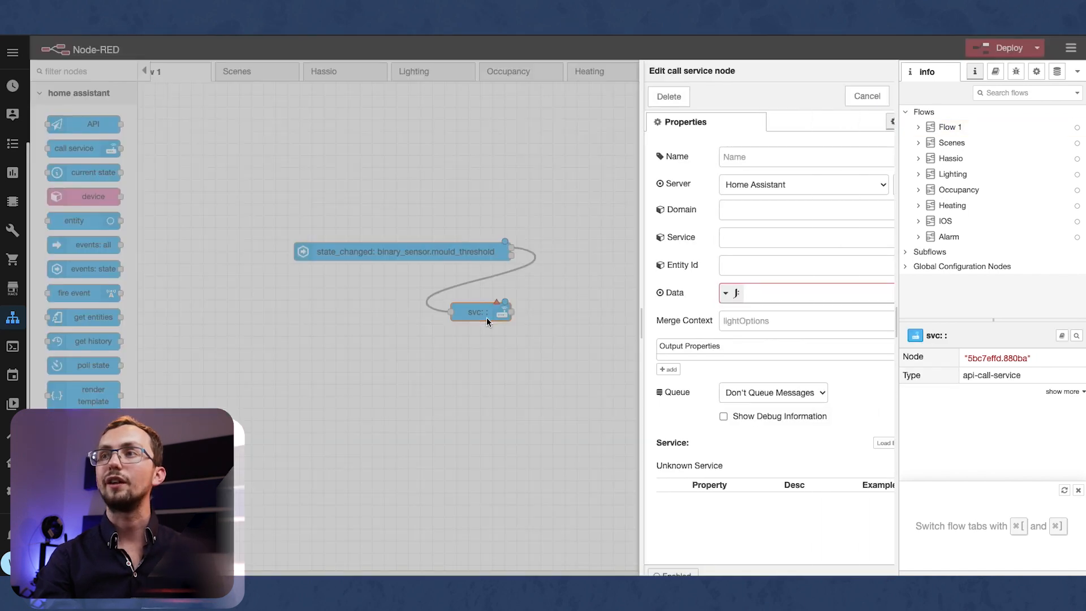
{"action": "type", "text": "per"}
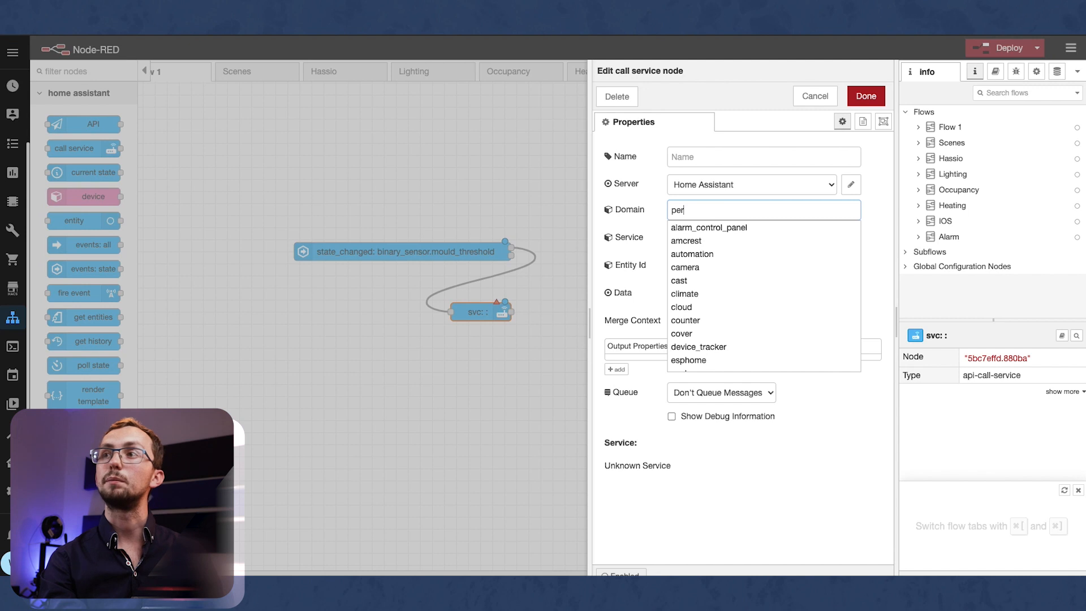
{"action": "type", "text": "persistent_notification"}
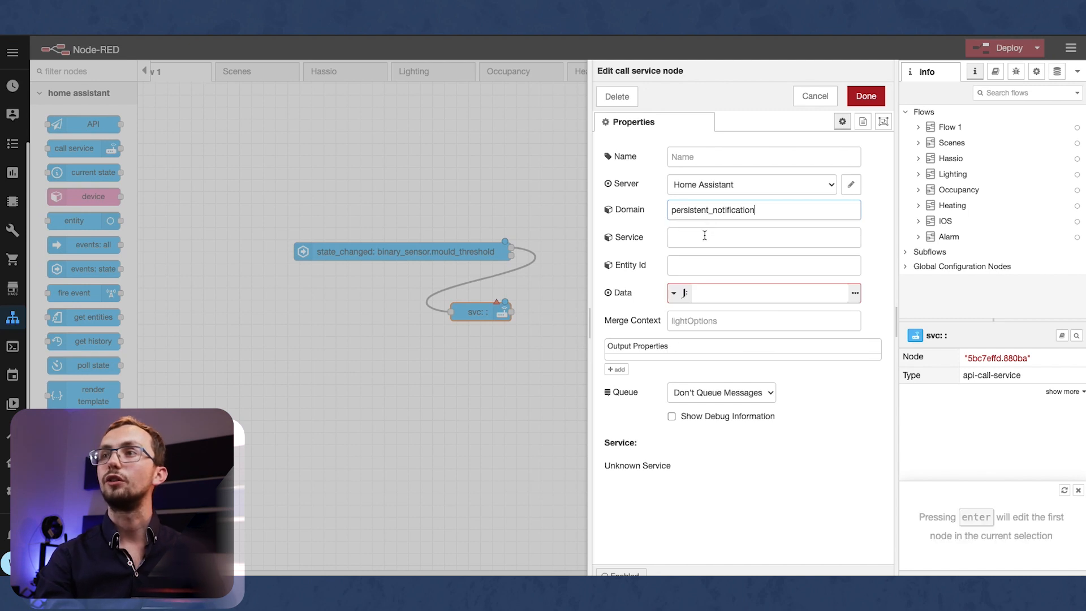
{"action": "type", "text": "create"}
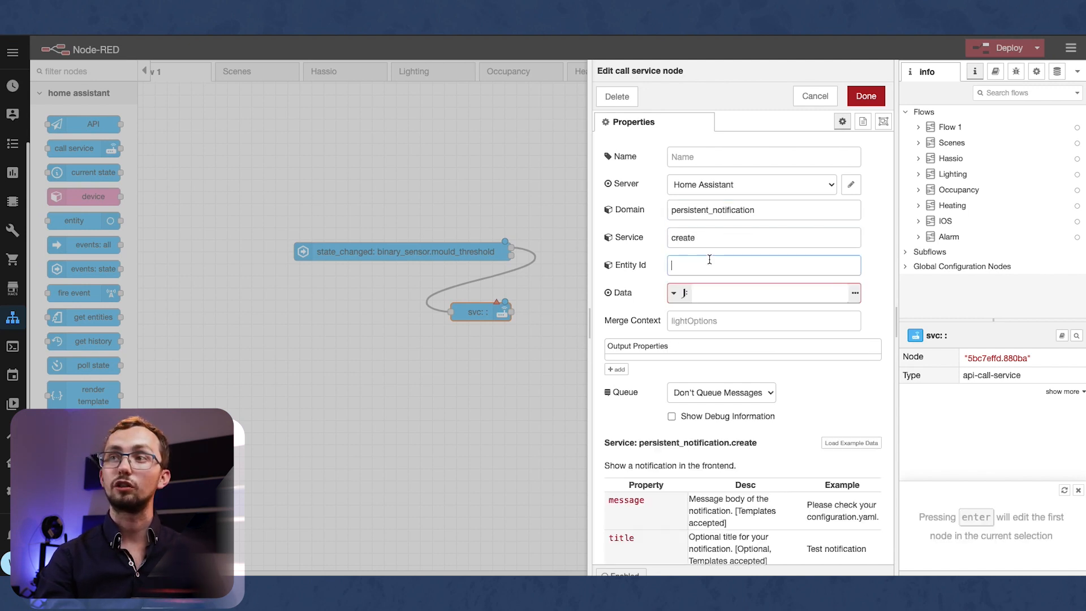
{"action": "mouse_move", "coordinate": [202, 405]}
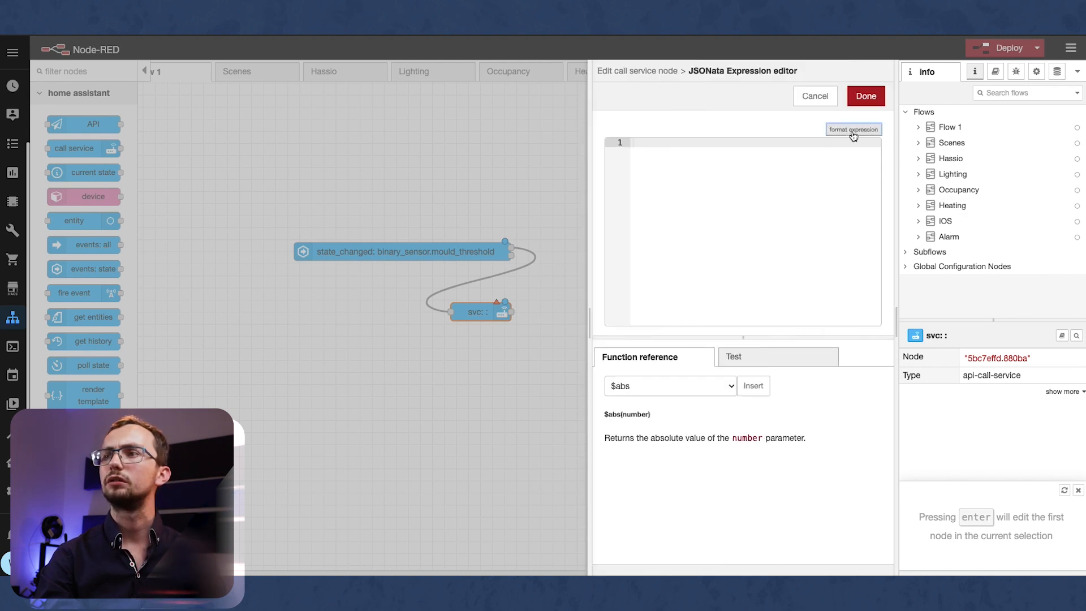
- Give the notification JSON data a kitchen mould message and the title MOULD ALERT
{"action": "left_click", "coordinate": [815, 95]}
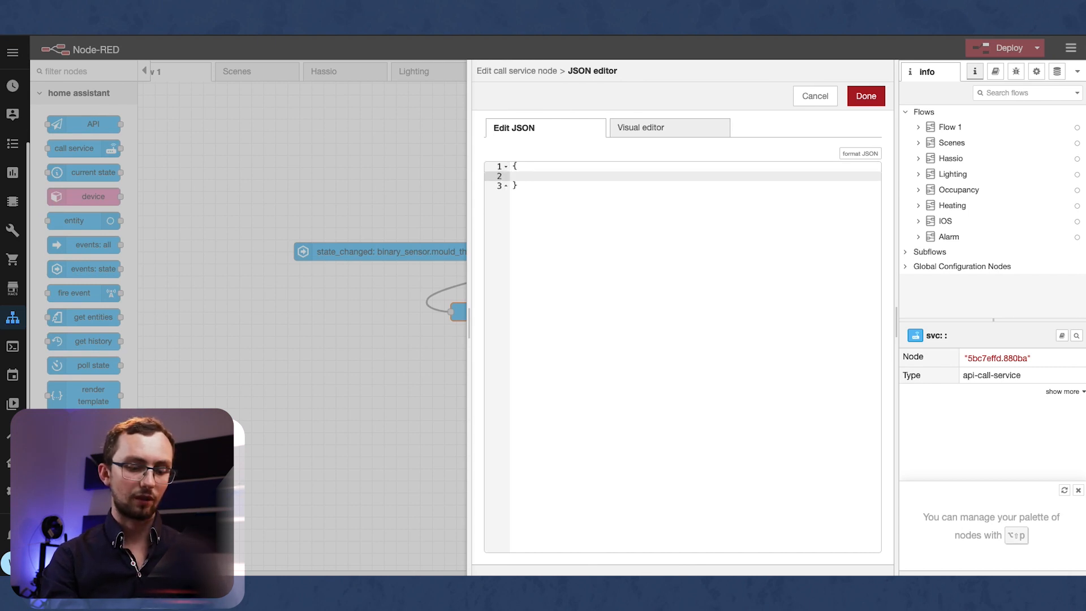
{"action": "type", "text": "\"message\":"}
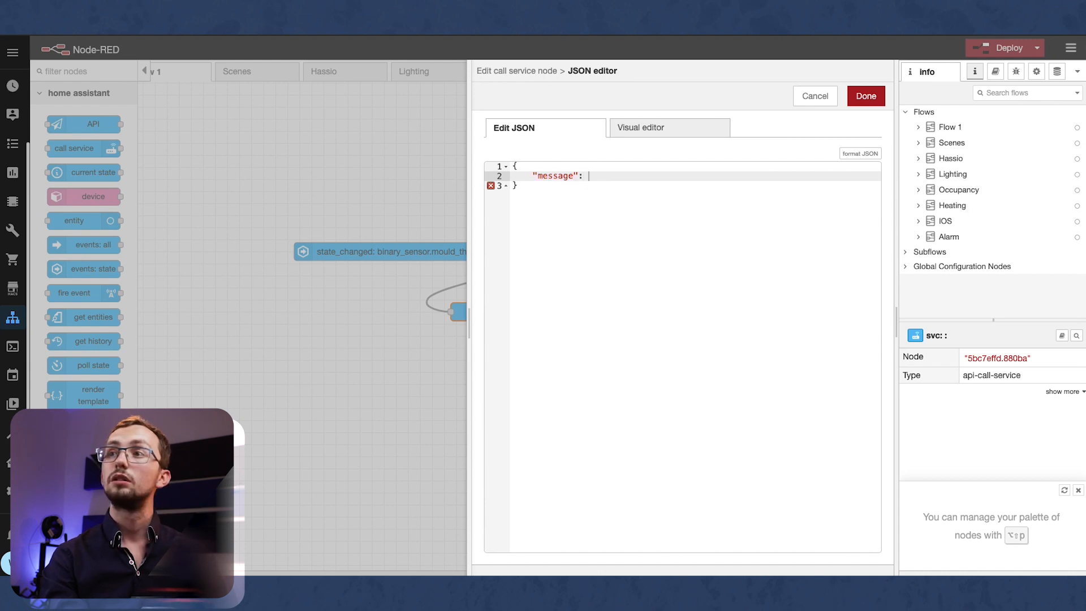
{"action": "type", "text": "\""}
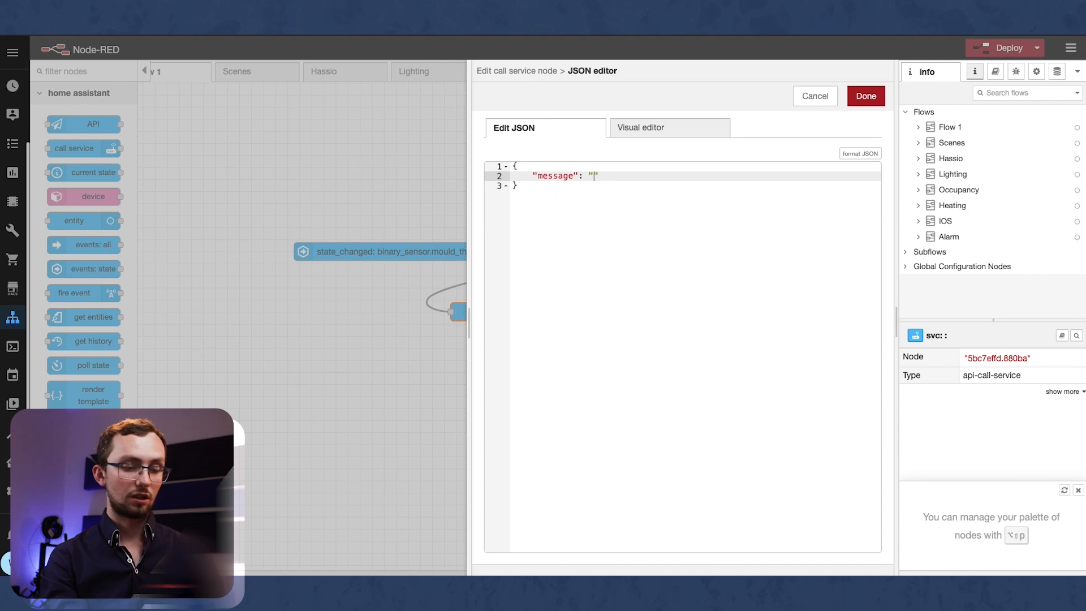
{"action": "type", "text": "T"}
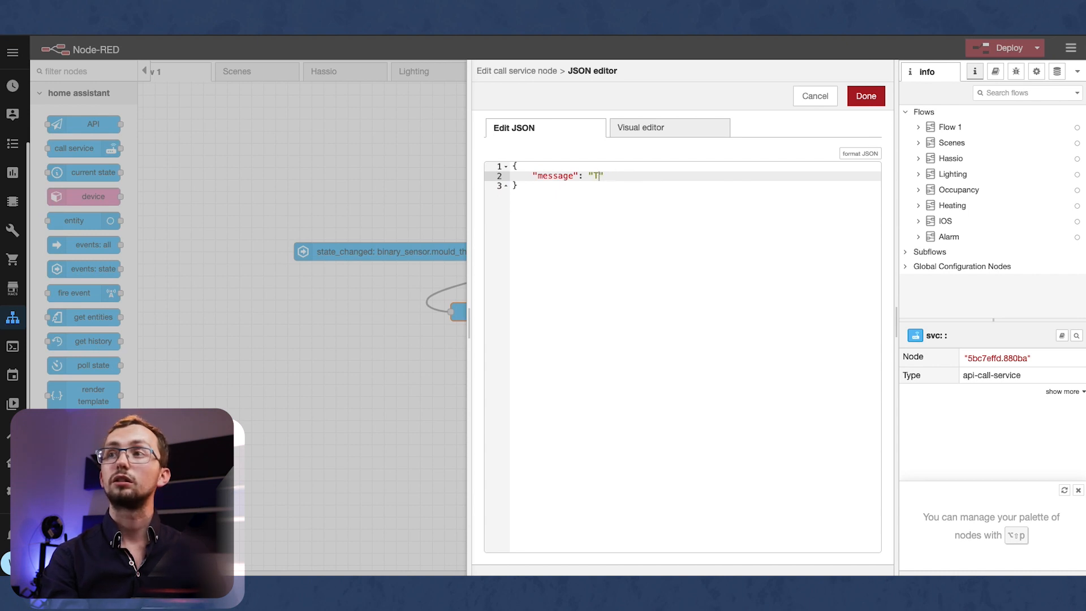
{"action": "type", "text": "here is a"}
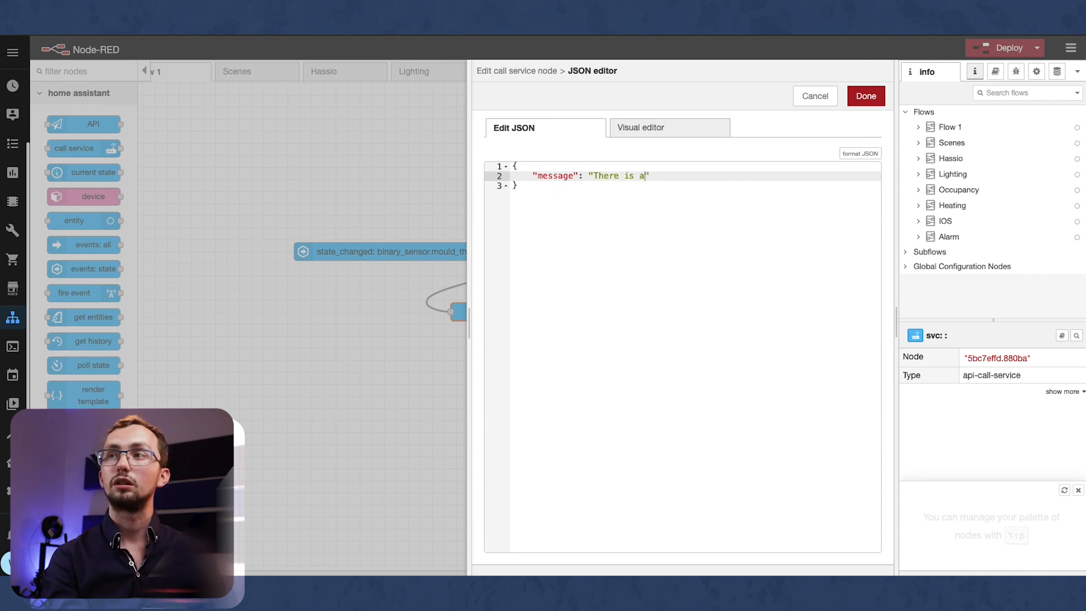
{"action": "type", "text": "high chancew of mi"}
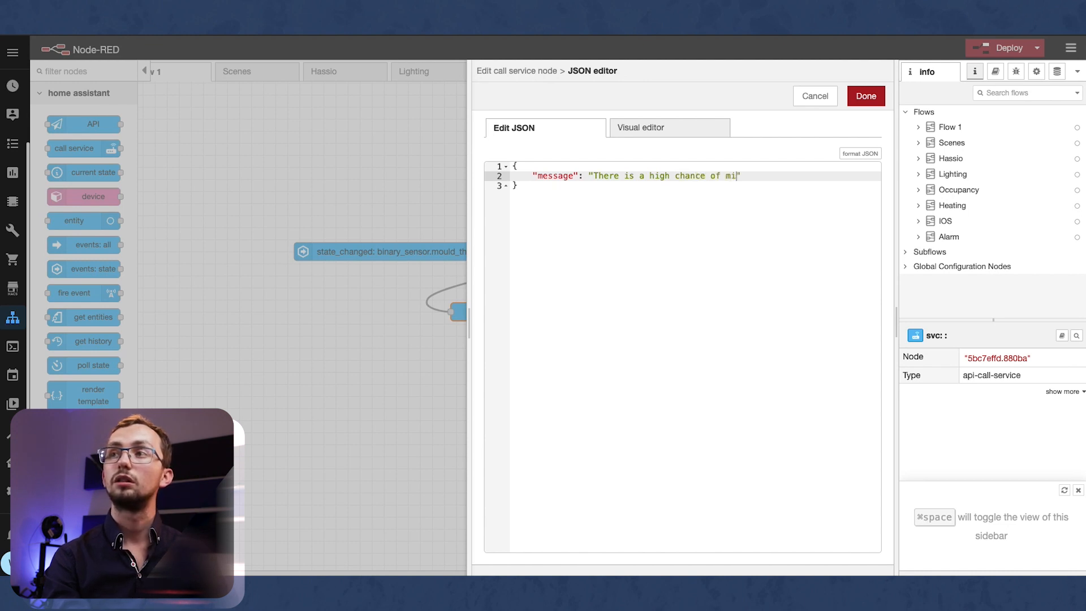
{"action": "type", "text": "ould in the kit"}
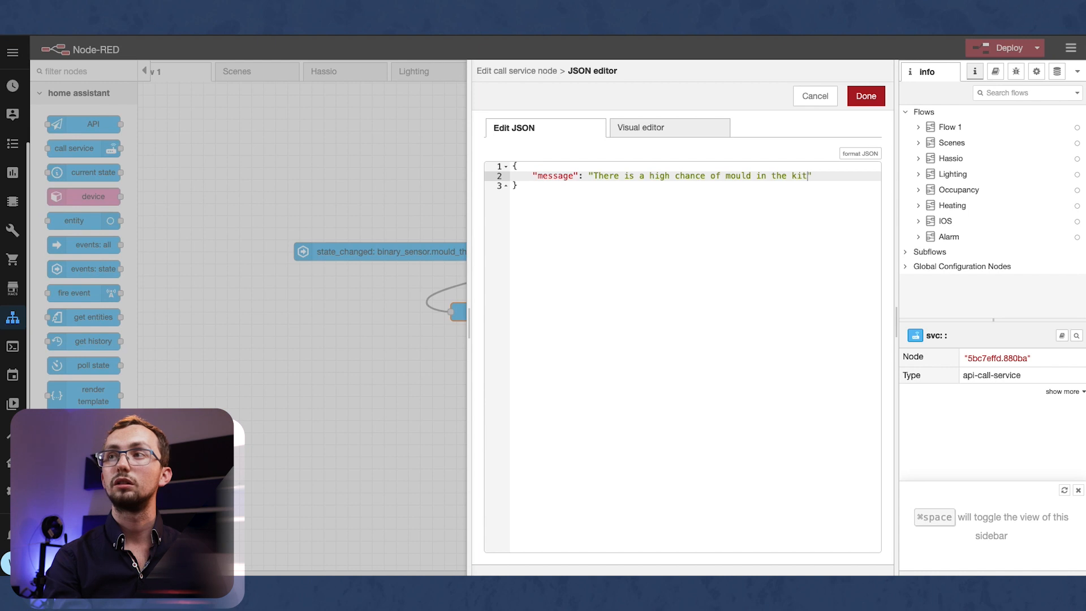
{"action": "type", "text": "chen"}
{"action": "type", "text": "\"t"}
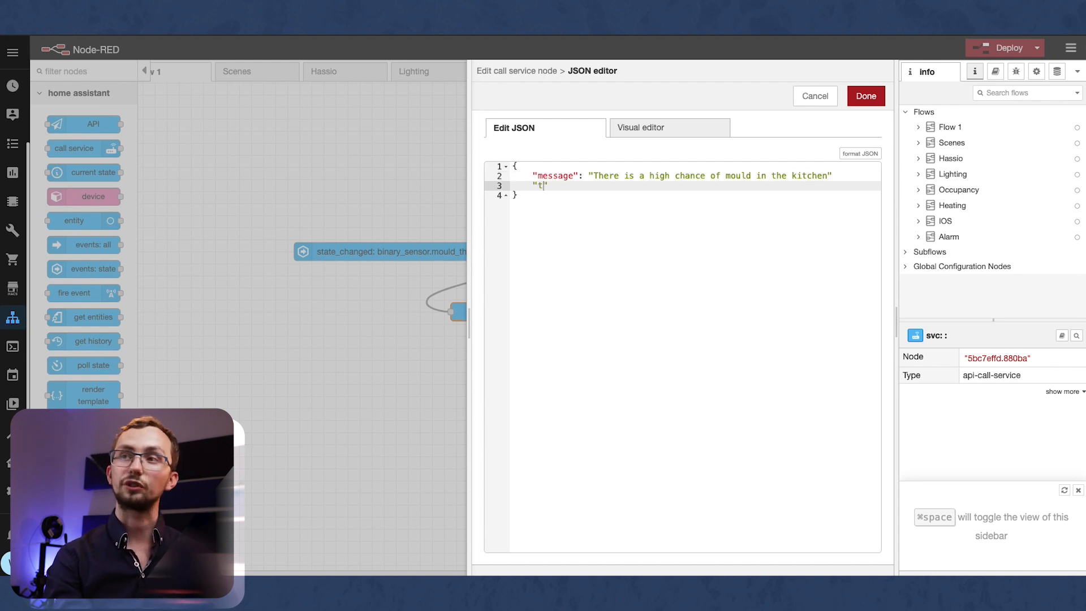
{"action": "type", "text": "itle\": \"MOULD AL"}
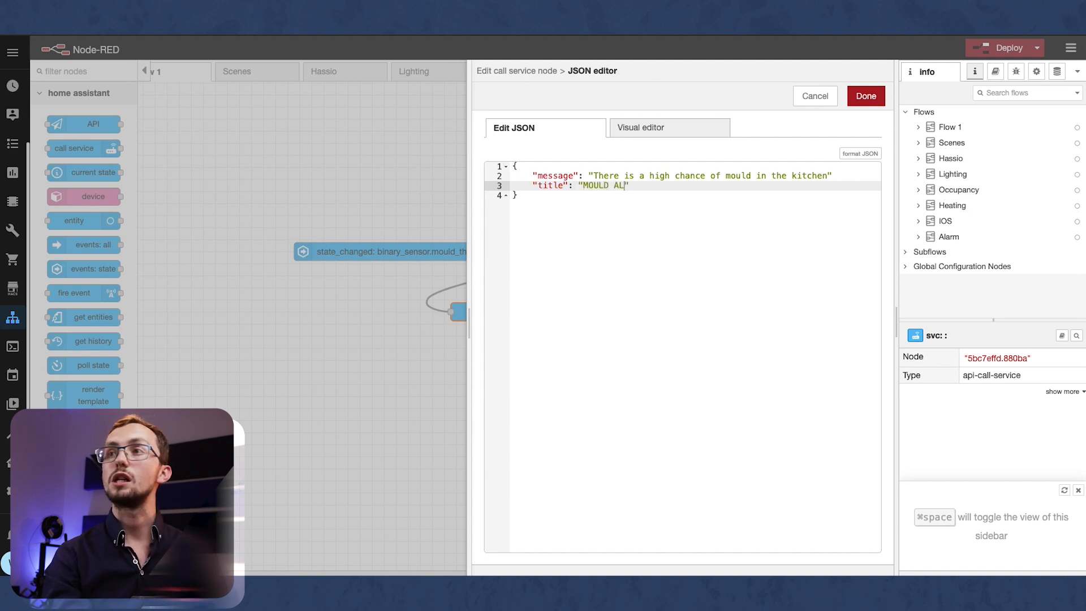
{"action": "type", "text": "ERT"}
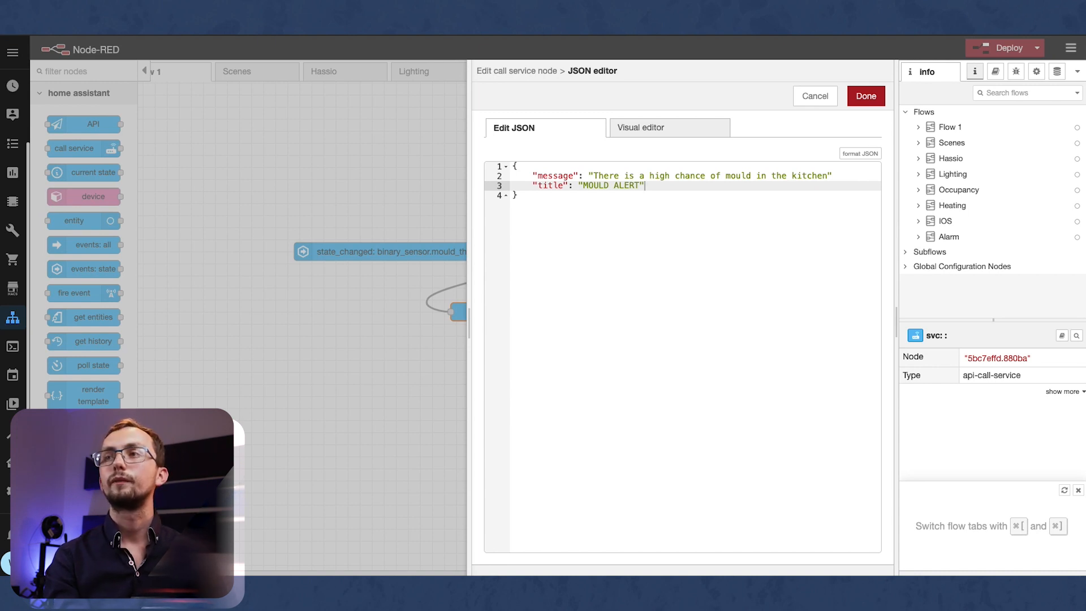
{"action": "left_click", "coordinate": [865, 95]}
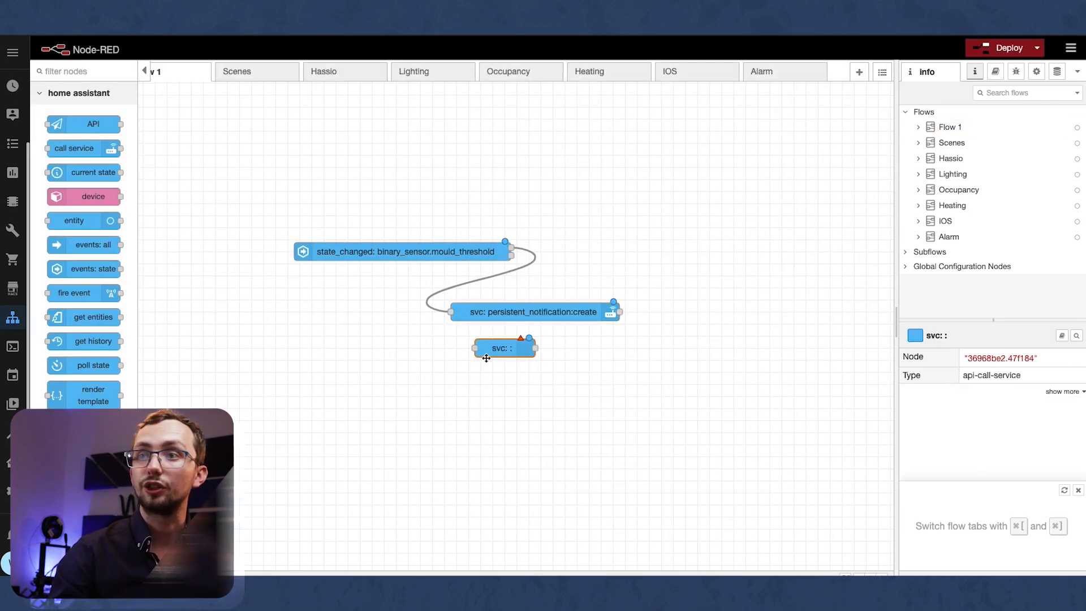
- Wire a timestamp inject to the notification call, deploy the flow and fire the test
{"action": "double_click", "coordinate": [501, 347]}
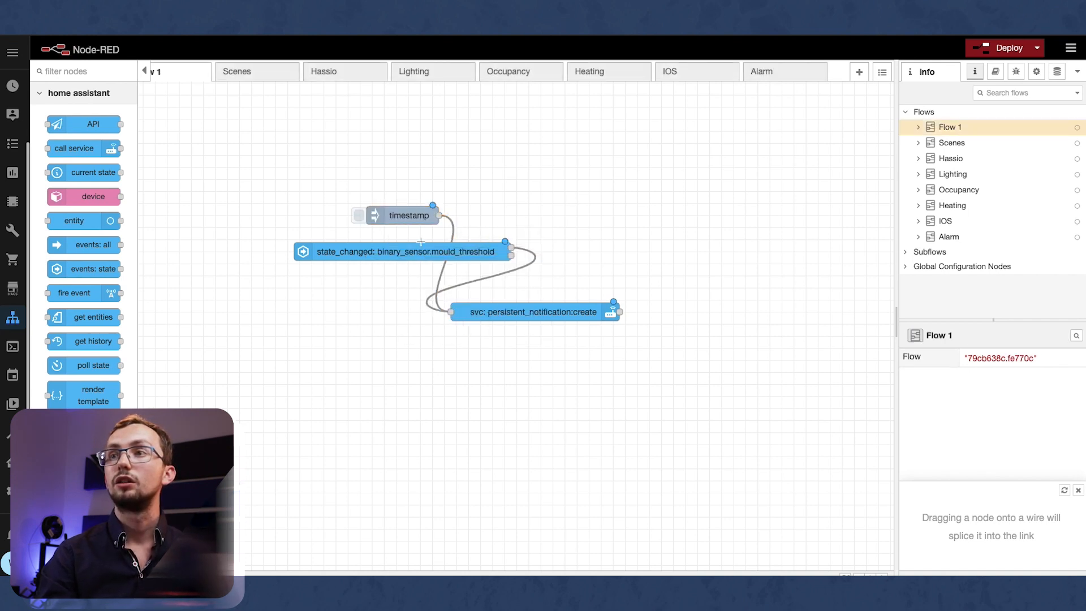
{"action": "left_click", "coordinate": [409, 215]}
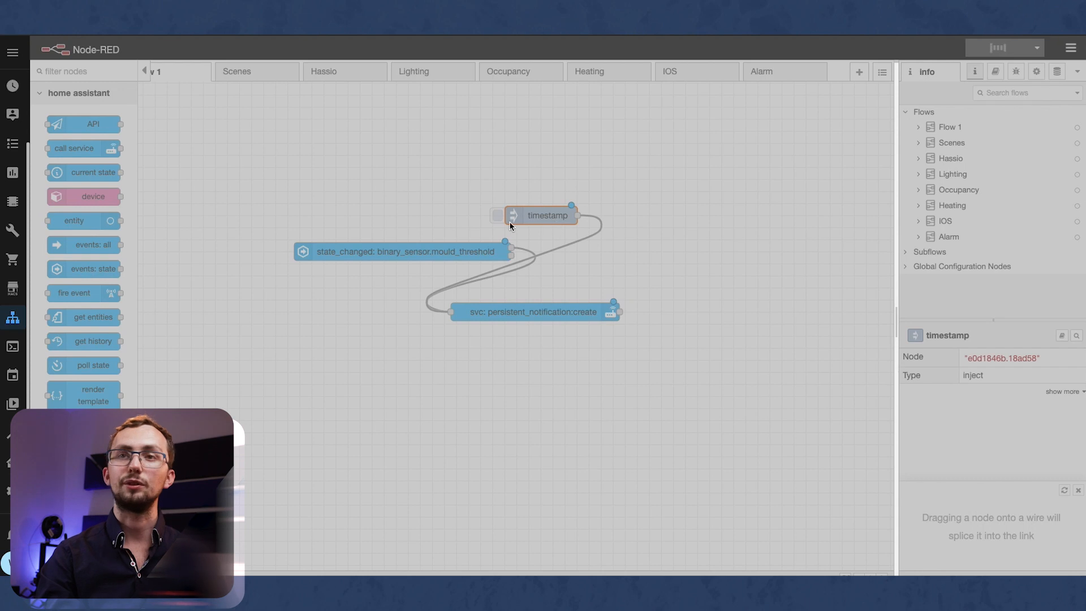
{"action": "left_click", "coordinate": [1004, 48]}
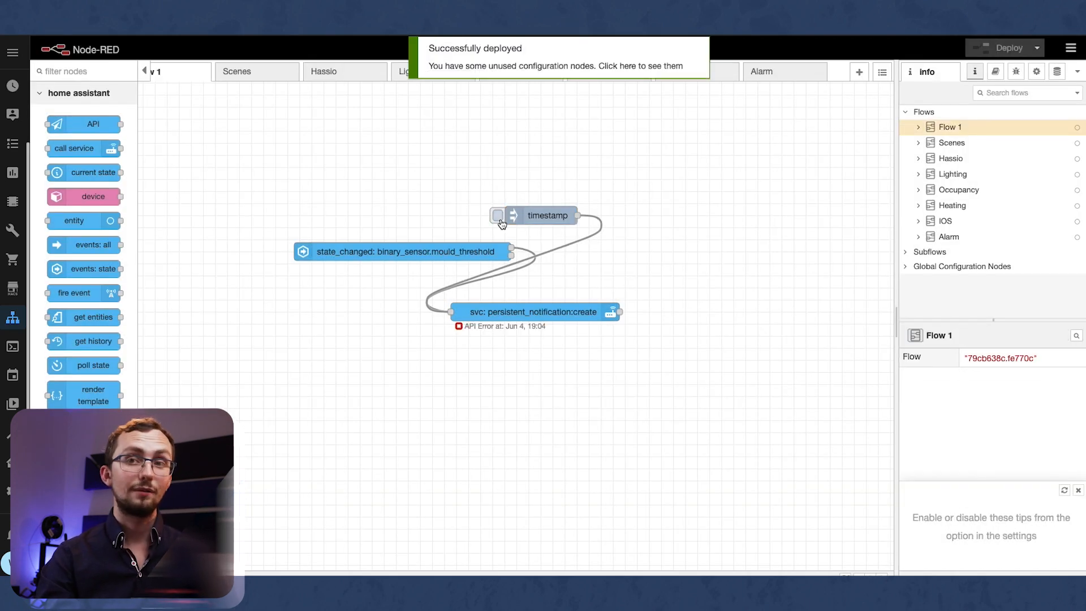
{"action": "left_click", "coordinate": [498, 215]}
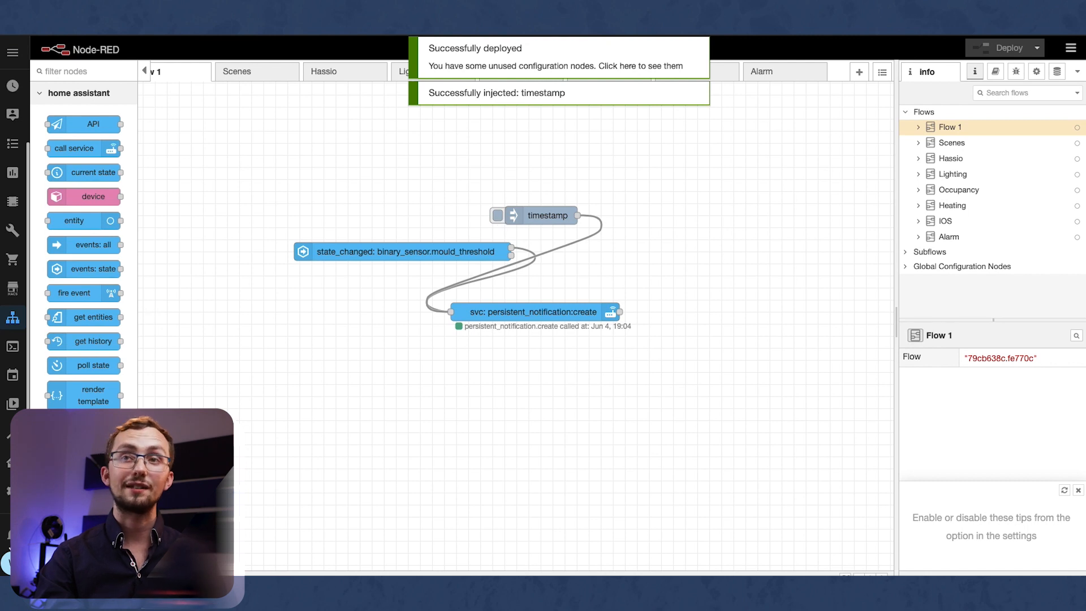